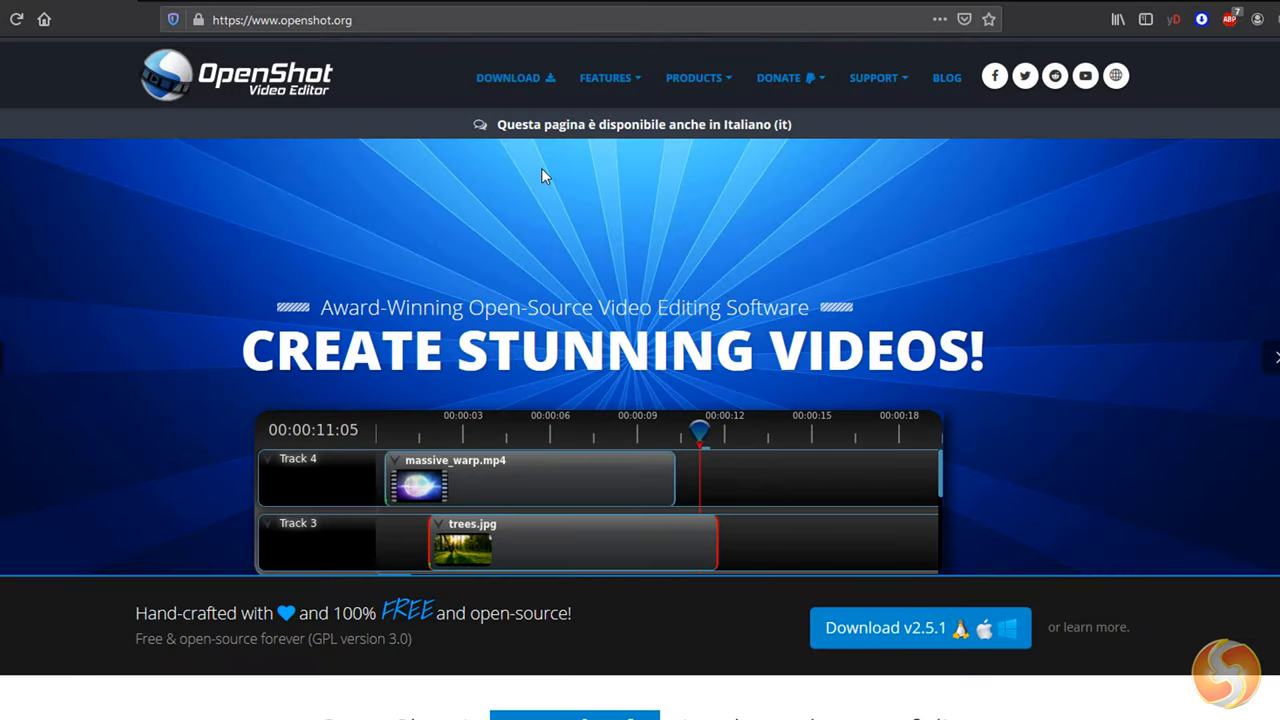
mouse_move(1156, 343)
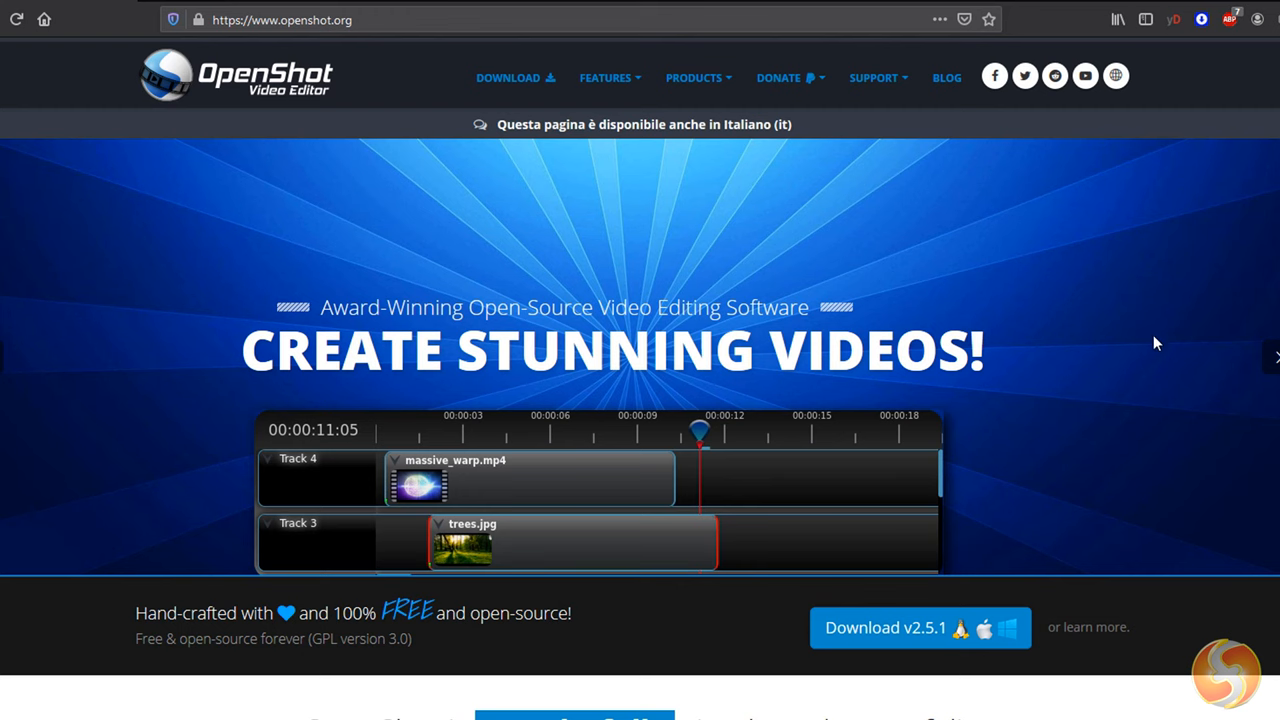
Import the two MP3s, two JPGs and the MP4, then filter by Audio and Image.
scroll(down, 3)
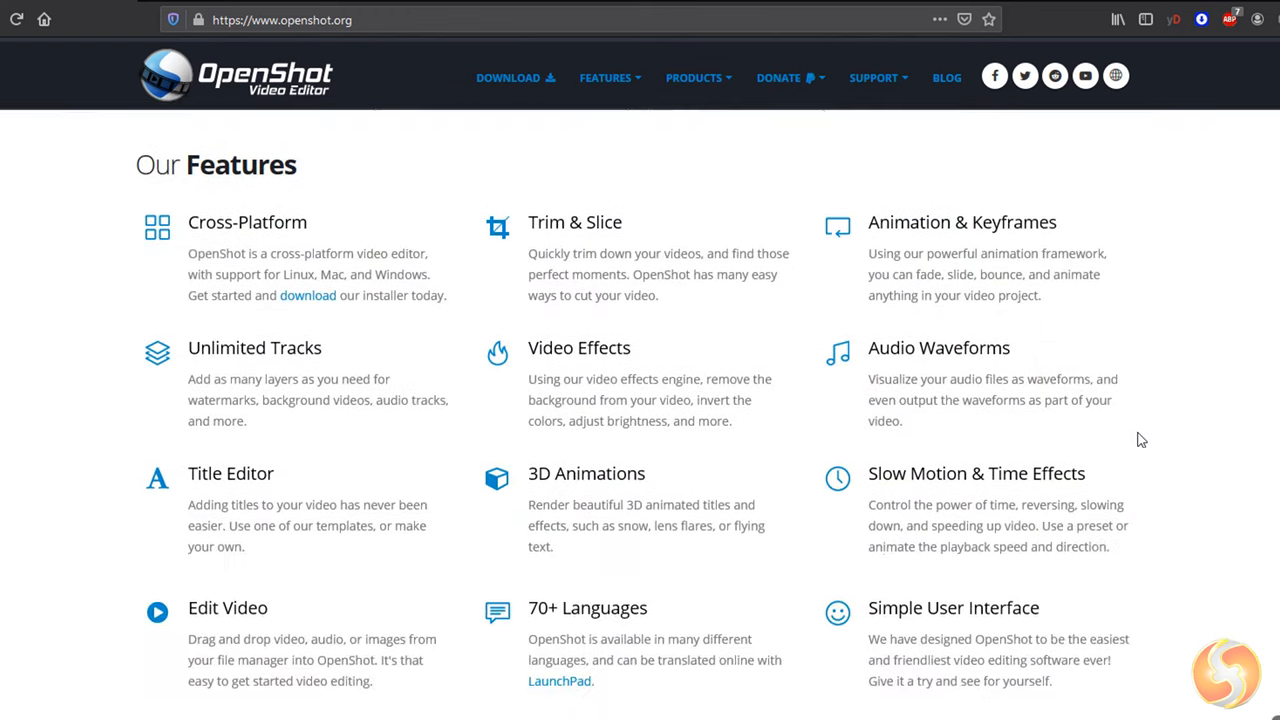
mouse_move(1128, 444)
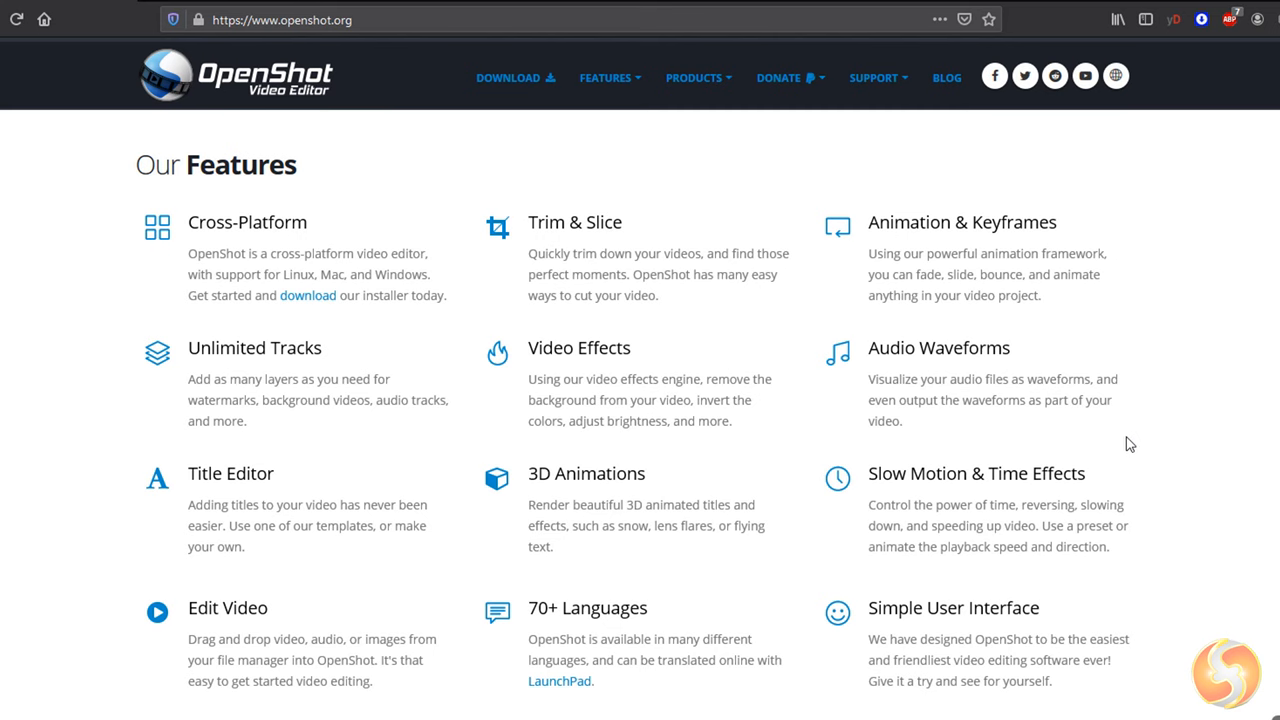
scroll(down, 3)
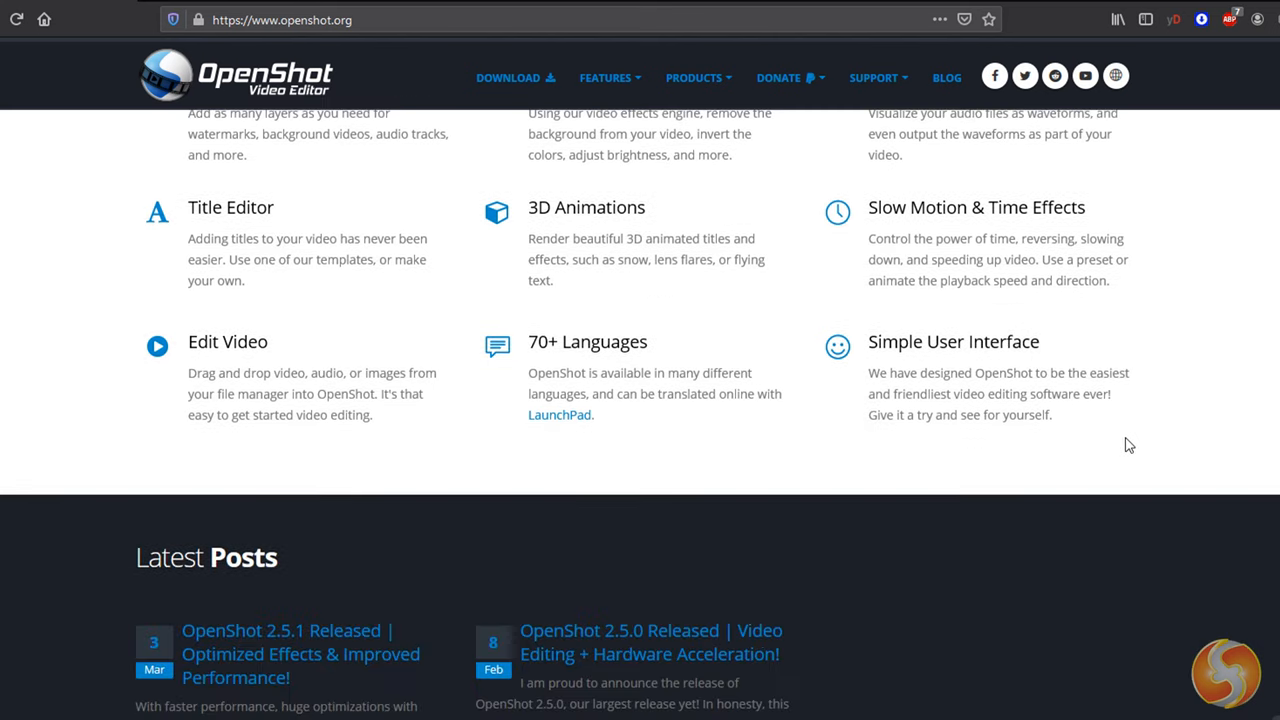
scroll(down, 3)
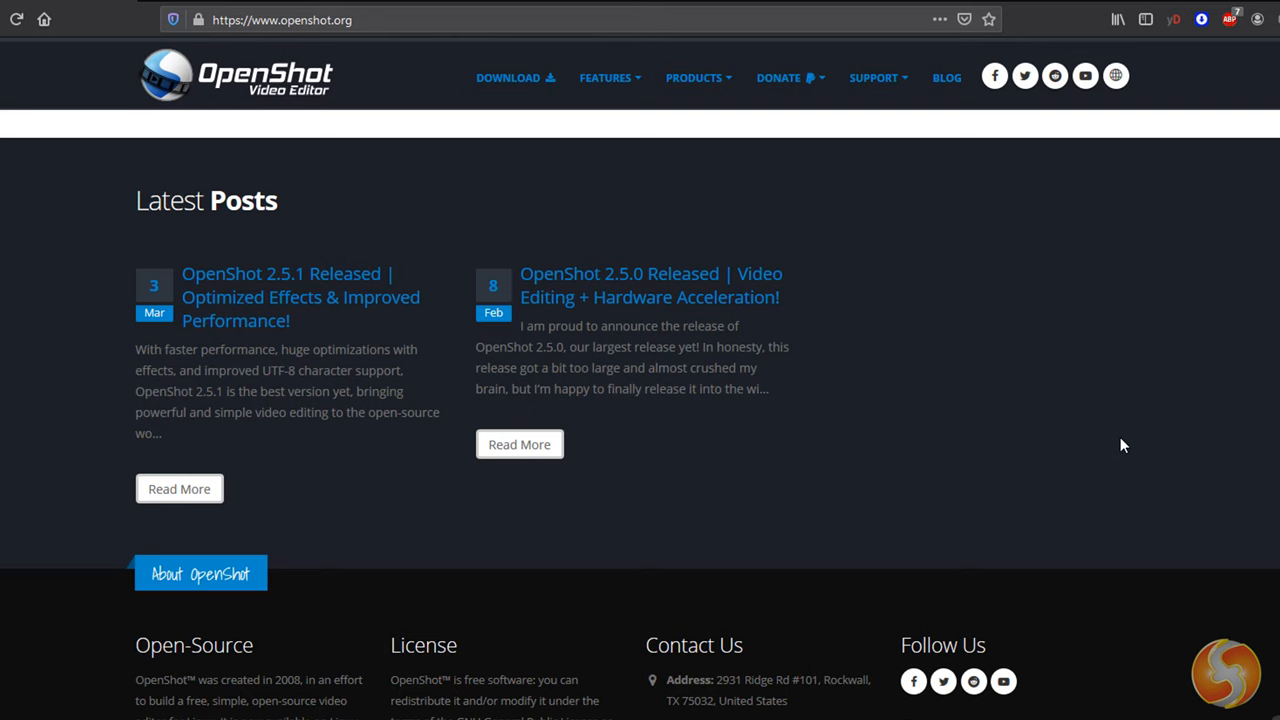
scroll(up, 3)
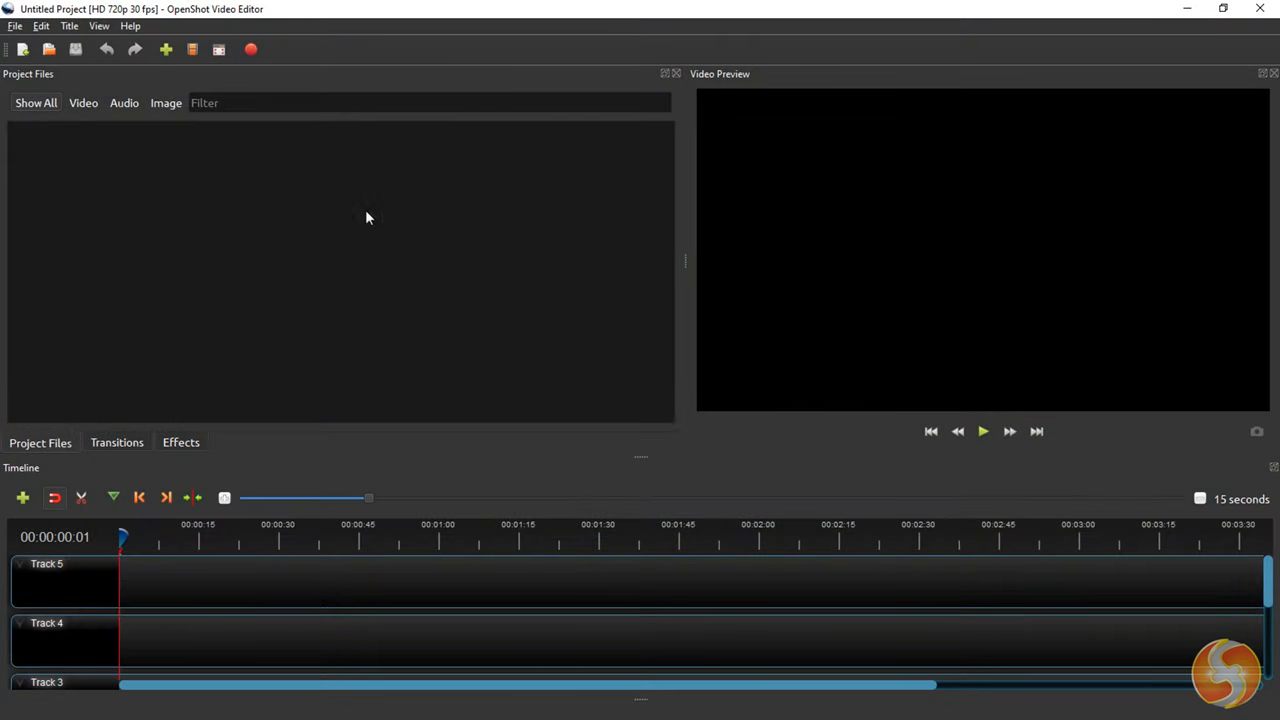
mouse_move(491, 253)
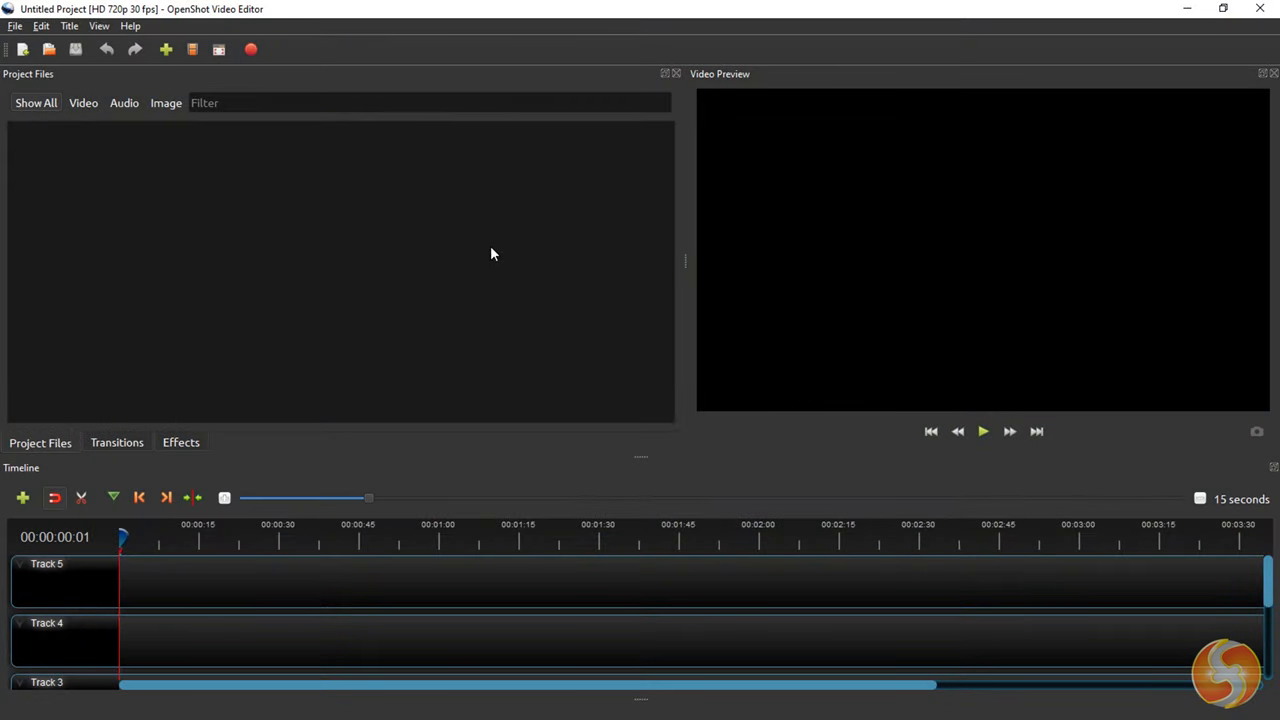
mouse_move(498, 297)
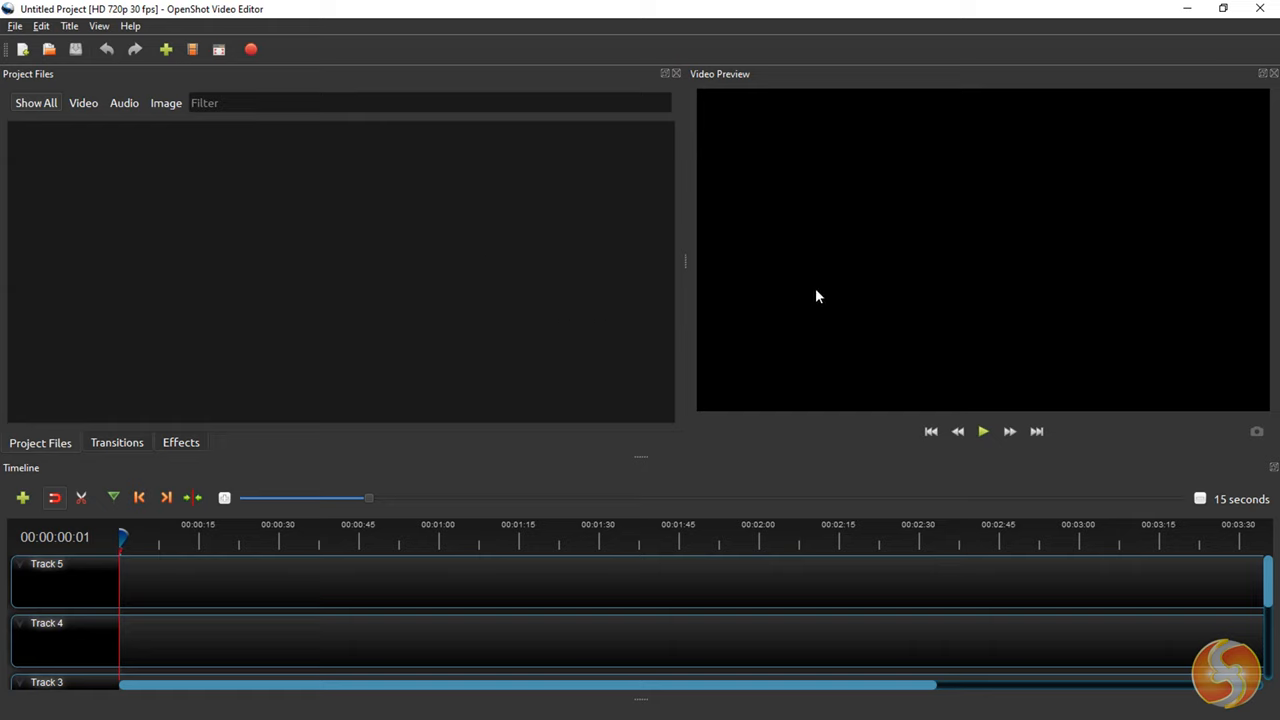
mouse_move(845, 354)
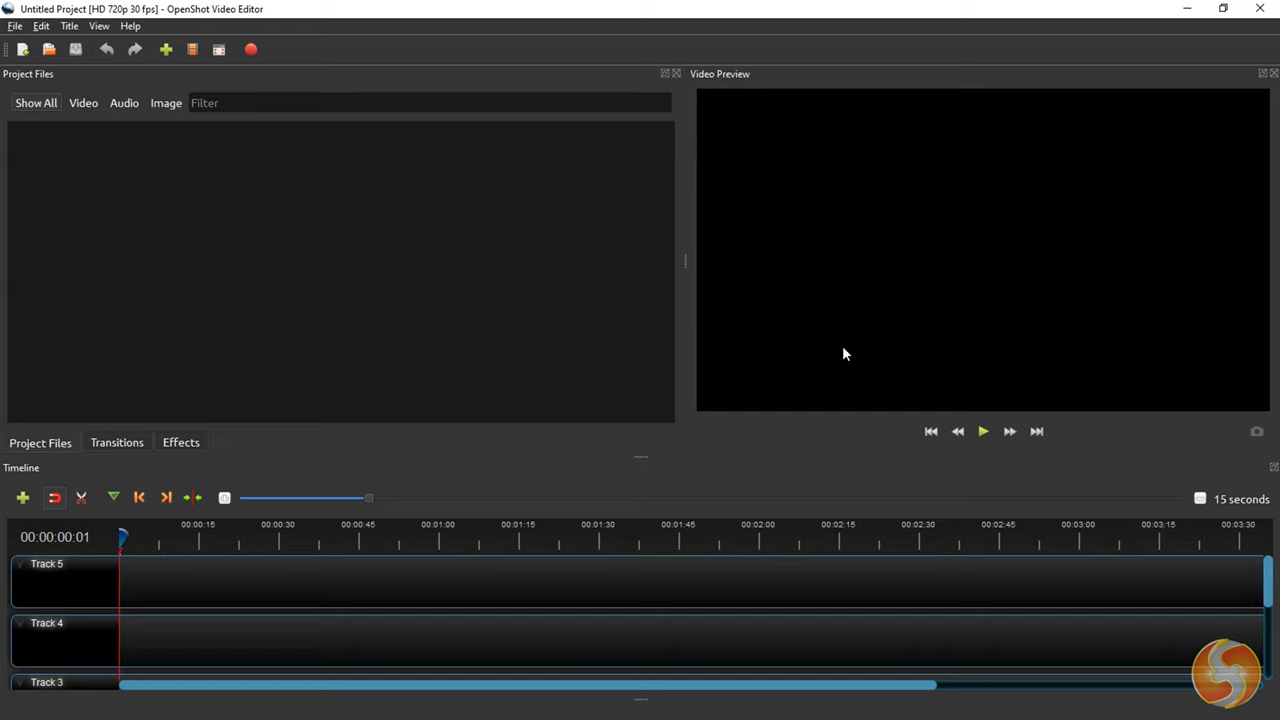
mouse_move(725, 583)
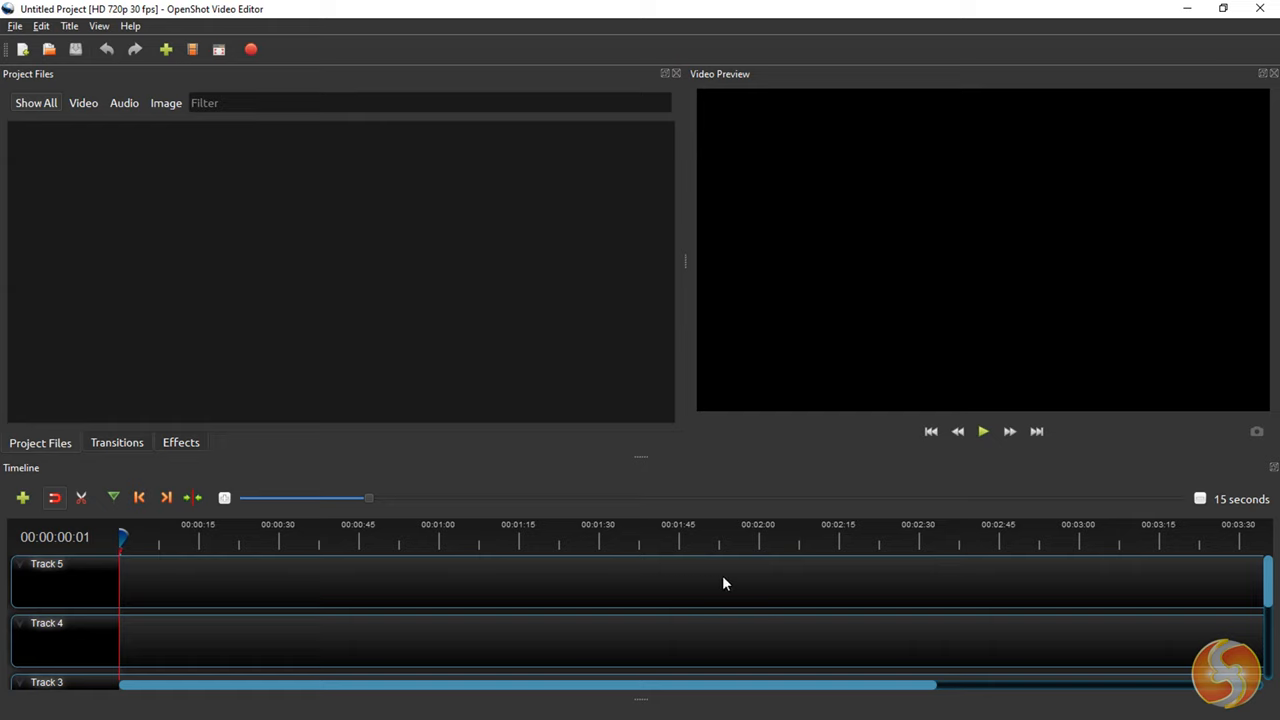
mouse_move(698, 578)
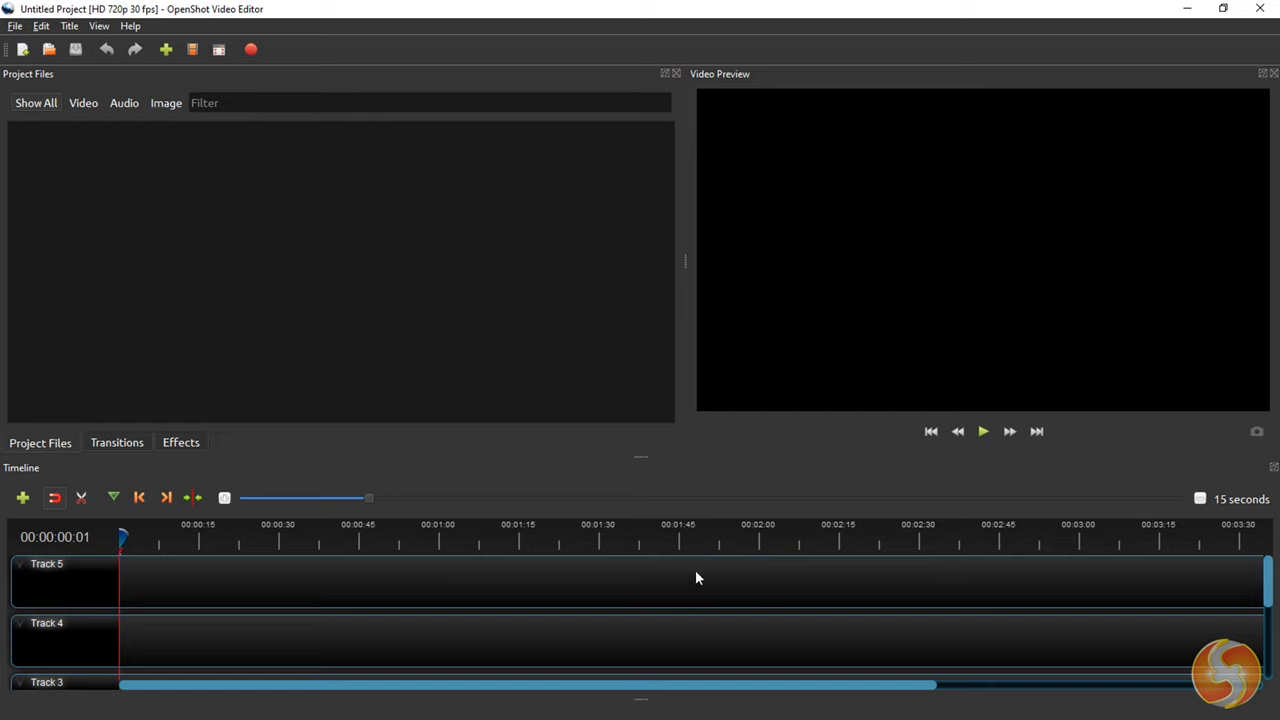
mouse_move(517, 411)
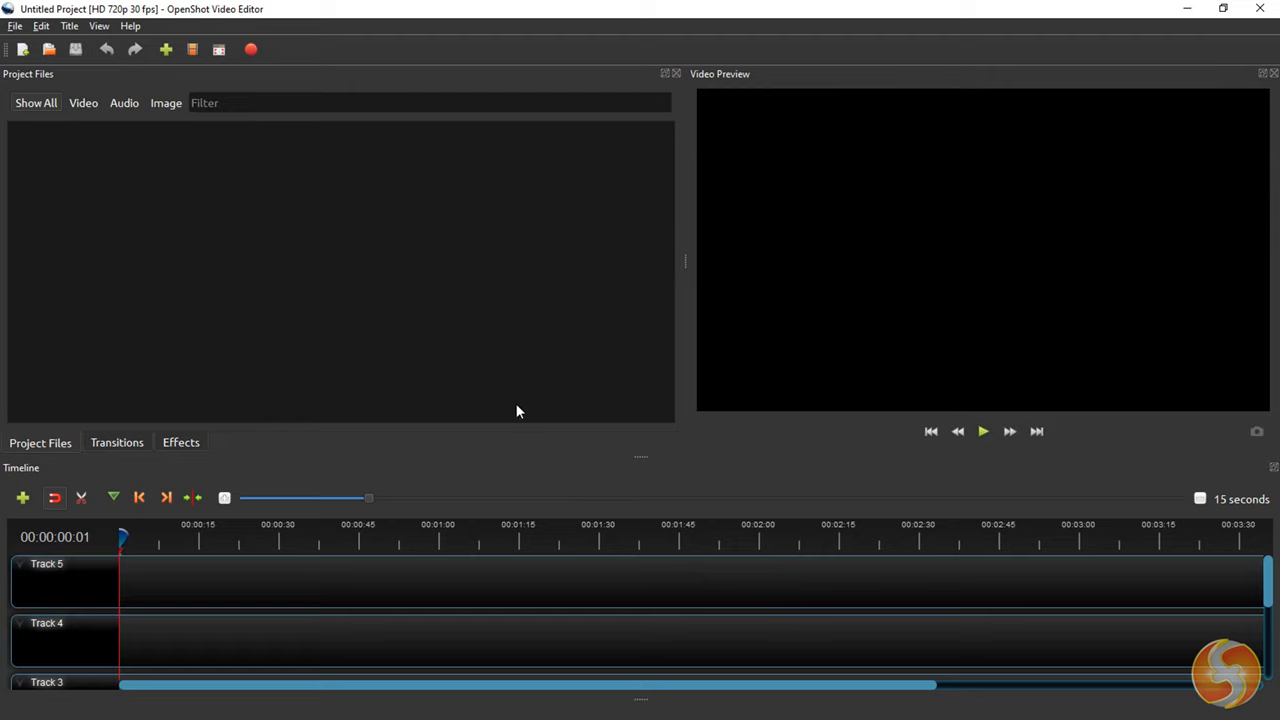
mouse_move(645, 583)
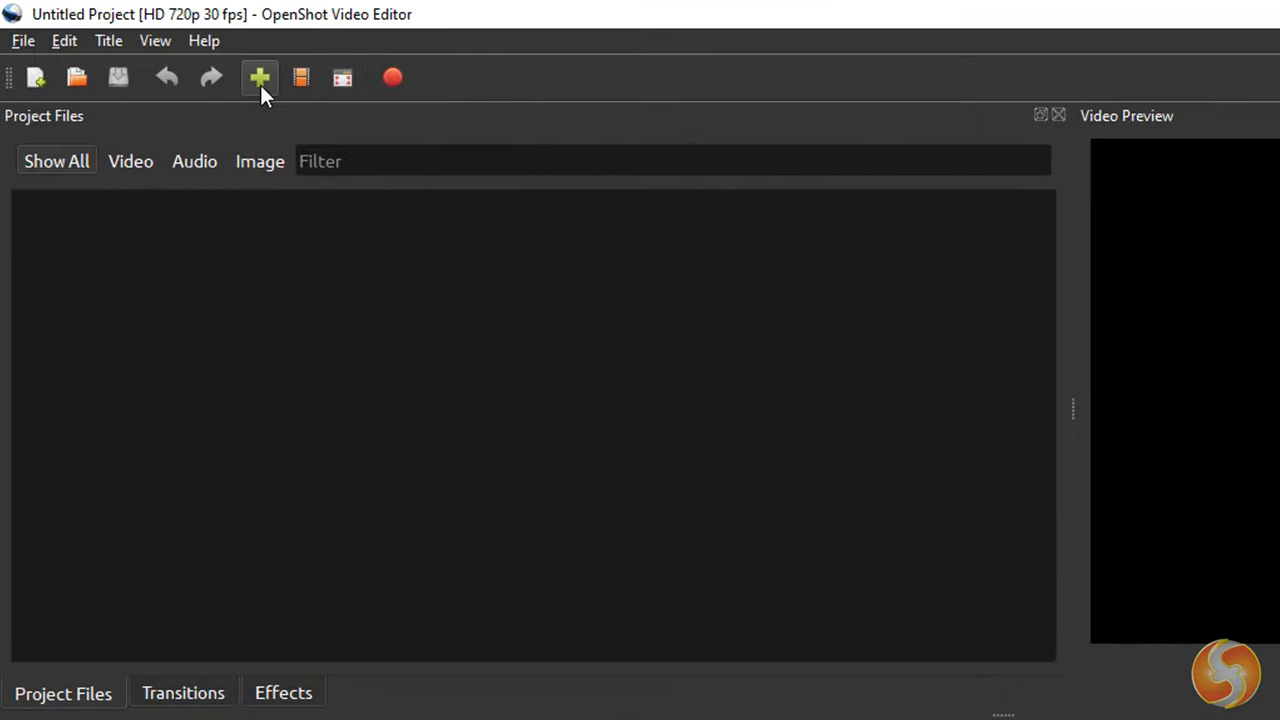
click(259, 78)
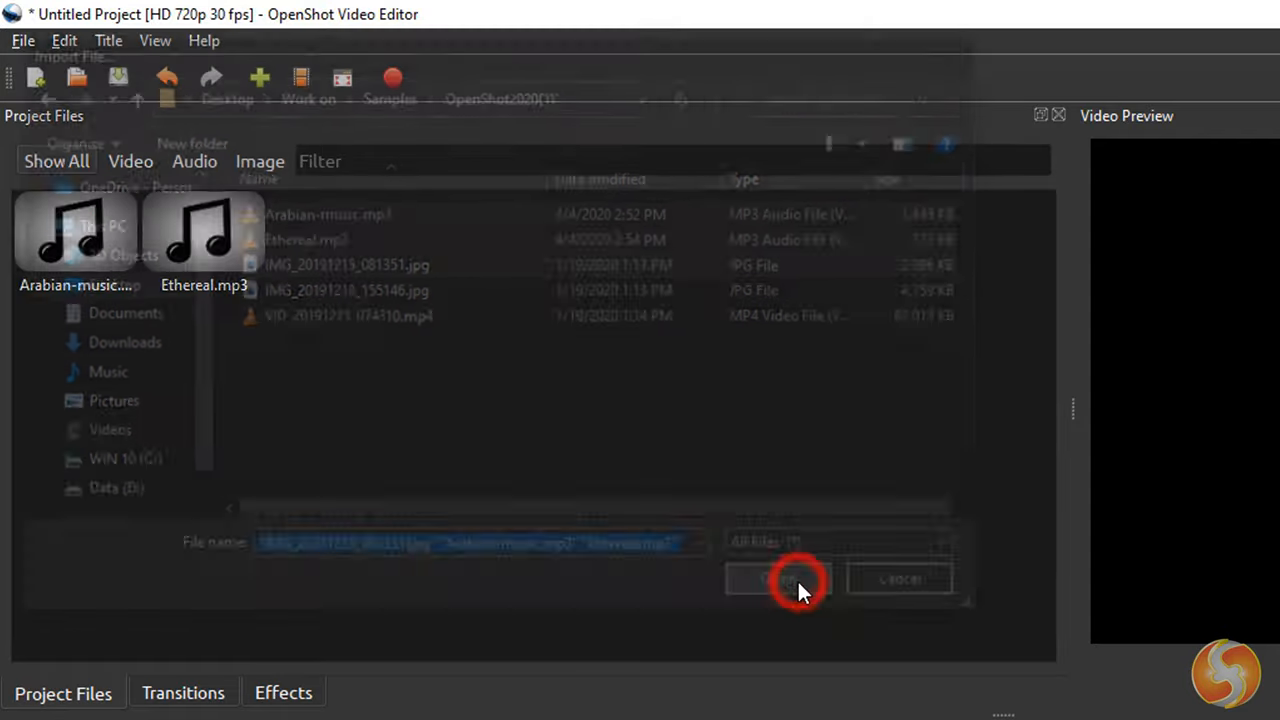
click(795, 580)
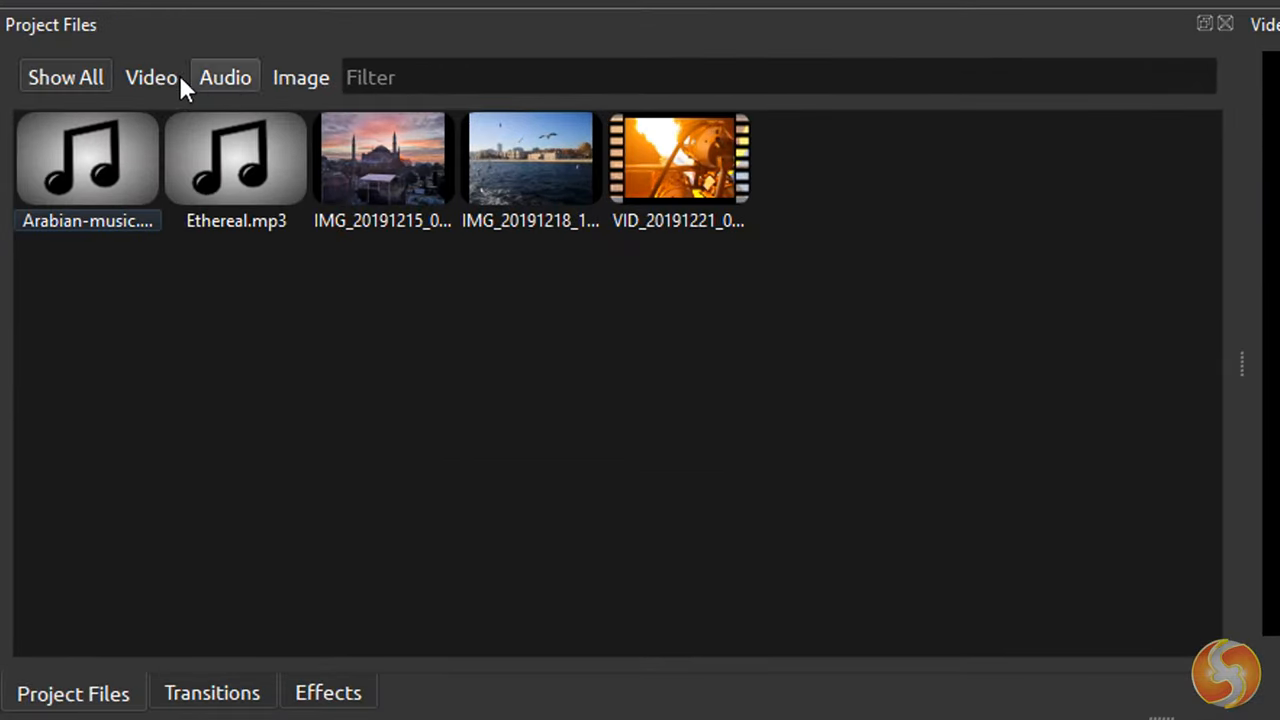
click(225, 77)
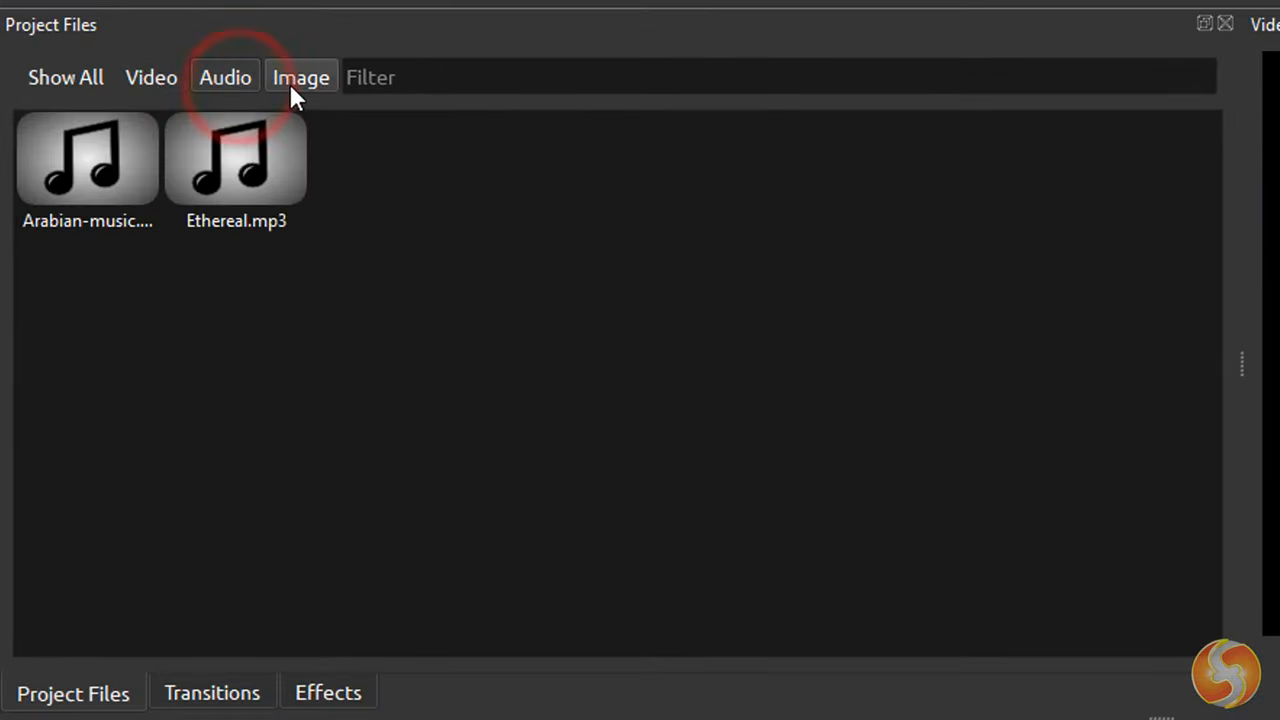
click(151, 77)
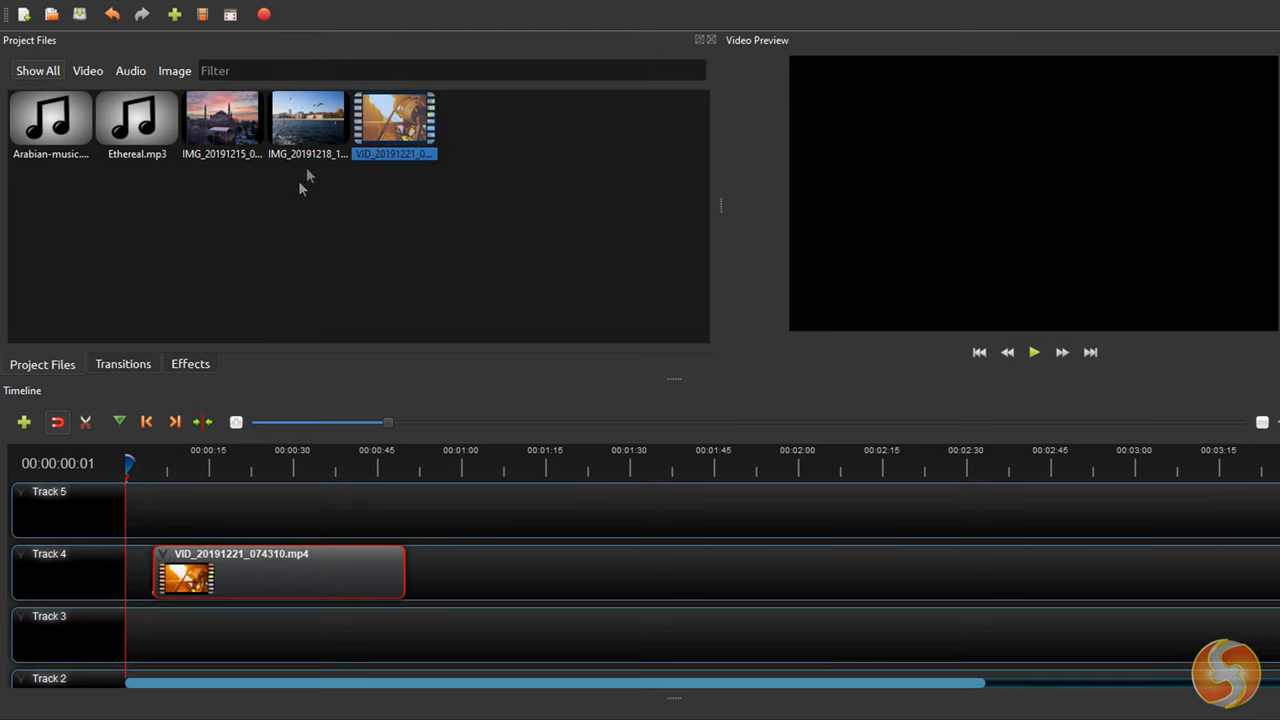
Drag a JPG photo from Project Files onto a timeline track.
drag(308, 118, 467, 572)
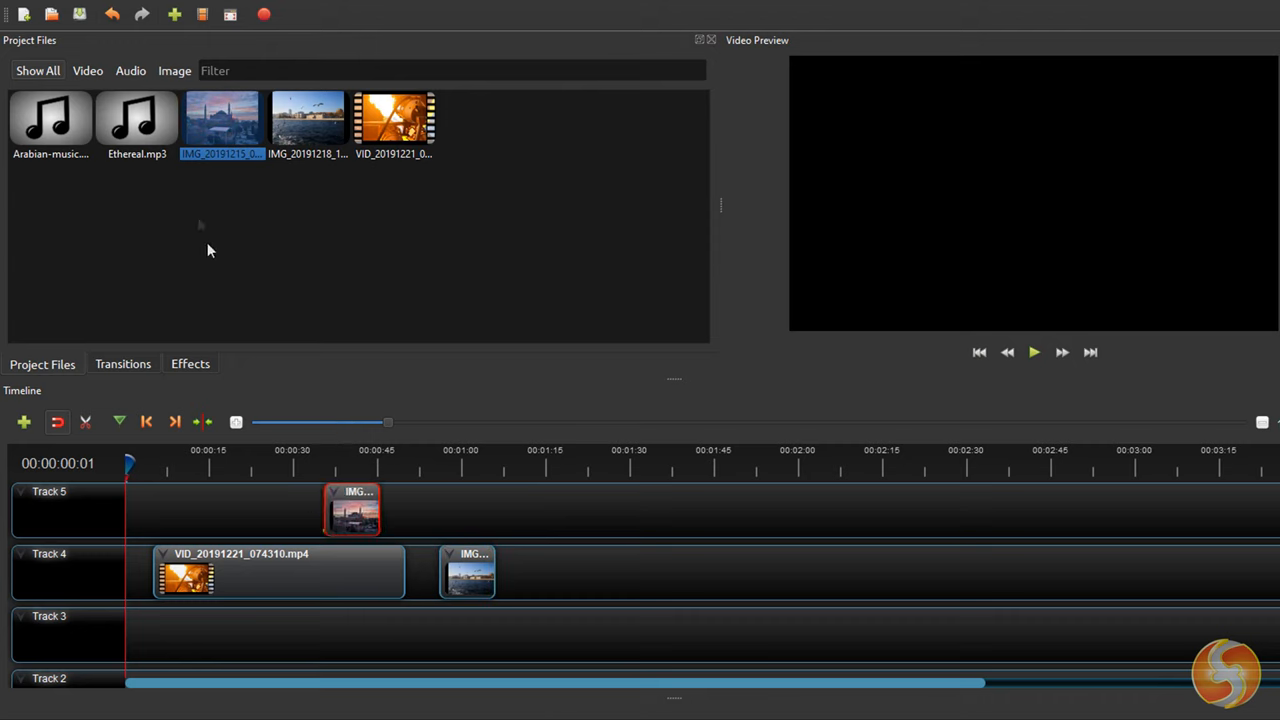
click(137, 120)
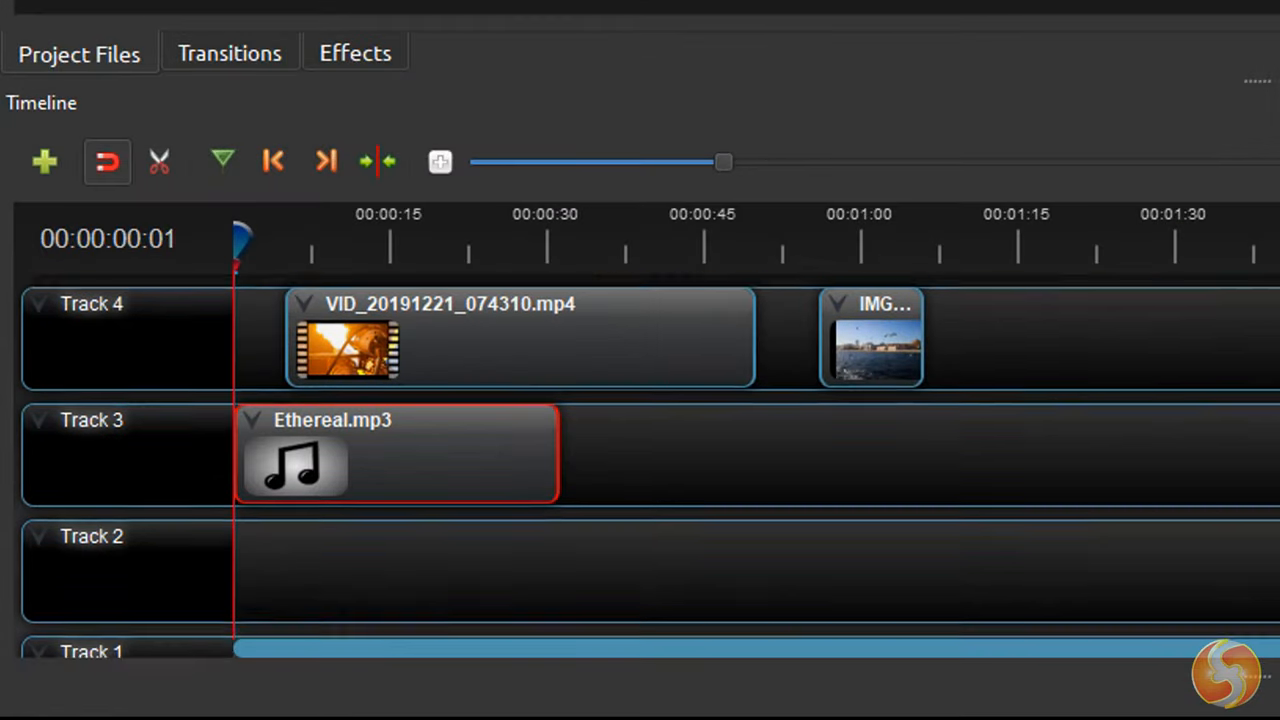
Remove the empty track from the timeline.
scroll(down, 3)
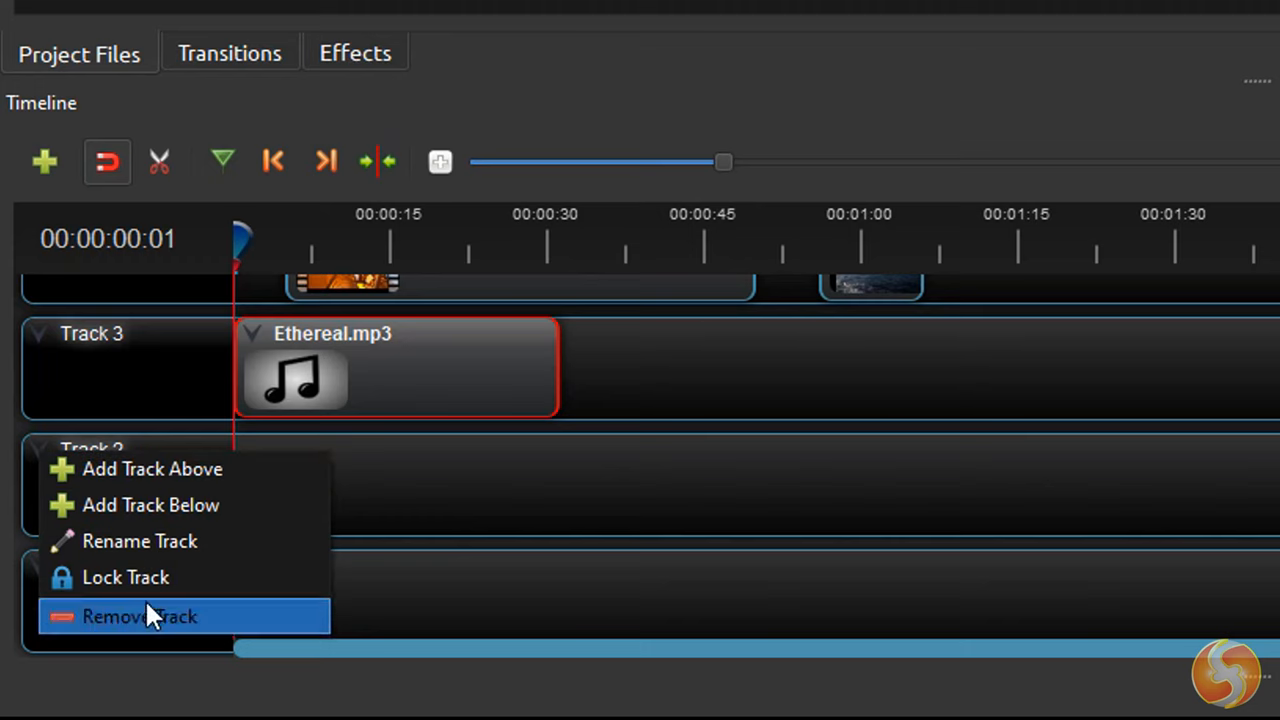
click(150, 616)
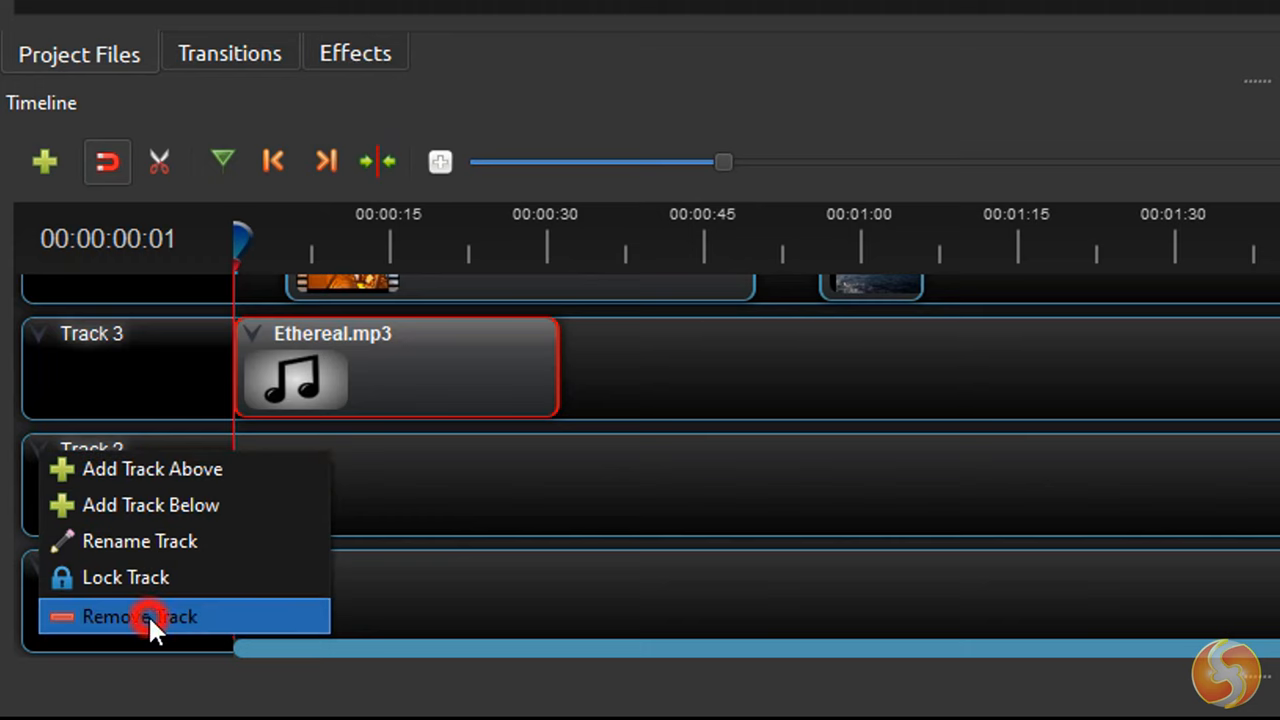
click(140, 616)
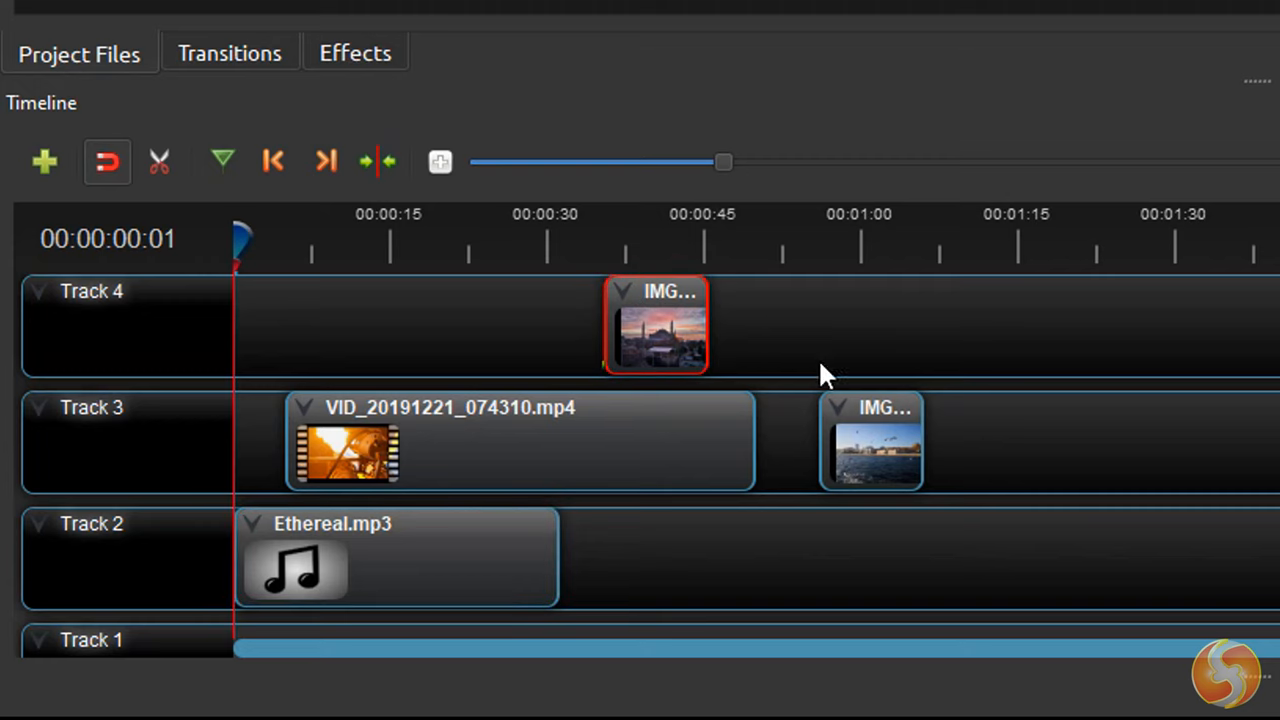
Select the harbour photo, Ethereal.mp3 and video clips on the timeline.
click(870, 440)
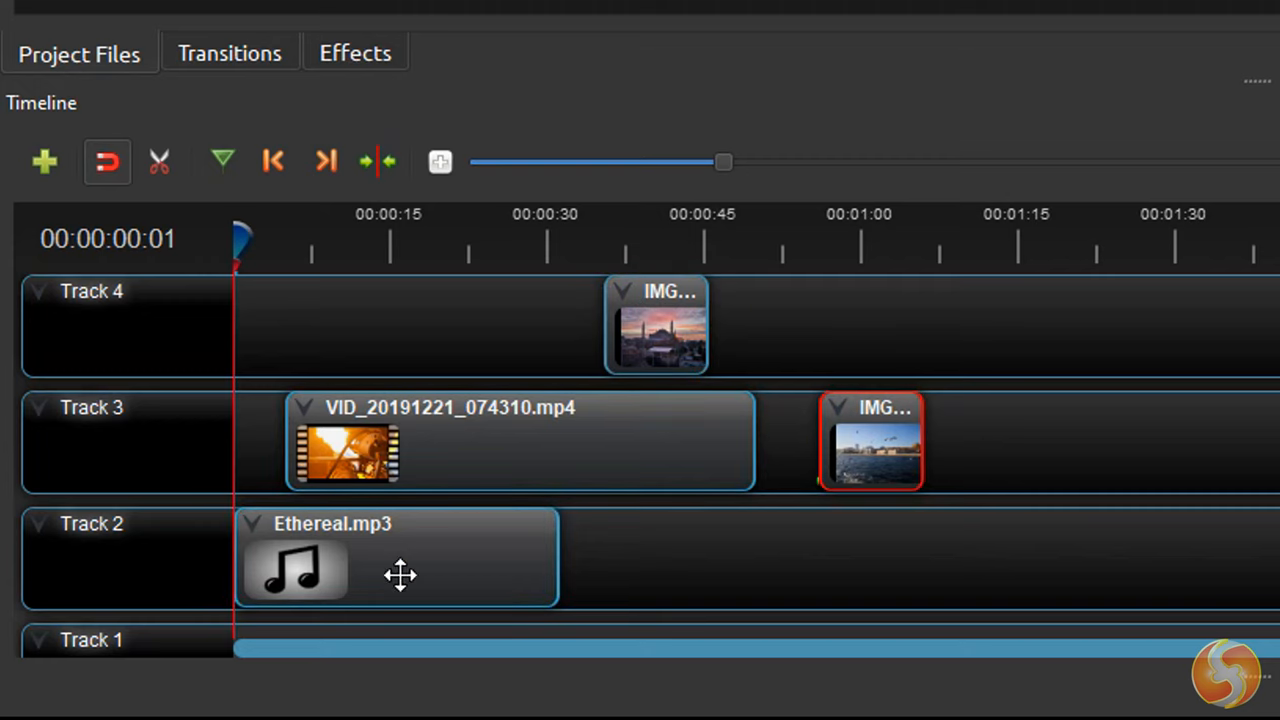
click(395, 558)
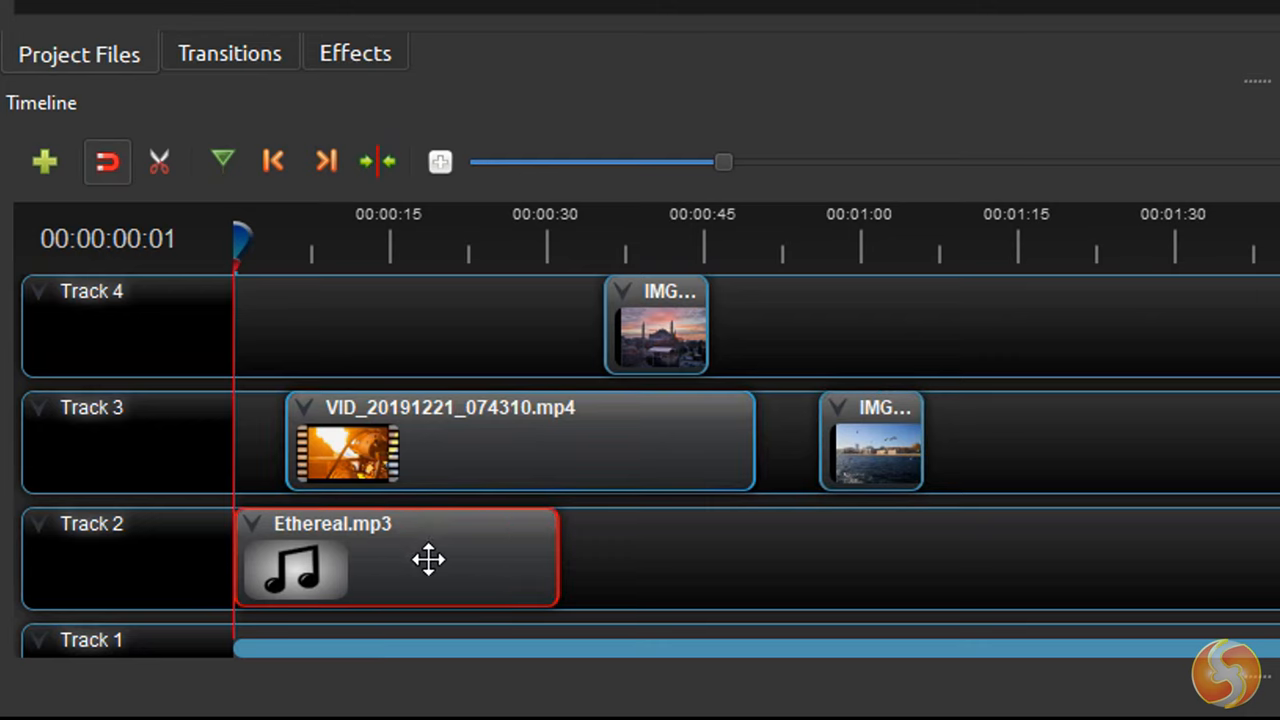
click(547, 451)
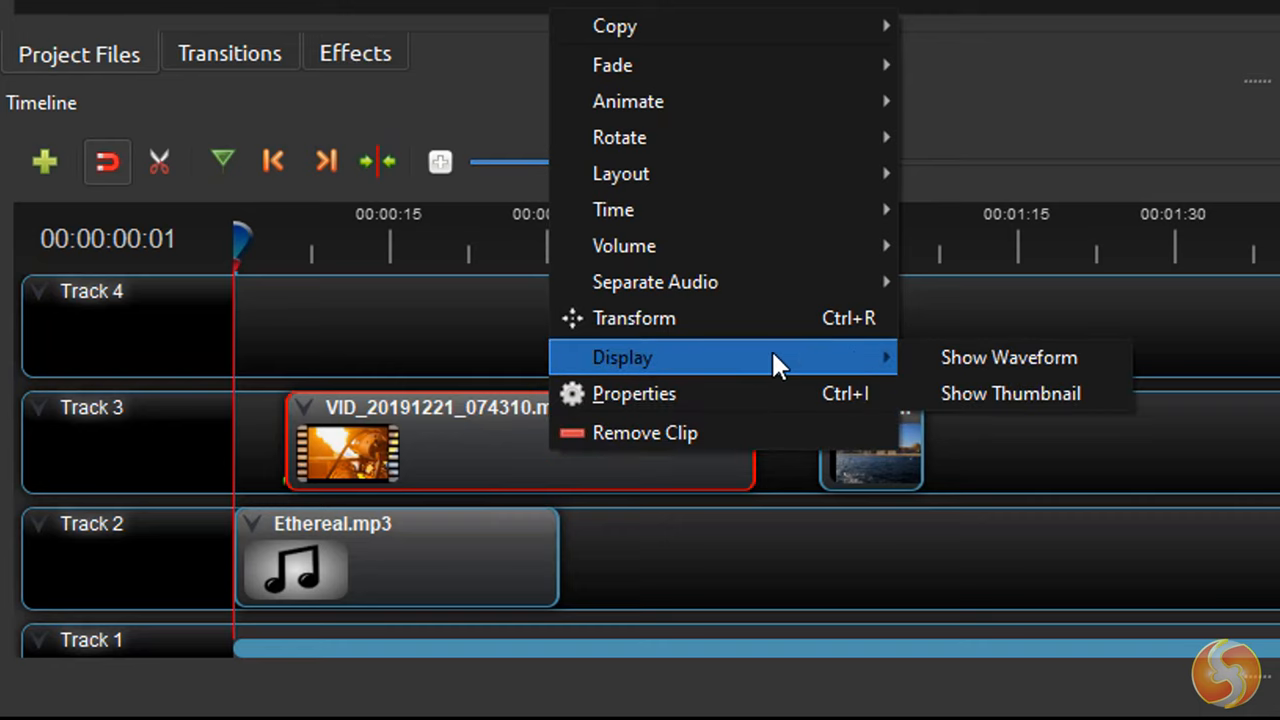
mouse_move(1015, 357)
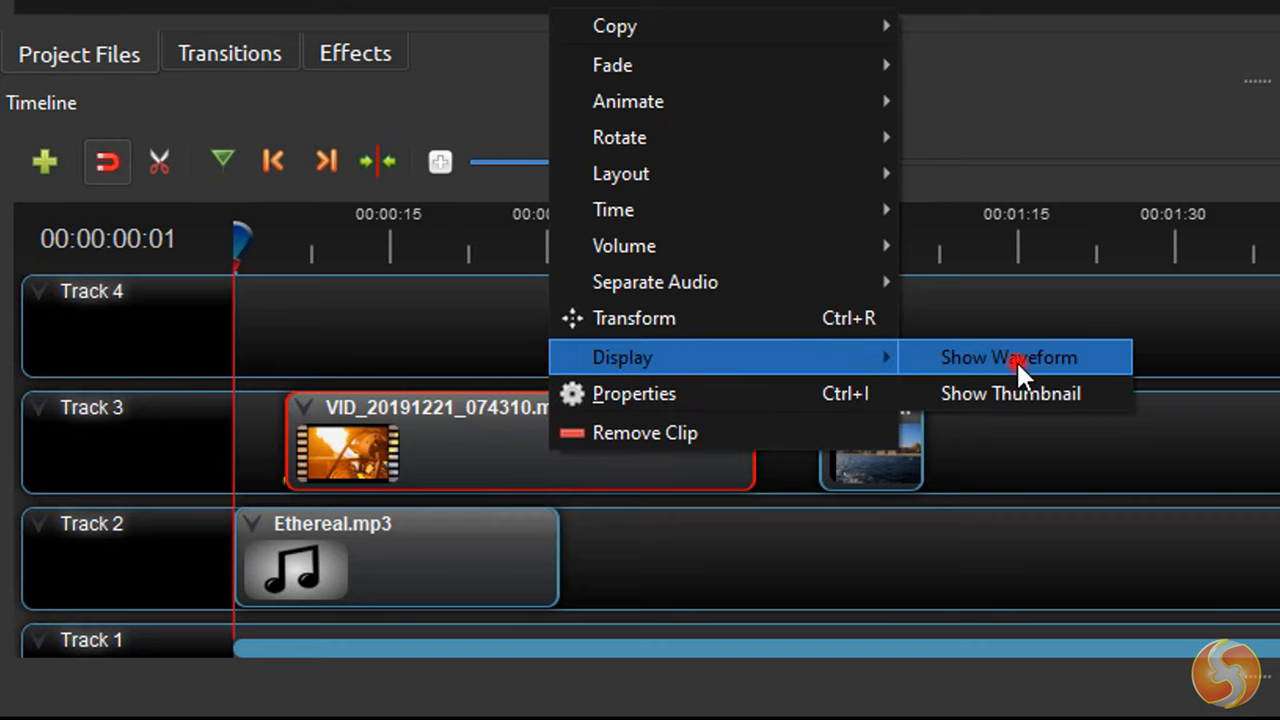
Switch the Track 3 video clip to Display > Show Waveform.
click(1008, 357)
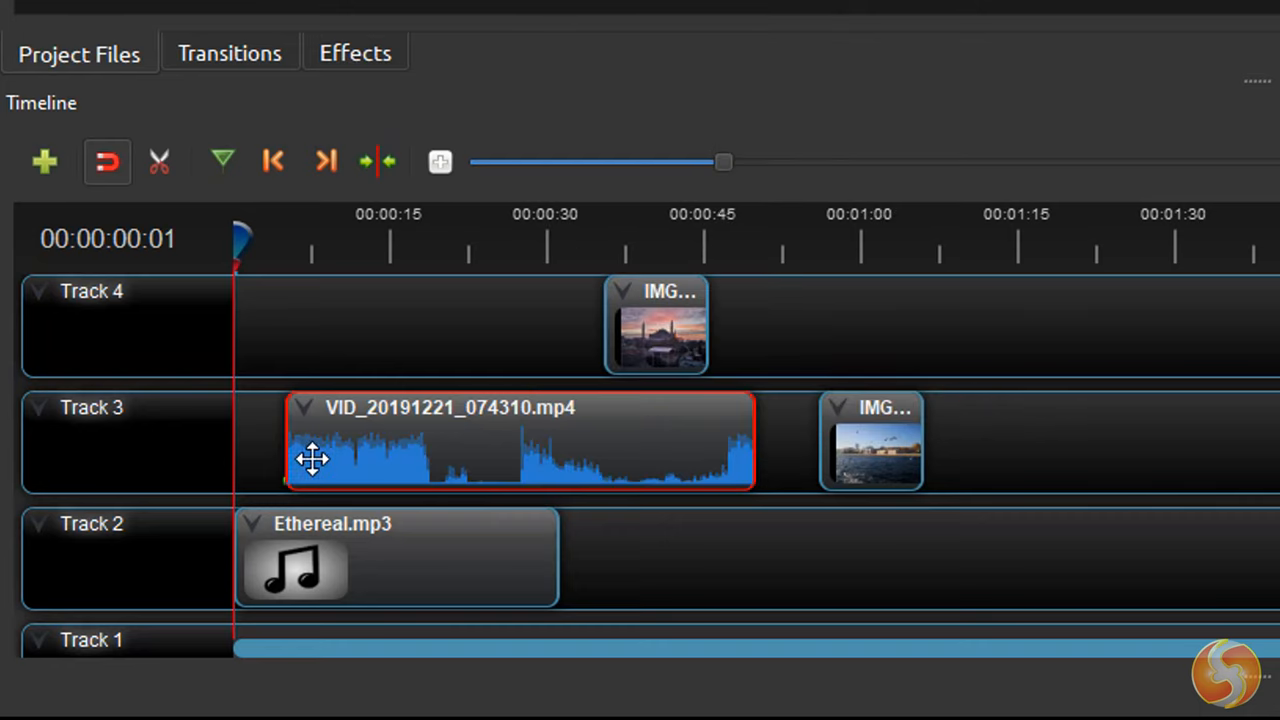
mouse_move(670, 513)
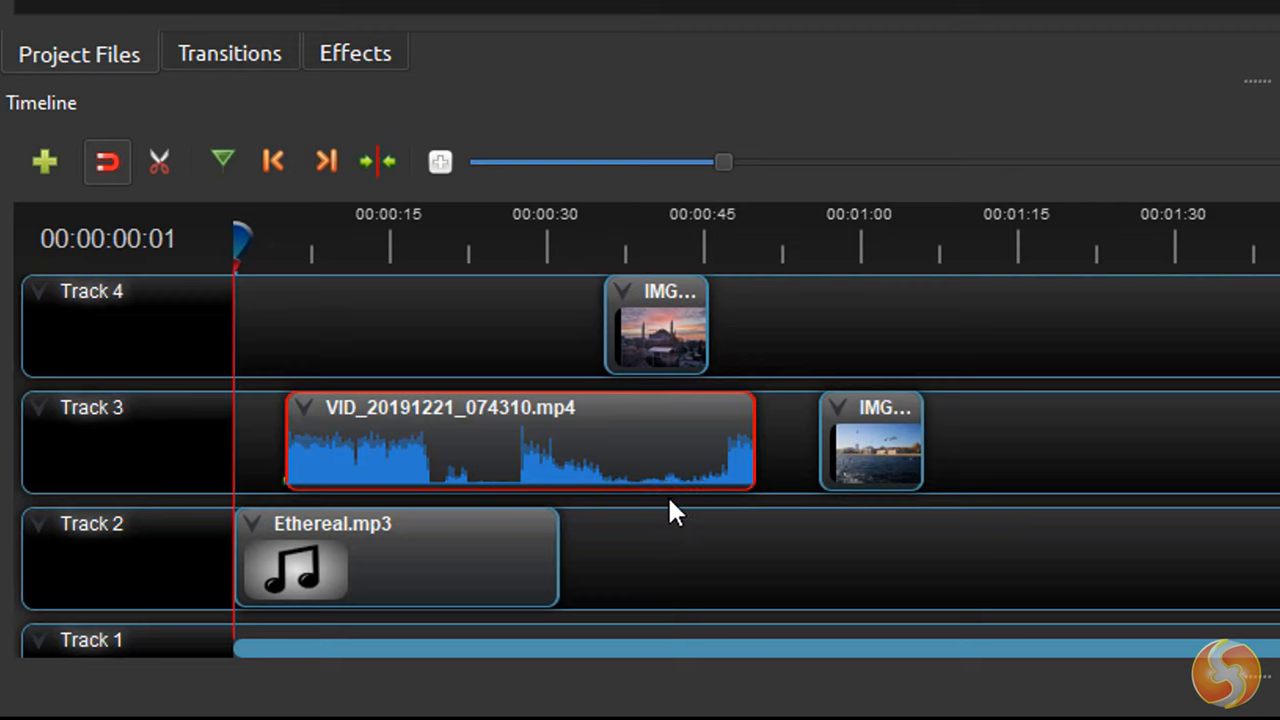
mouse_move(707, 493)
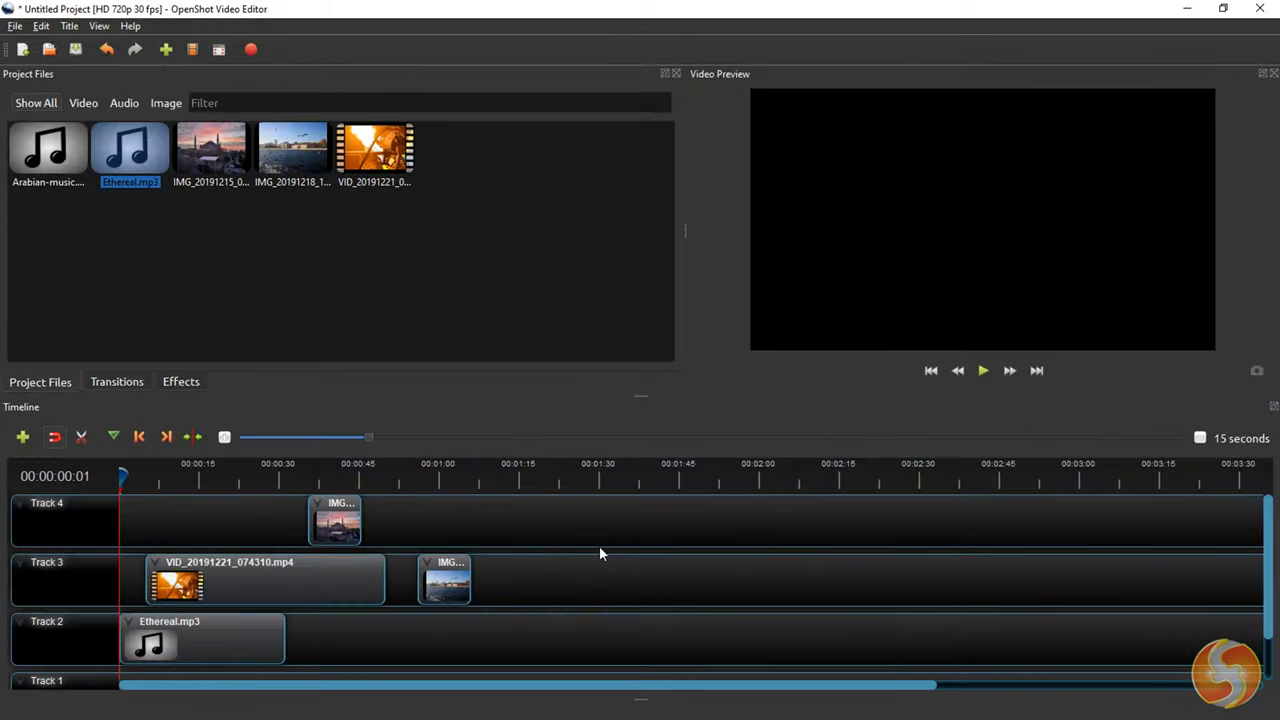
click(203, 482)
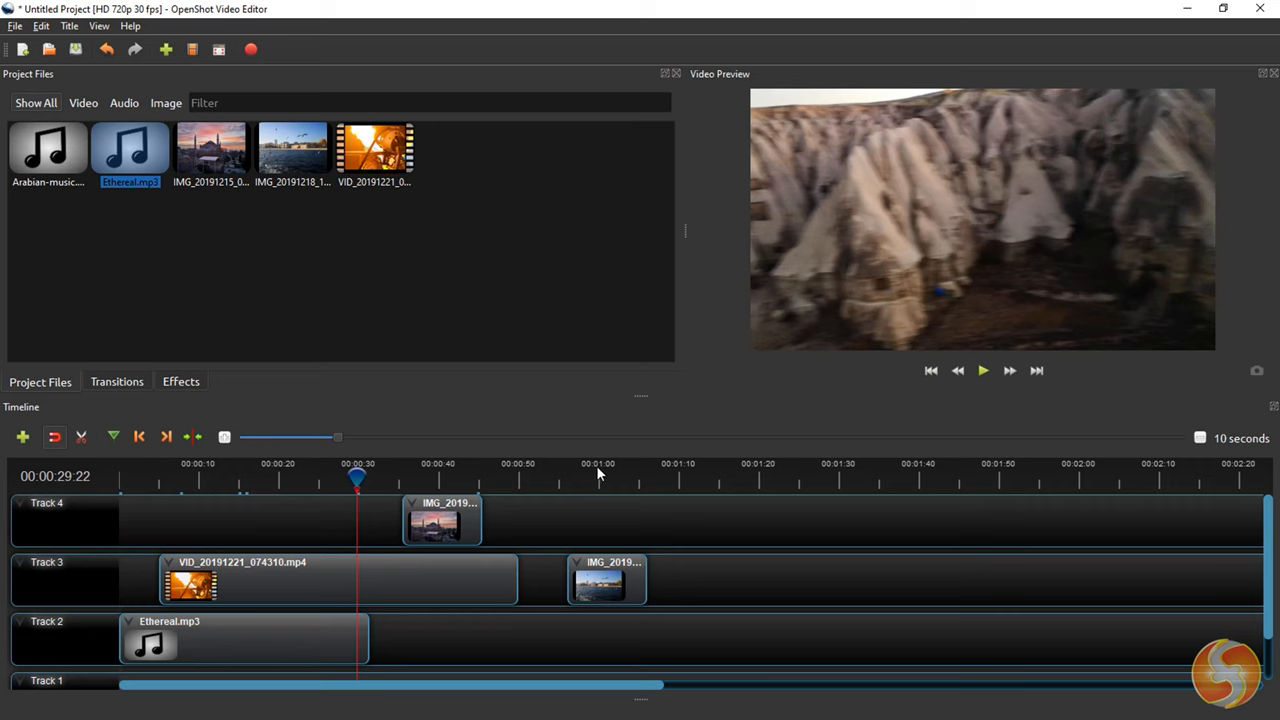
click(597, 477)
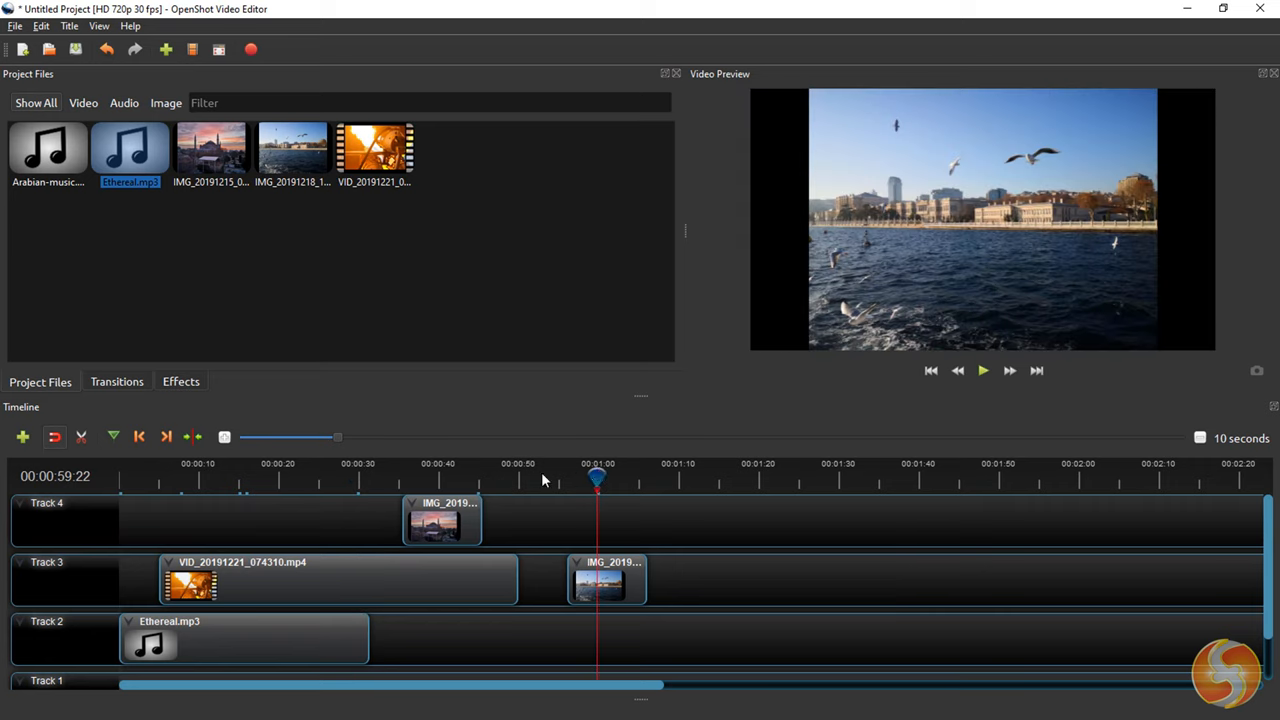
drag(597, 478, 636, 478)
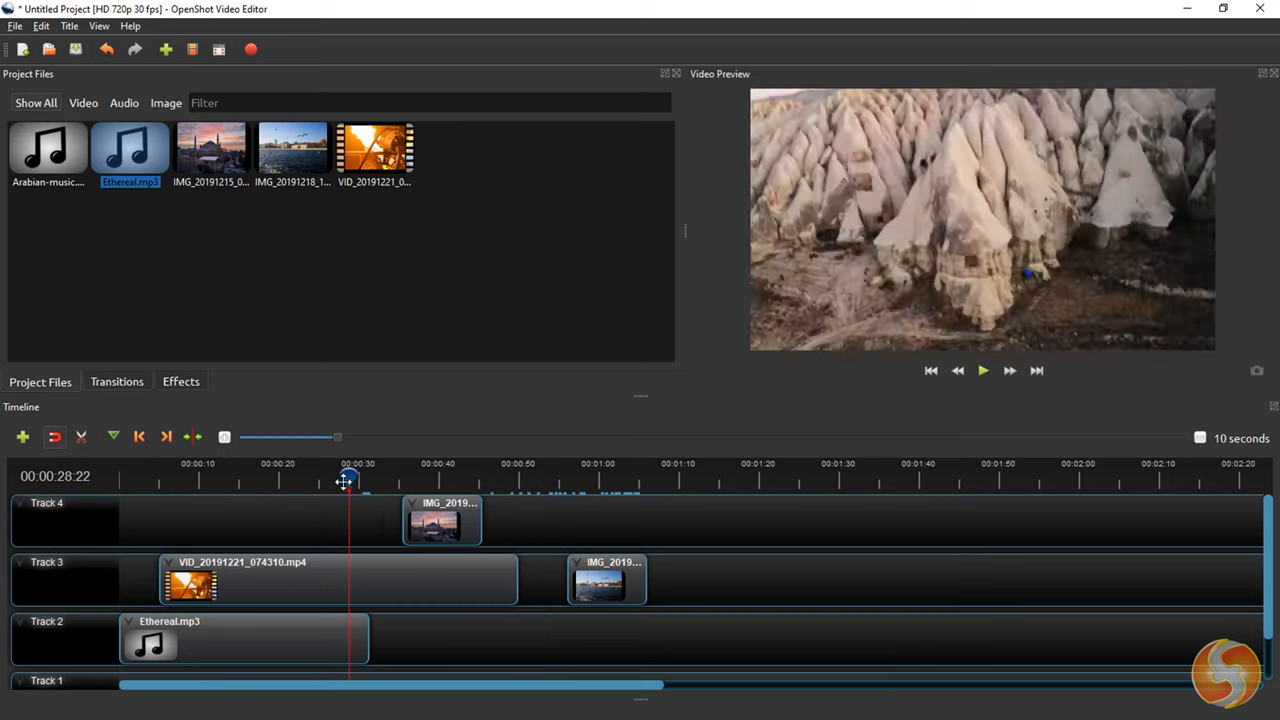
drag(348, 480, 250, 480)
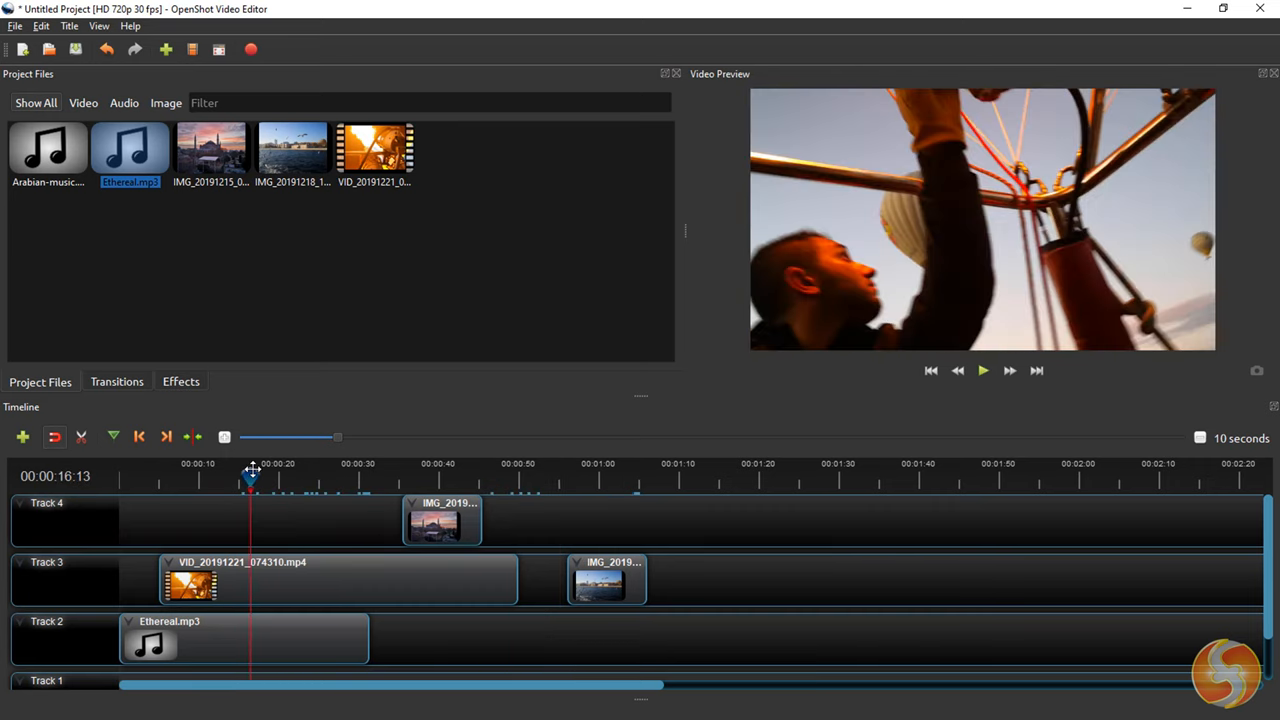
drag(250, 477, 372, 477)
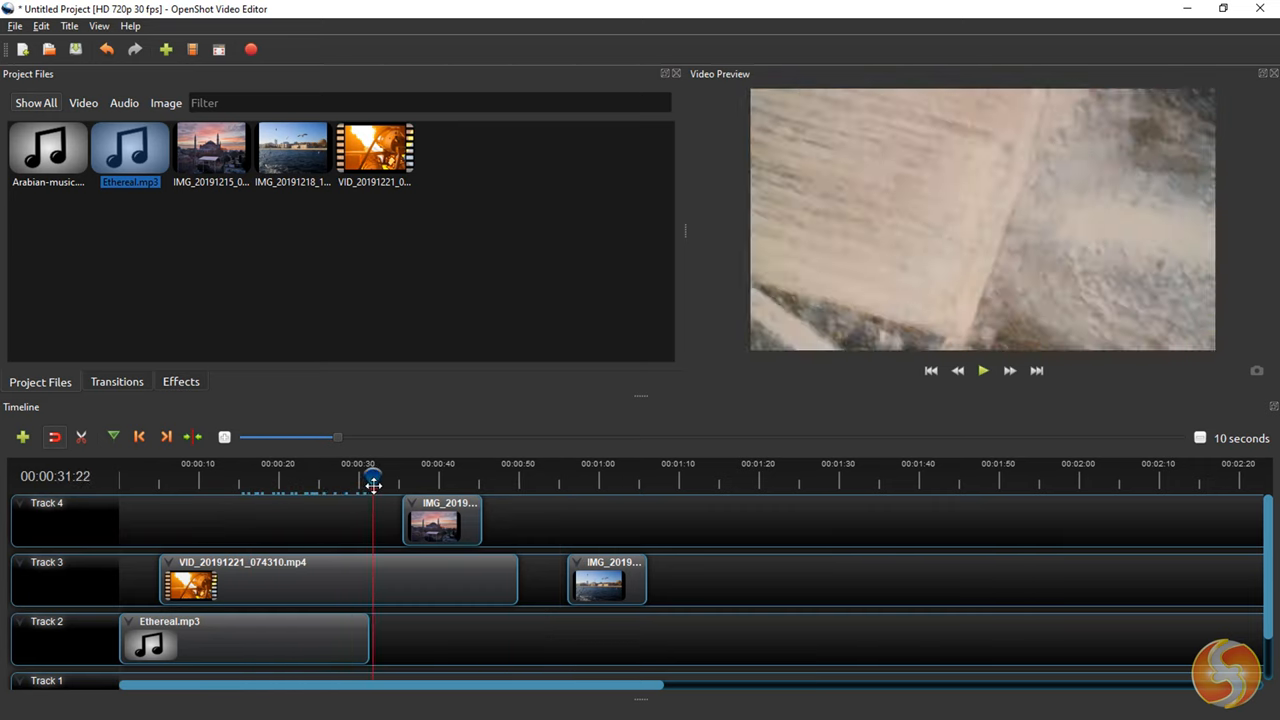
click(983, 370)
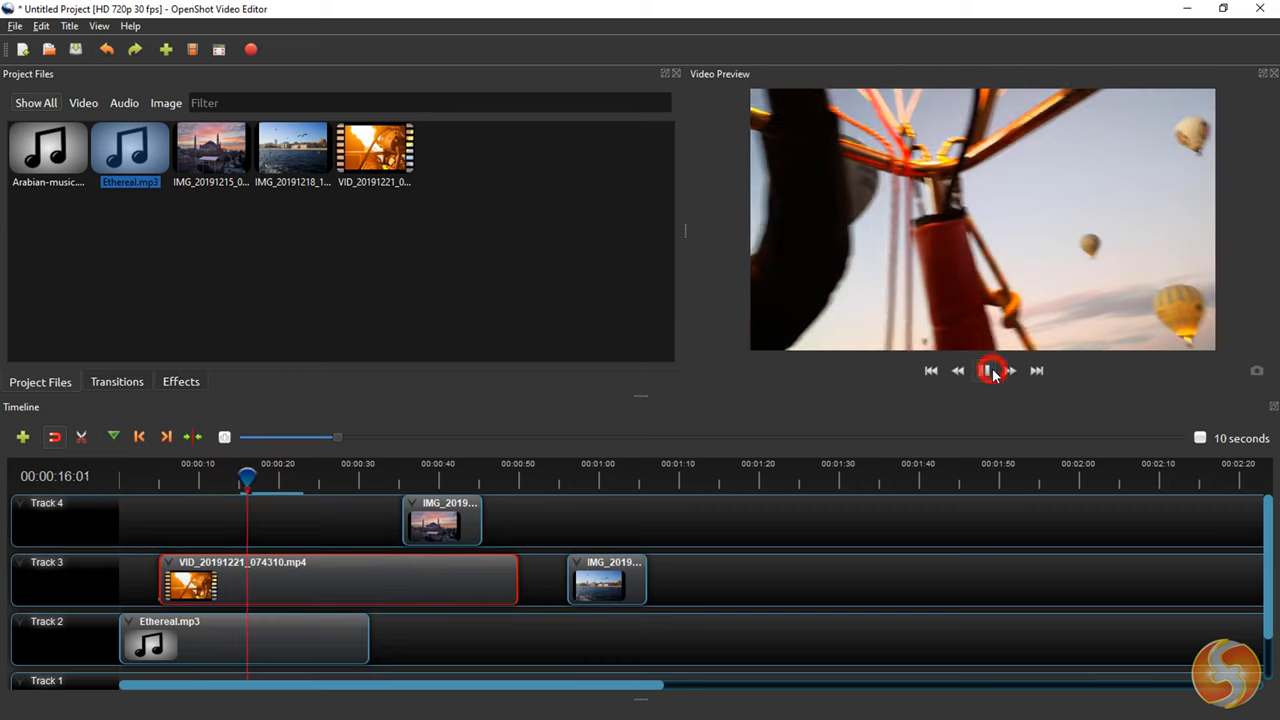
click(984, 370)
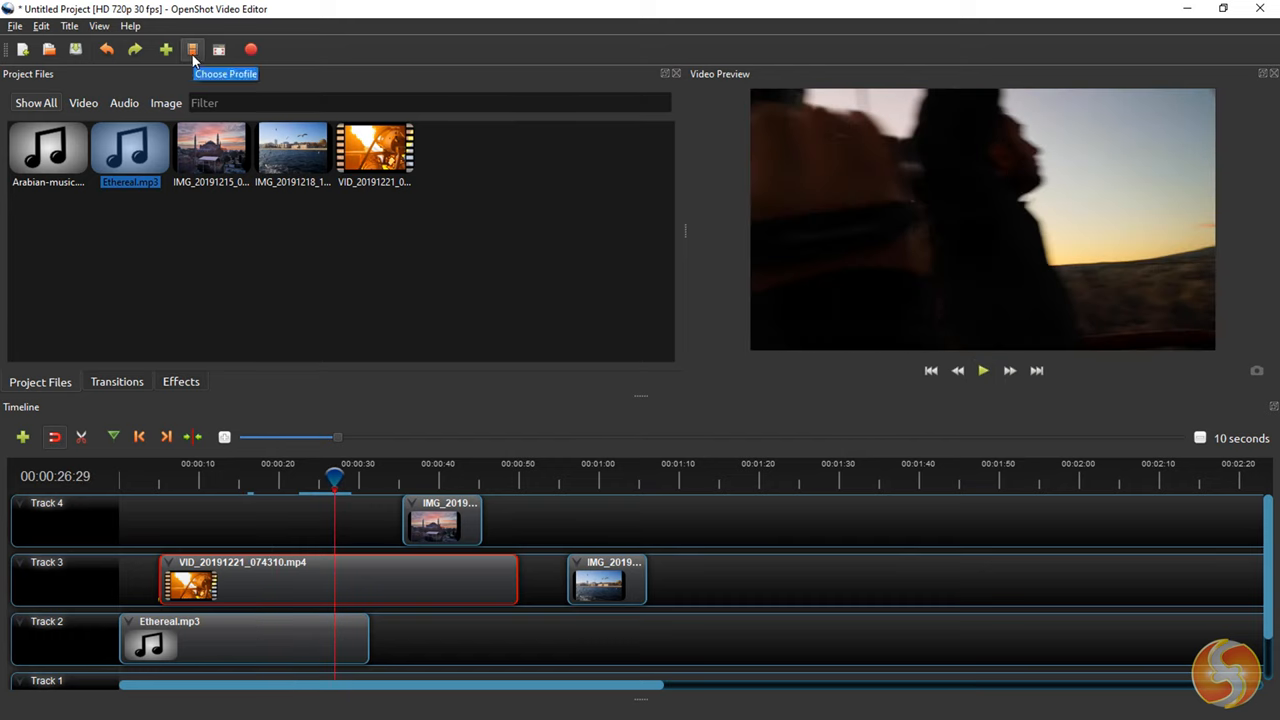
click(192, 50)
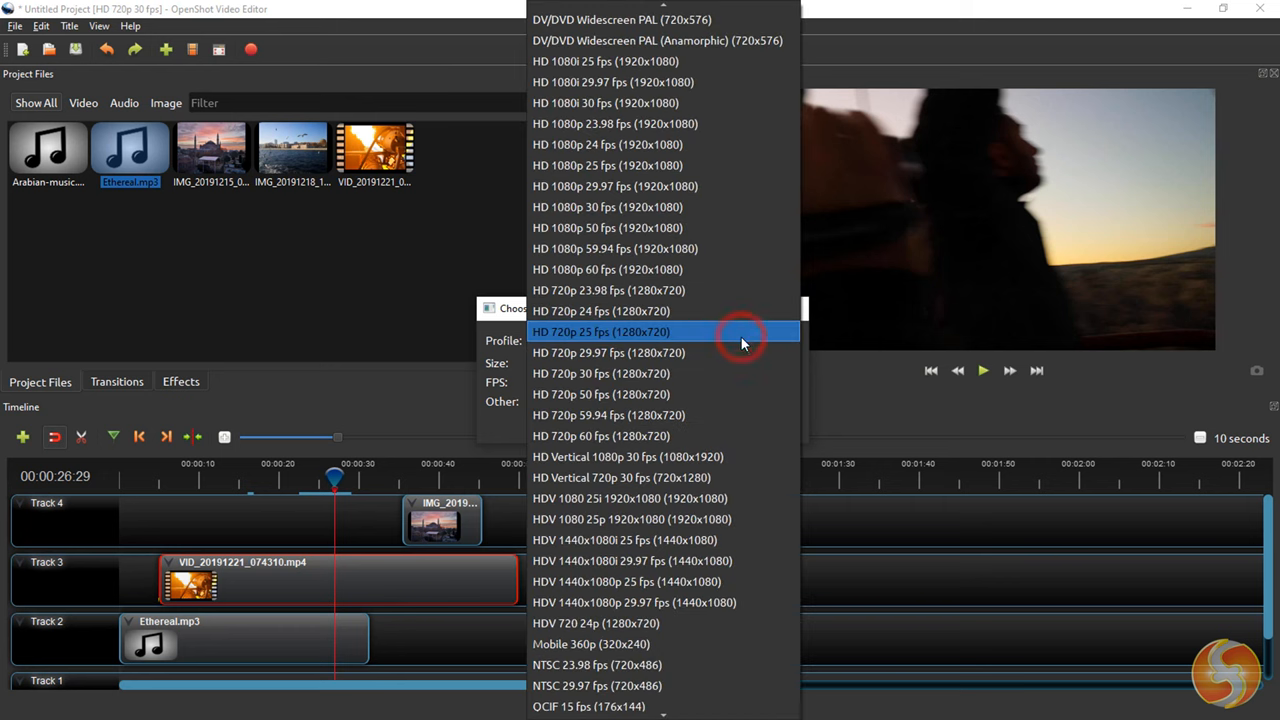
mouse_move(710, 415)
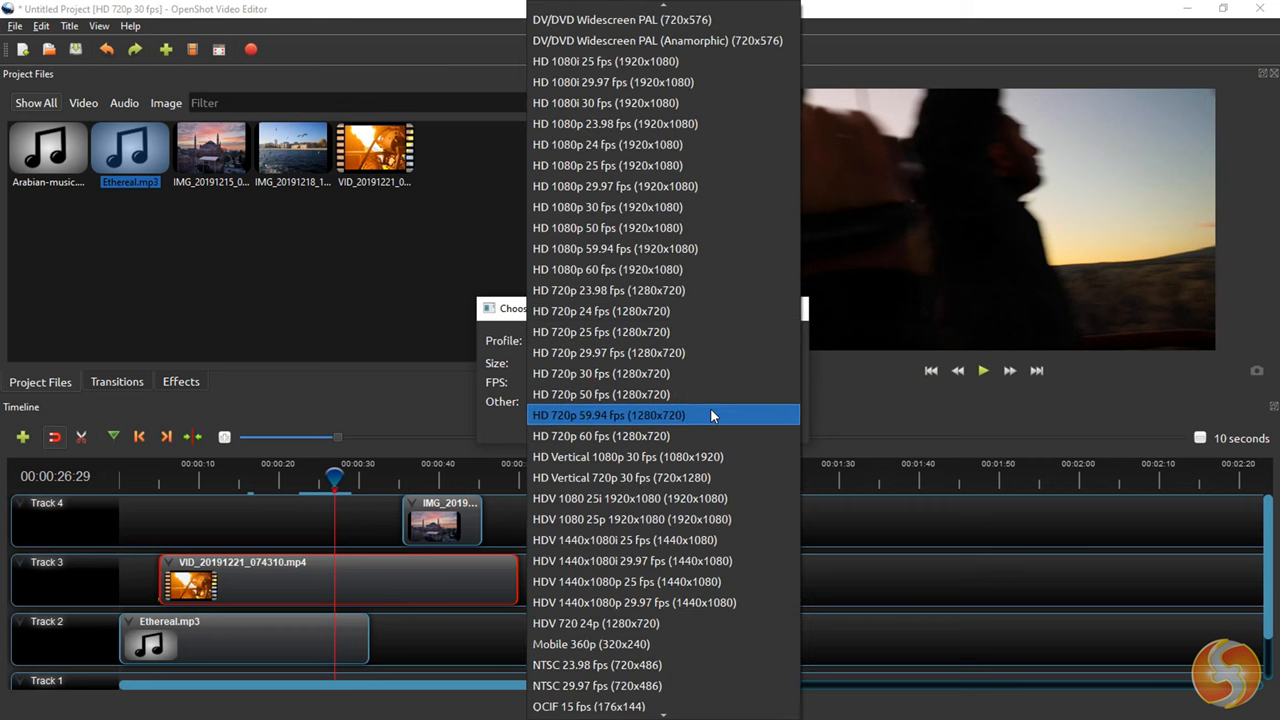
click(601, 373)
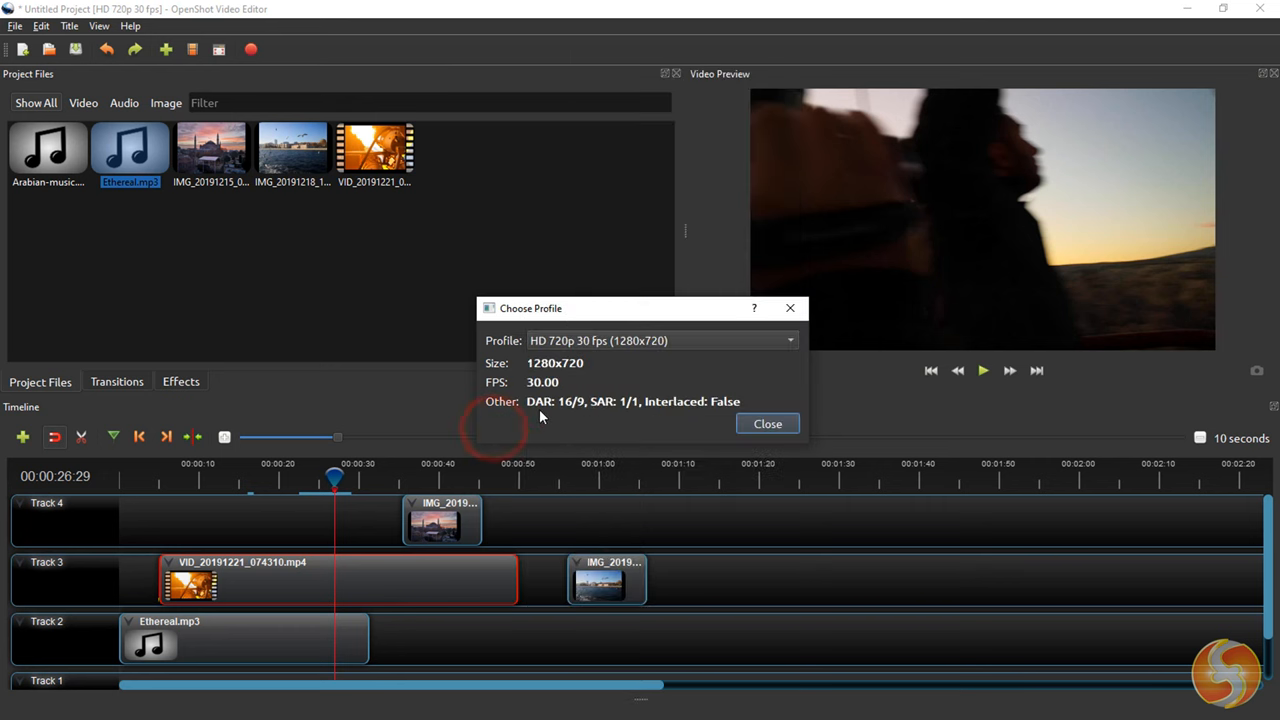
click(767, 423)
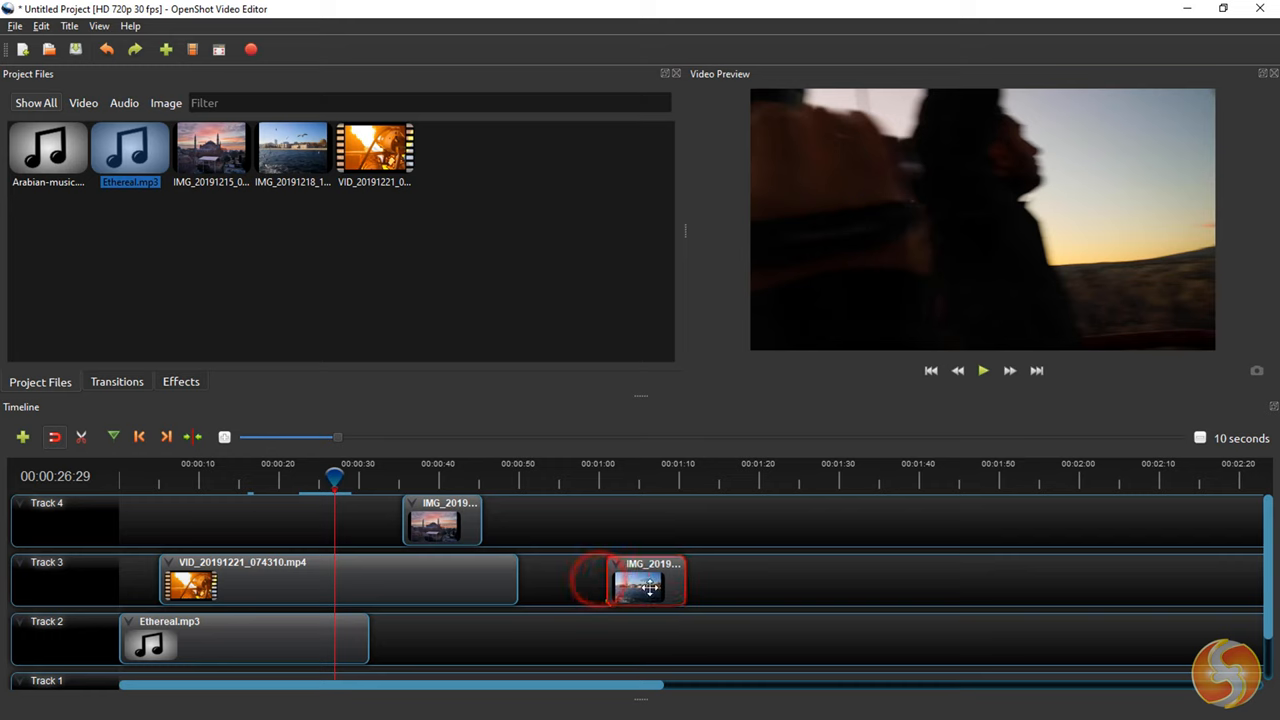
Move the seagull photo back onto Track 3 near 00:01:00 and trim the Track 4 clip.
drag(645, 583, 697, 583)
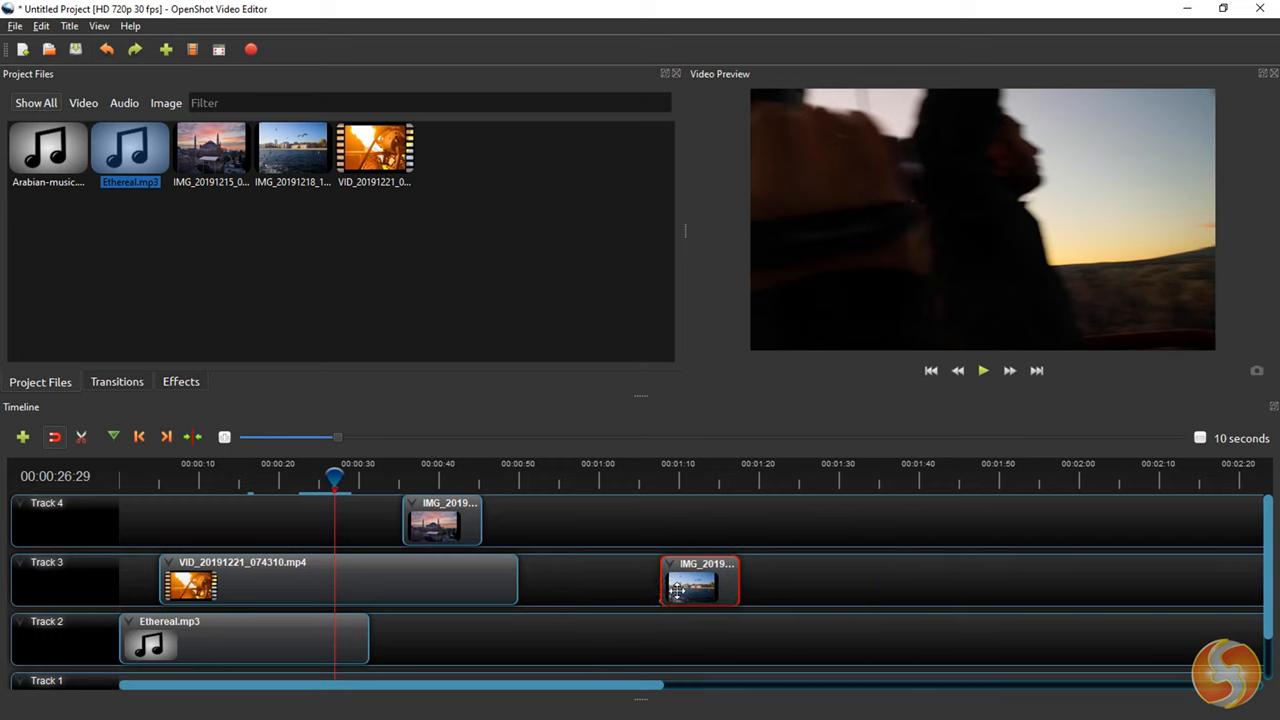
drag(698, 583, 740, 520)
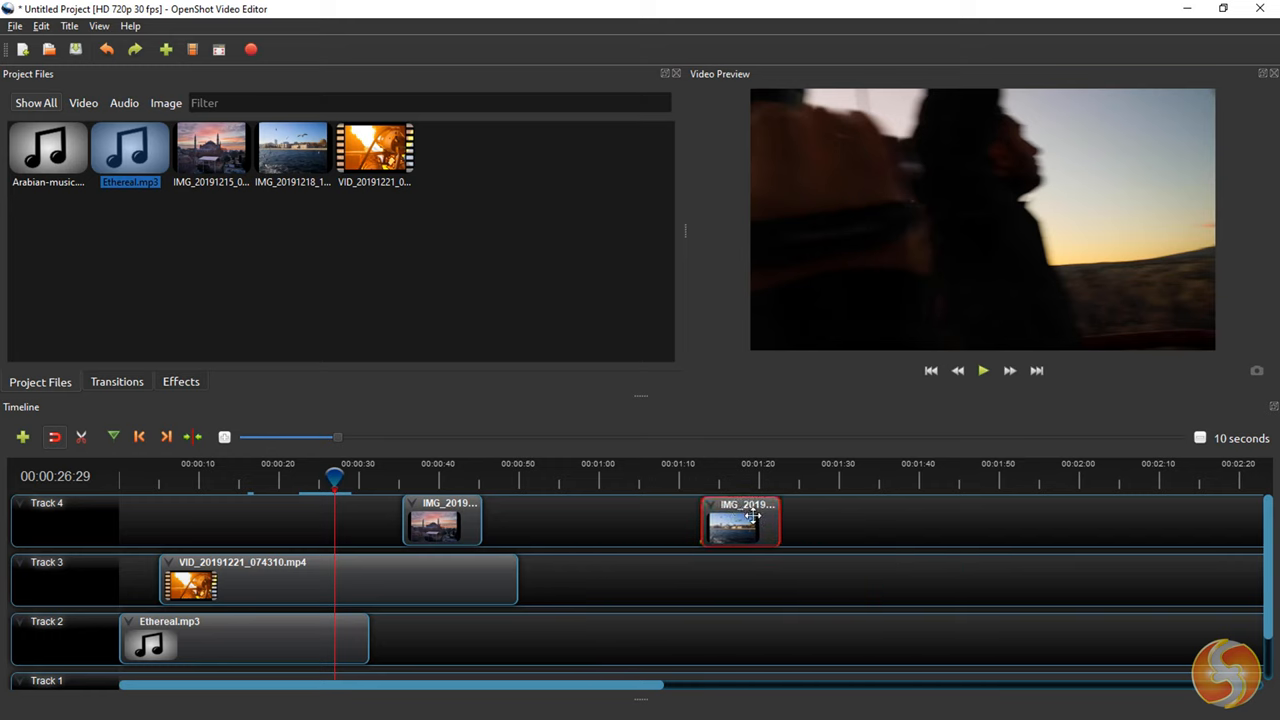
drag(740, 520, 590, 615)
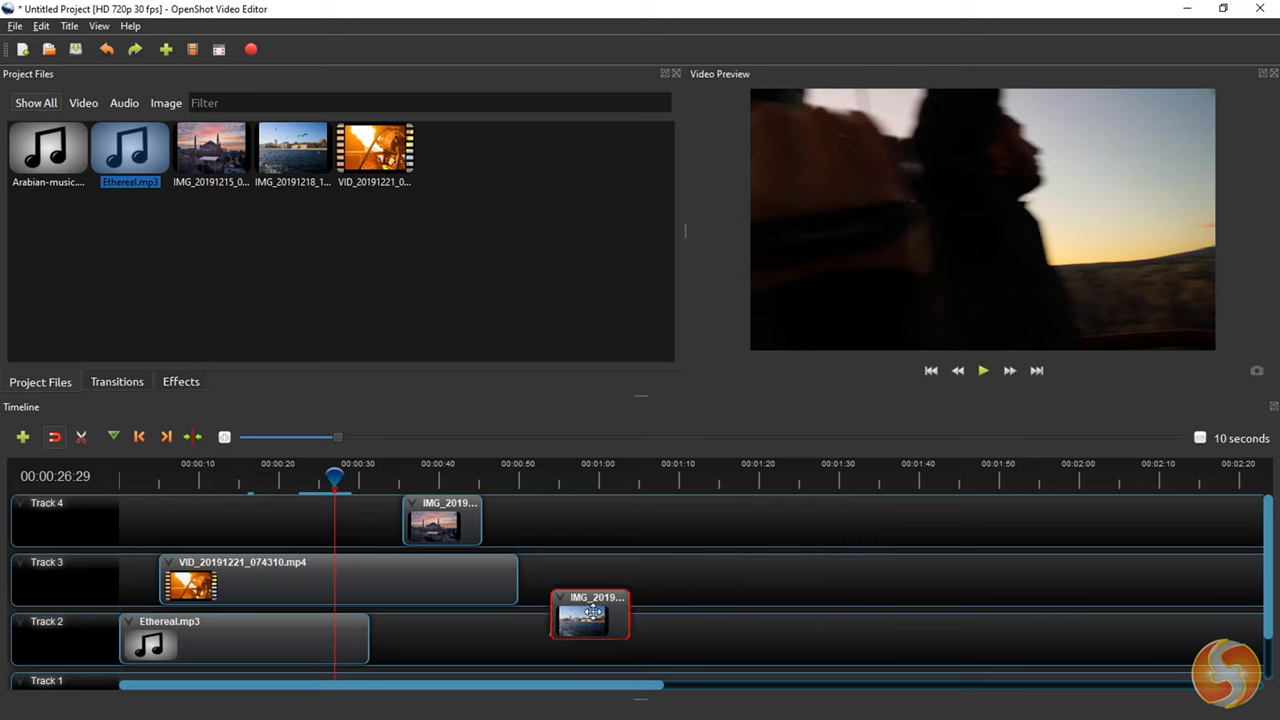
drag(590, 615, 620, 580)
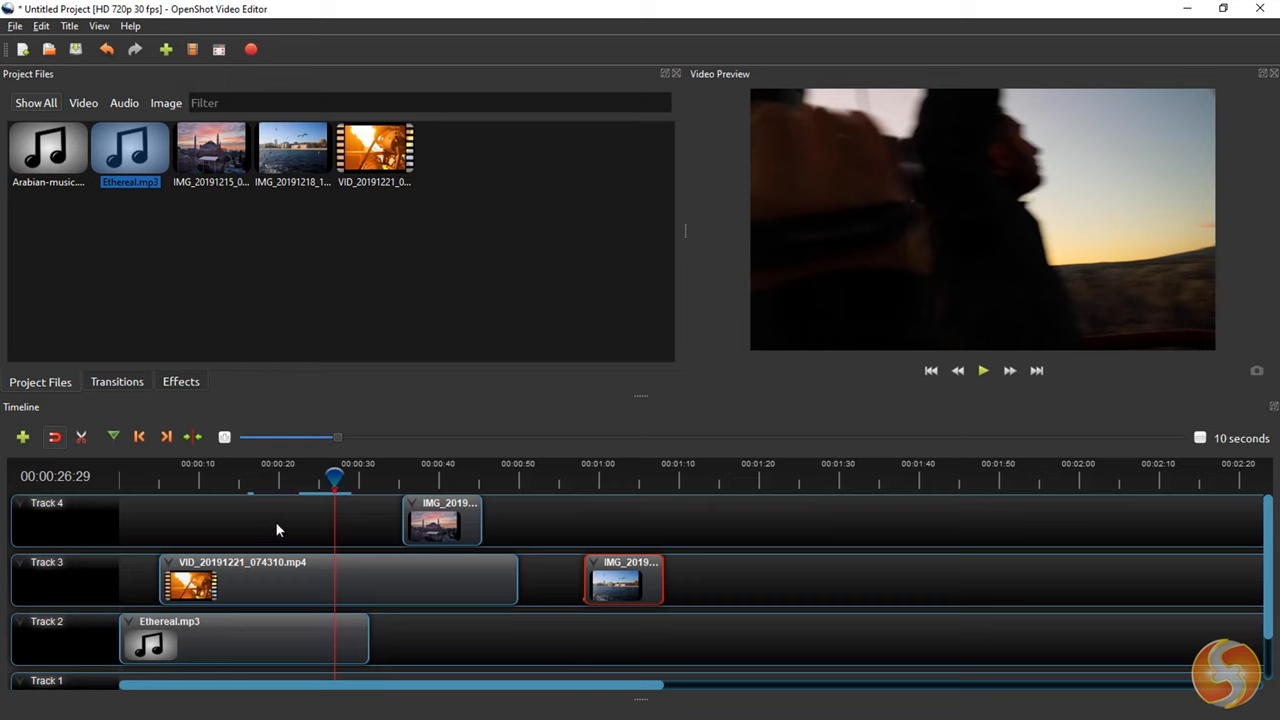
mouse_move(332, 473)
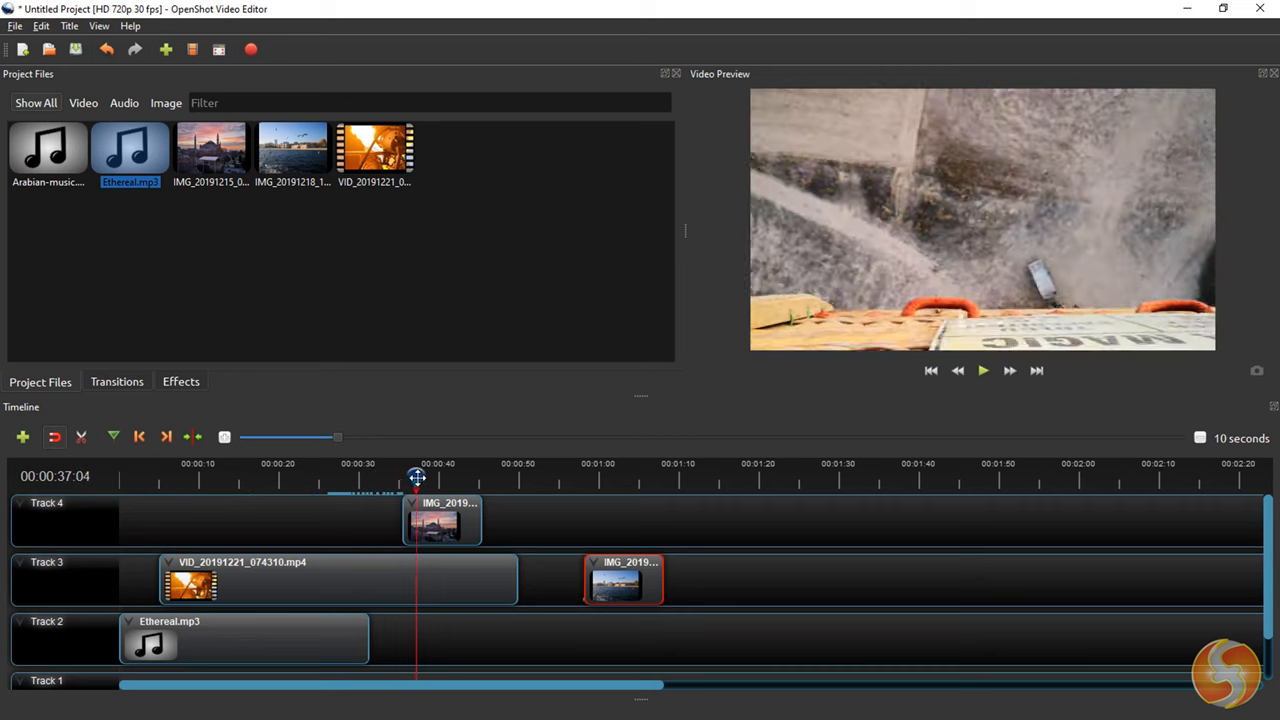
drag(417, 476, 405, 476)
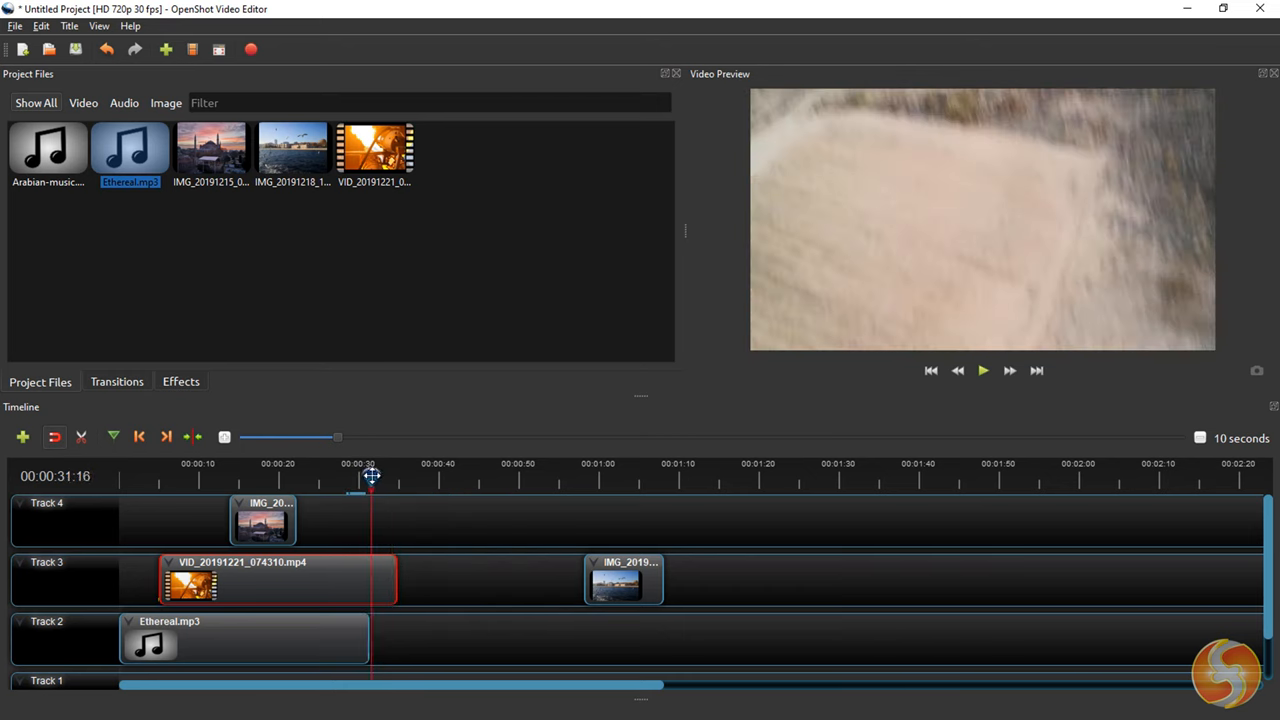
drag(371, 477, 425, 477)
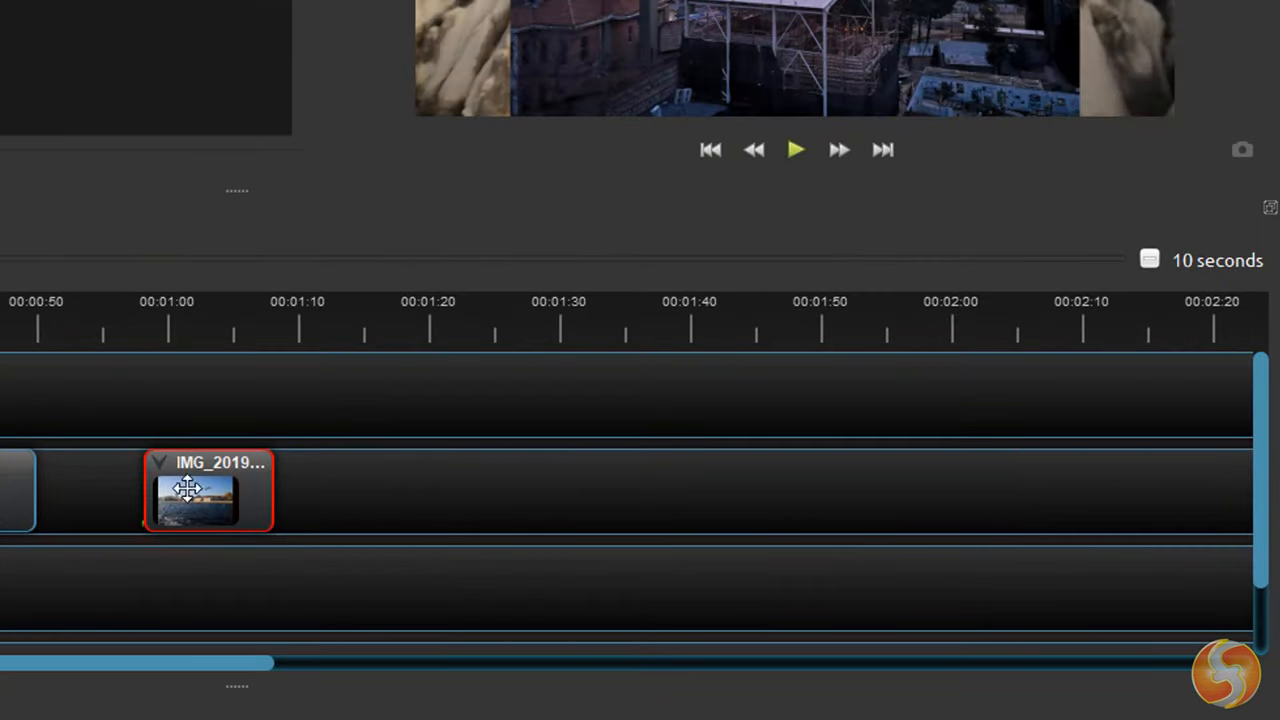
click(218, 487)
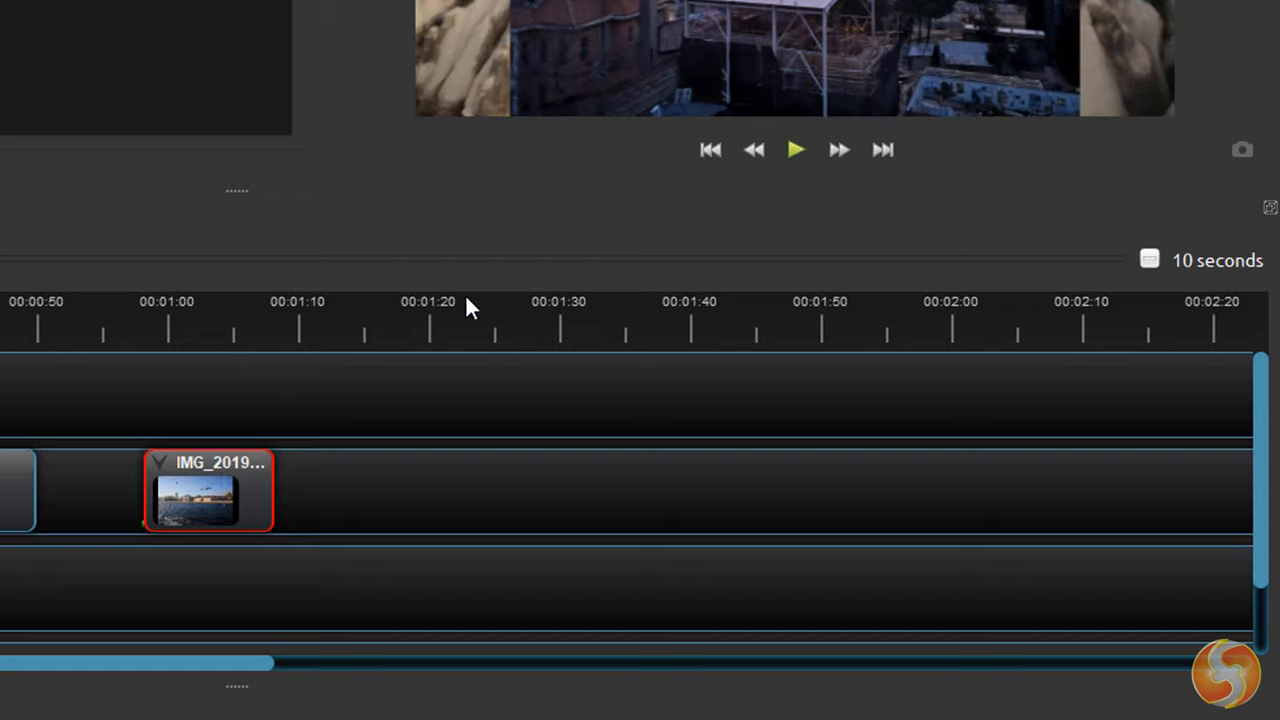
click(435, 320)
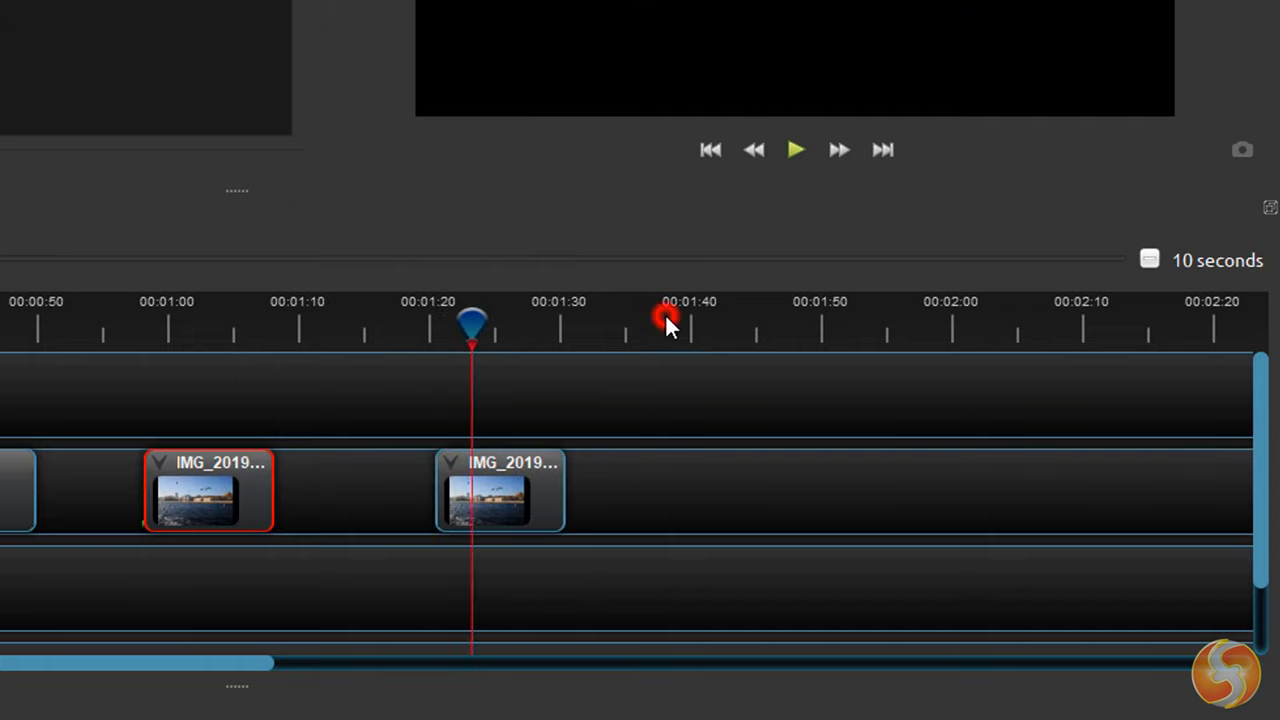
click(668, 320)
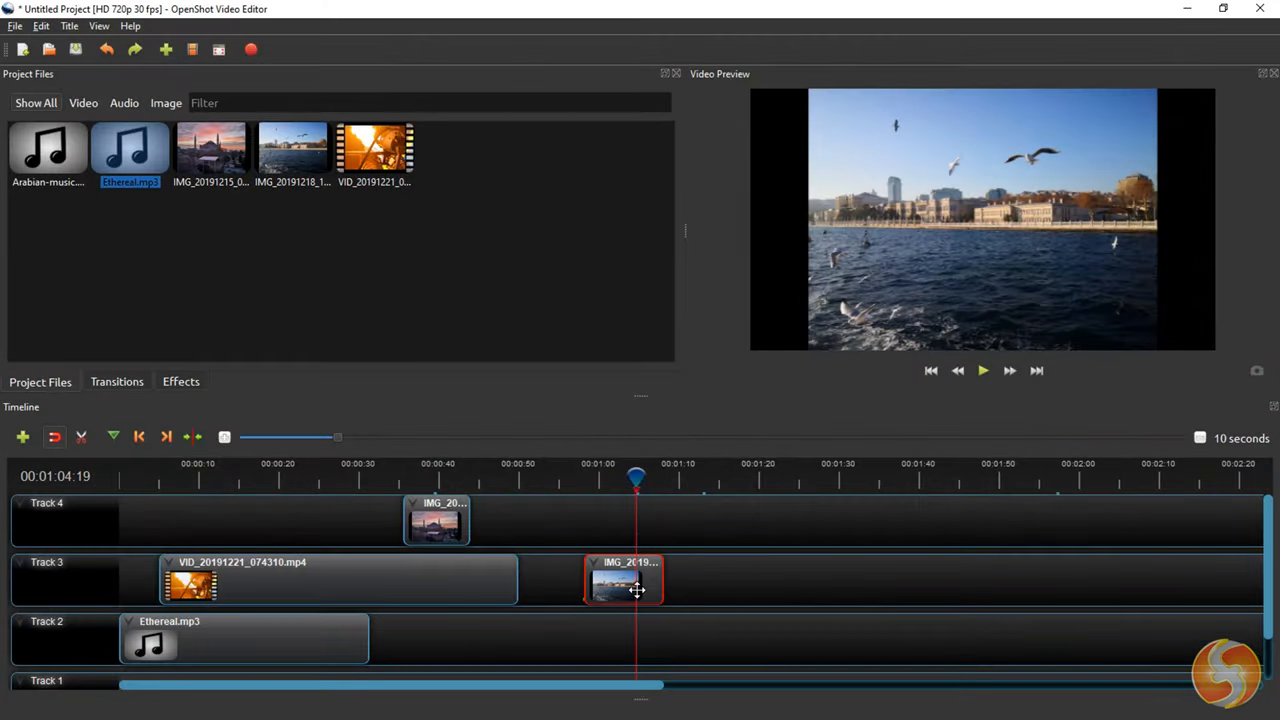
click(622, 580)
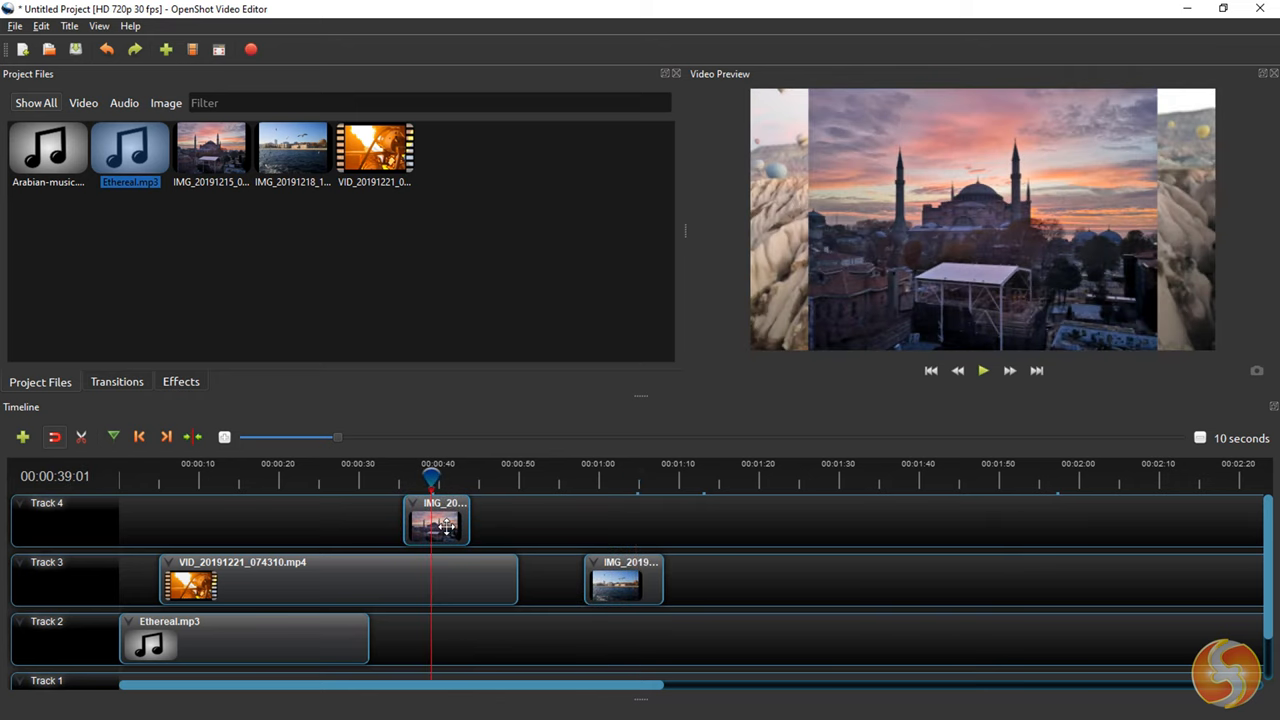
Open the mosque clip's Properties, test Shear X and Scale, then restore Shear X 0 and Best Fit.
right_click(435, 520)
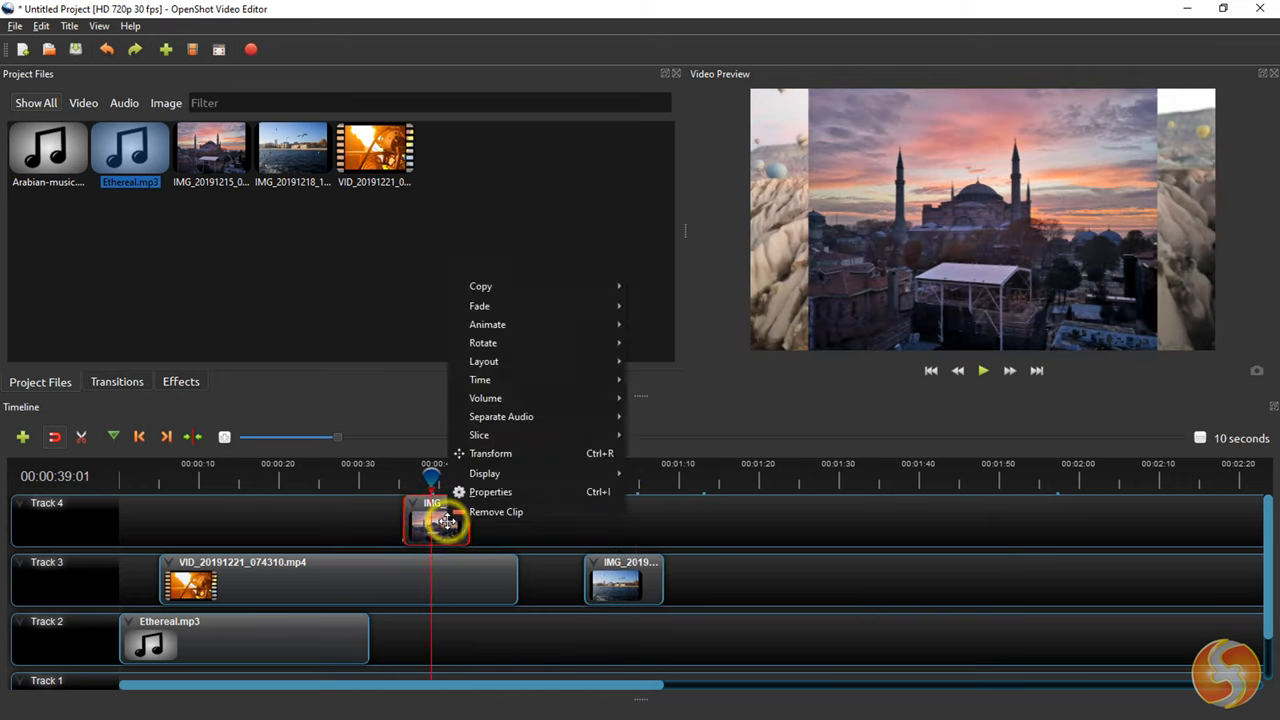
mouse_move(490, 491)
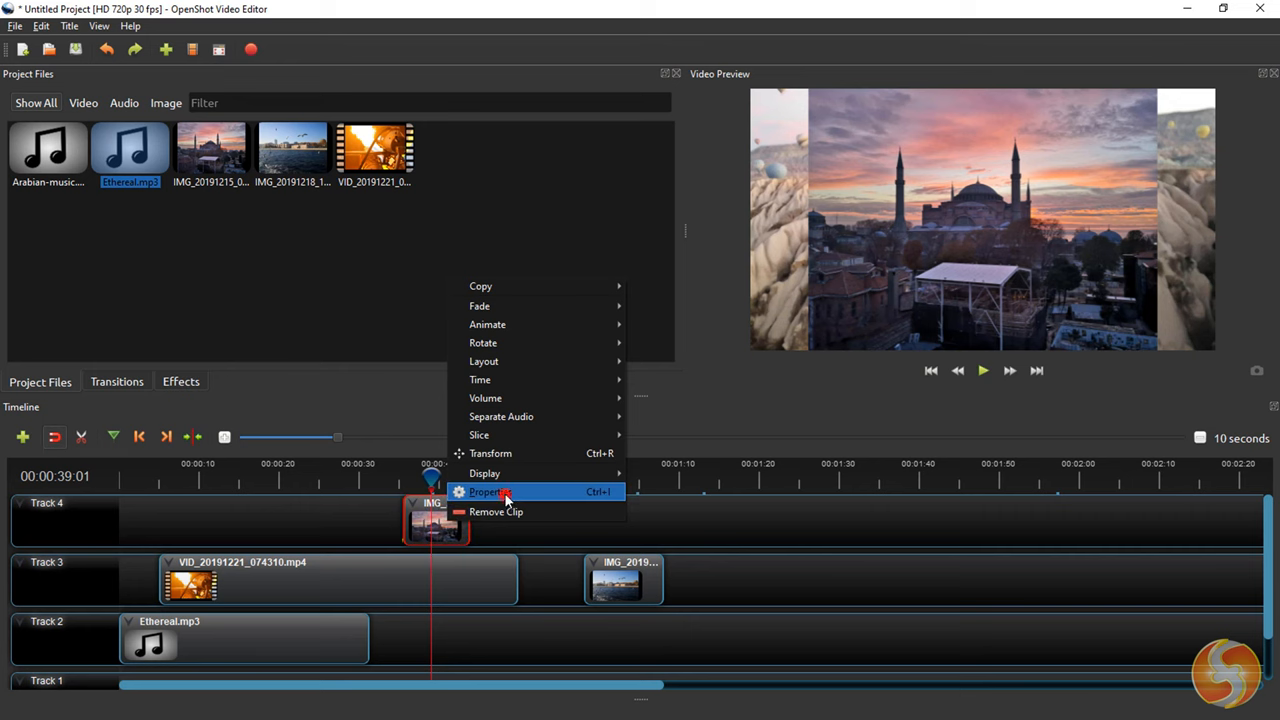
click(489, 491)
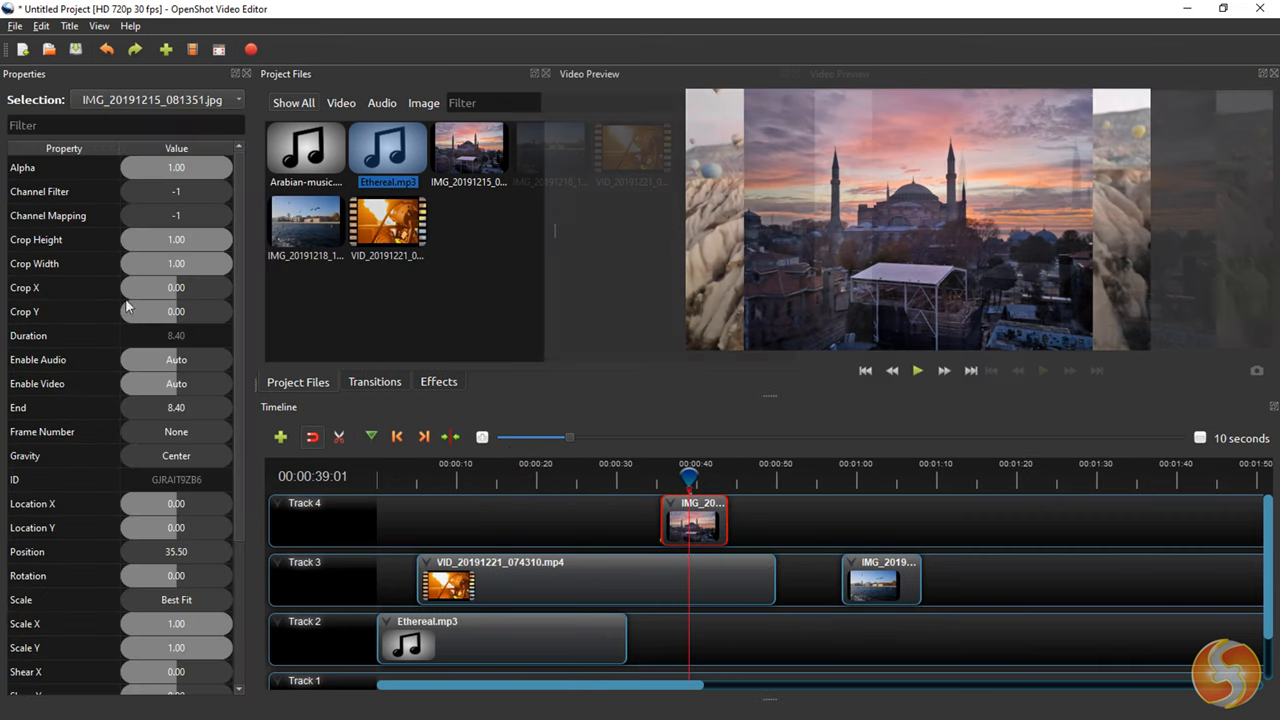
click(176, 288)
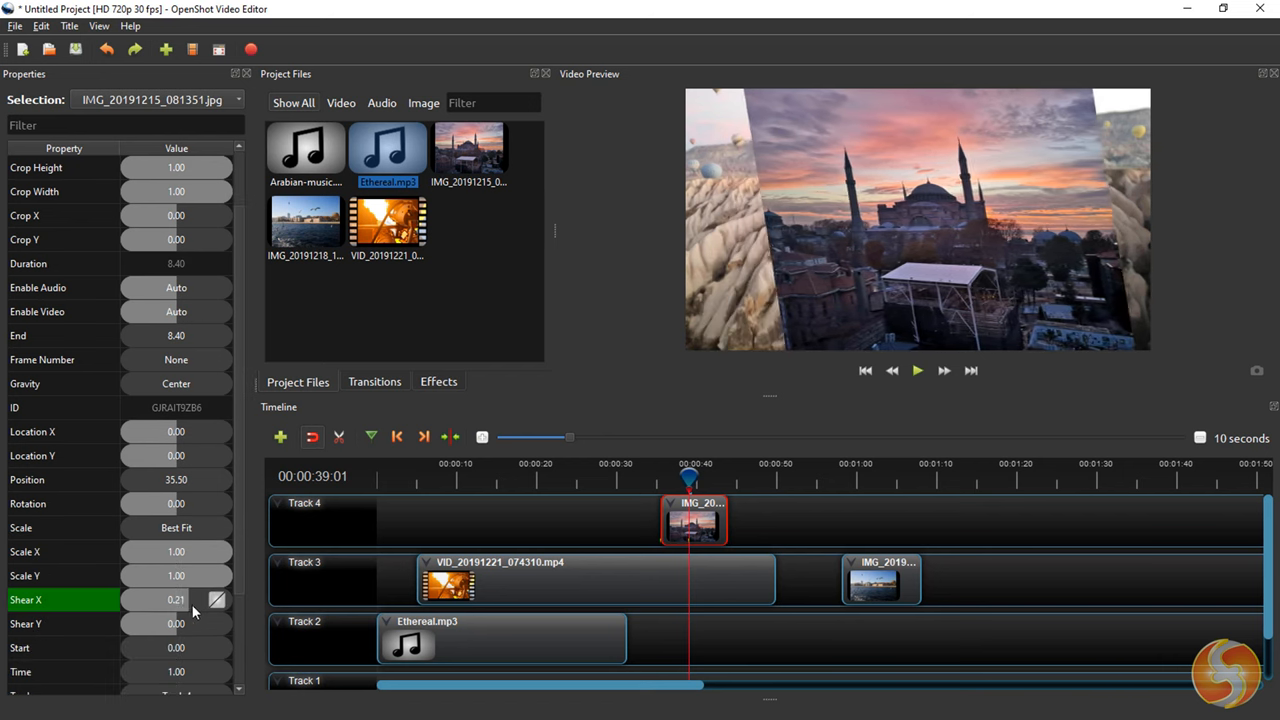
scroll(down, 3)
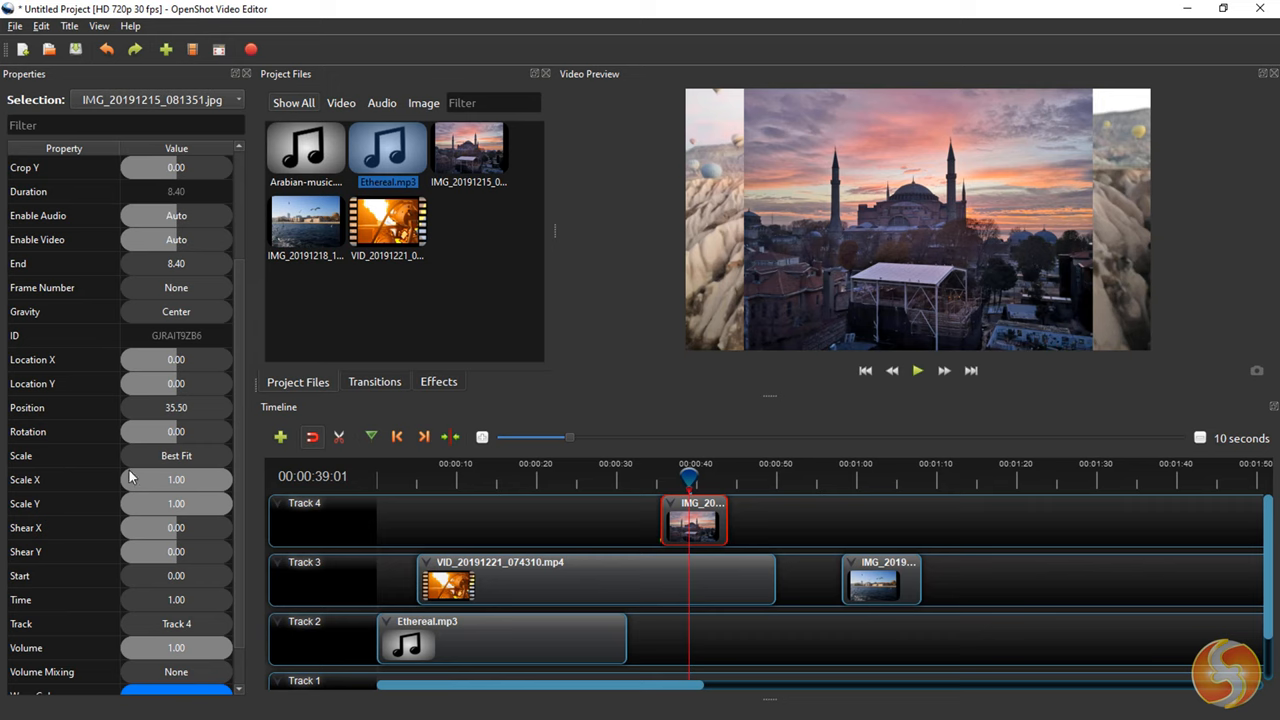
click(176, 455)
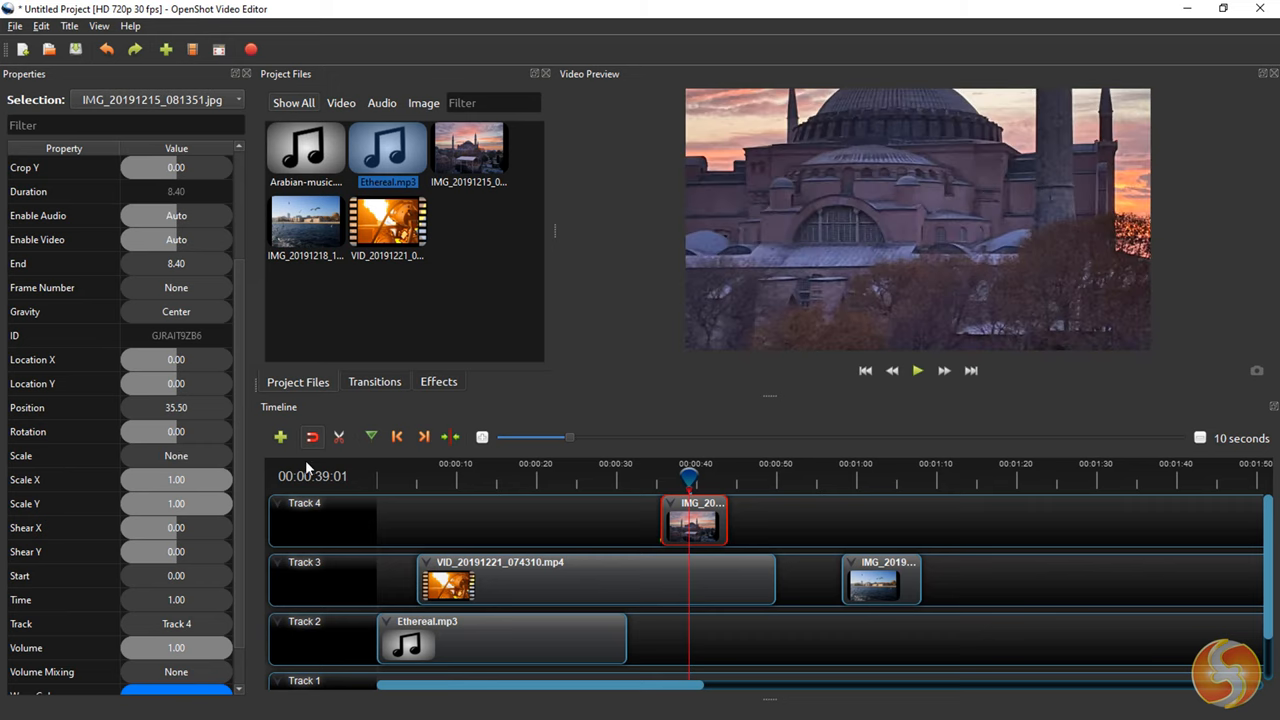
click(176, 455)
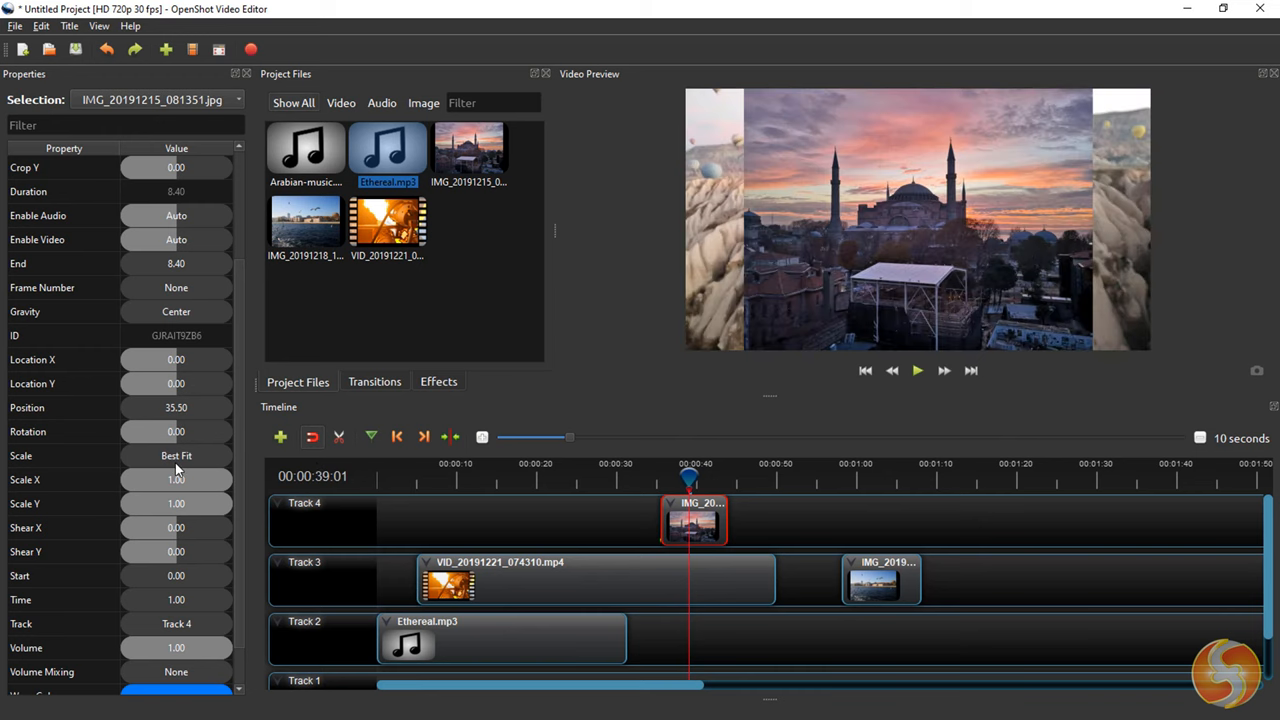
click(176, 455)
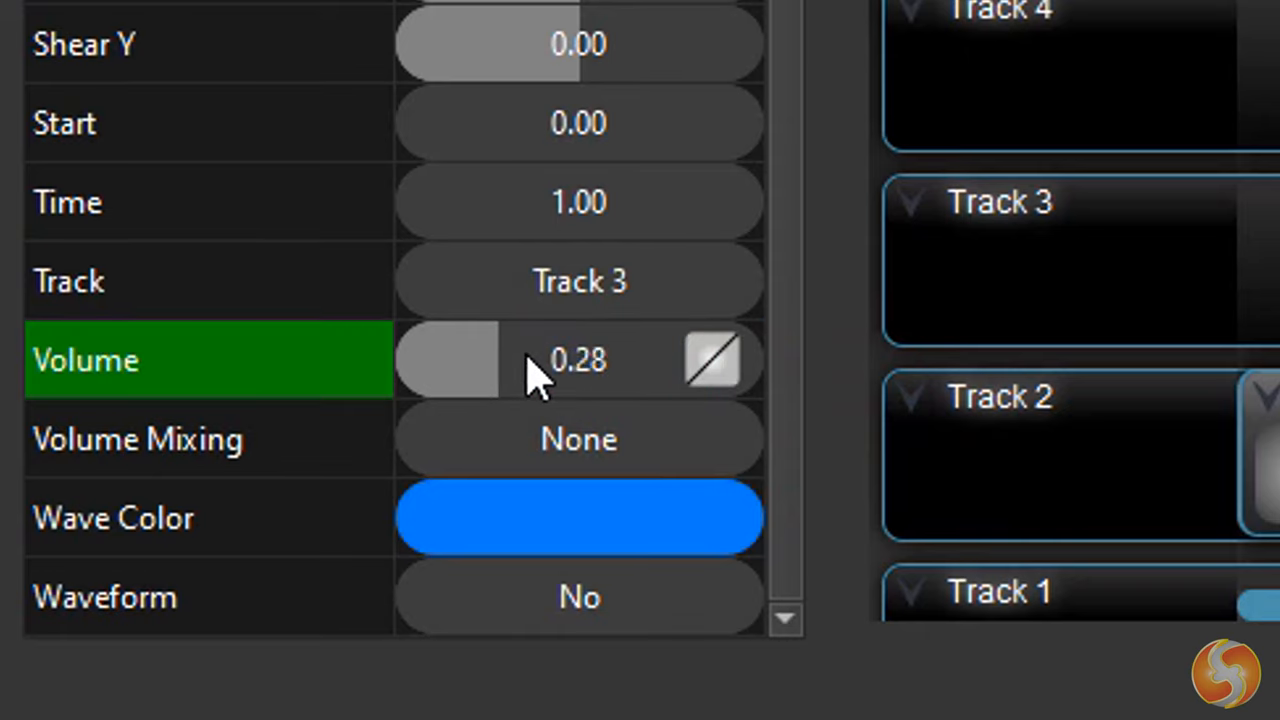
Enter 0.46 as the video clip's Volume property value.
click(560, 360)
text(0.)
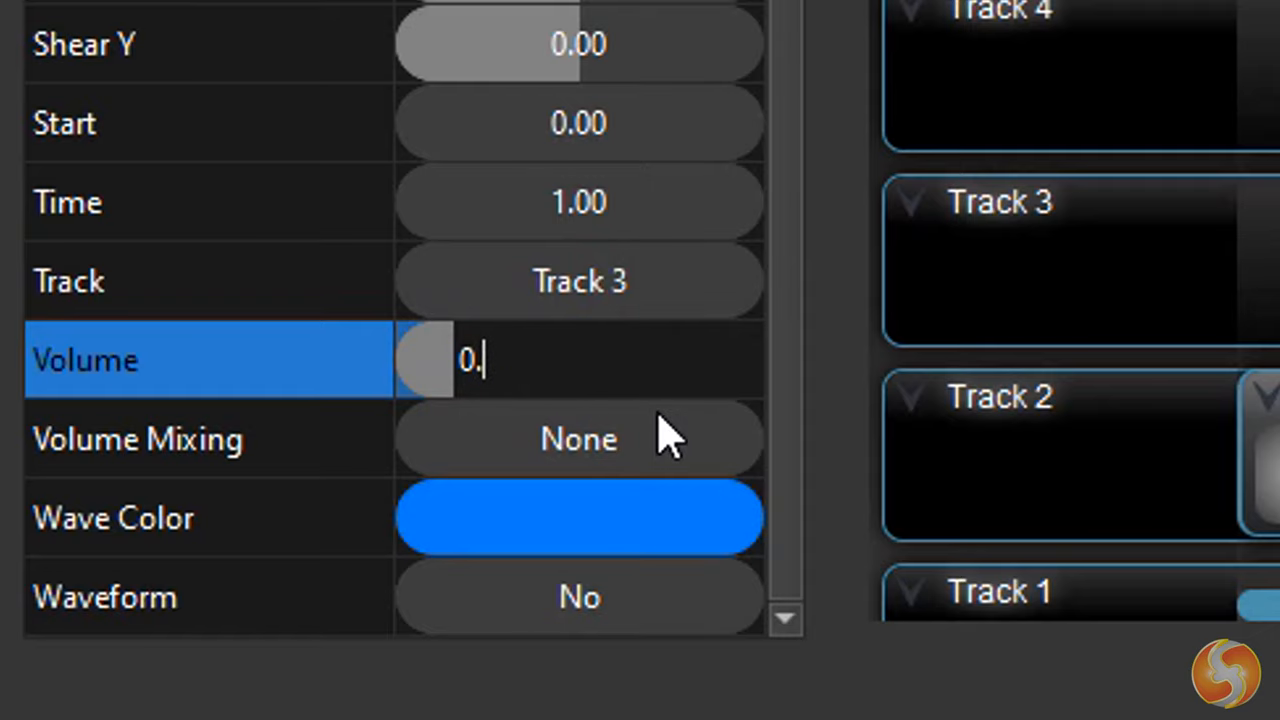
text(46)
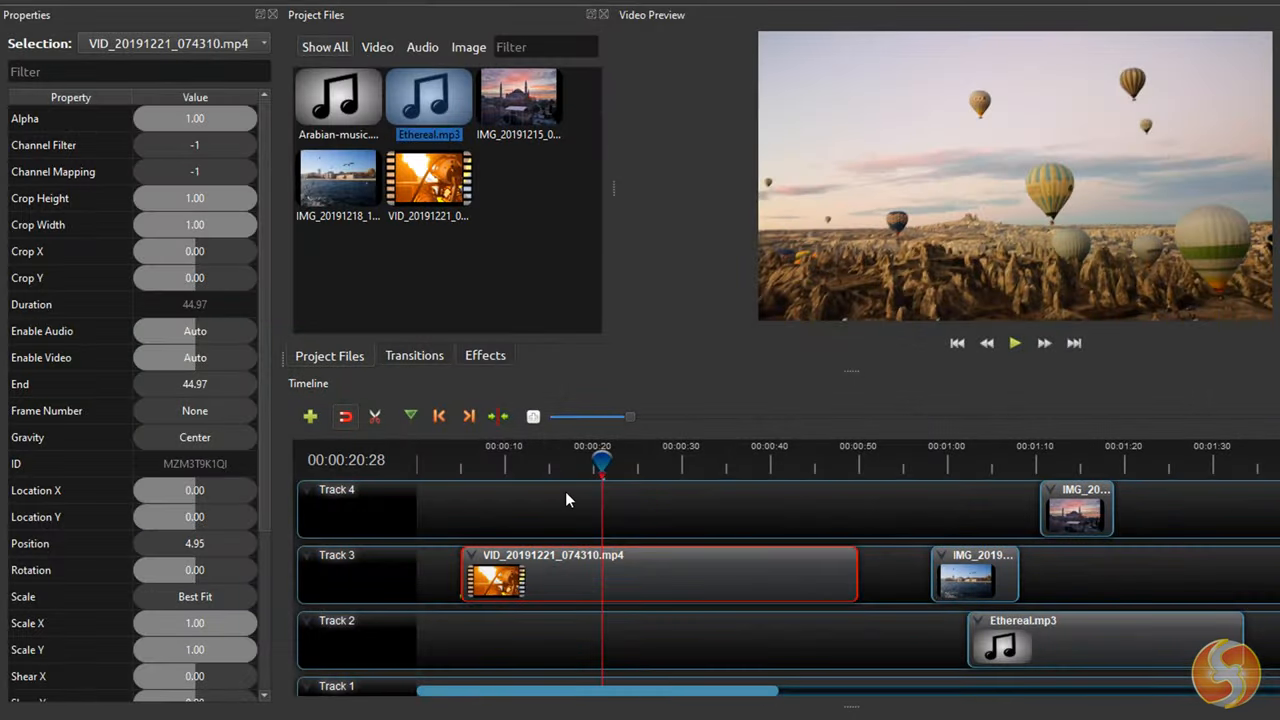
mouse_move(449, 504)
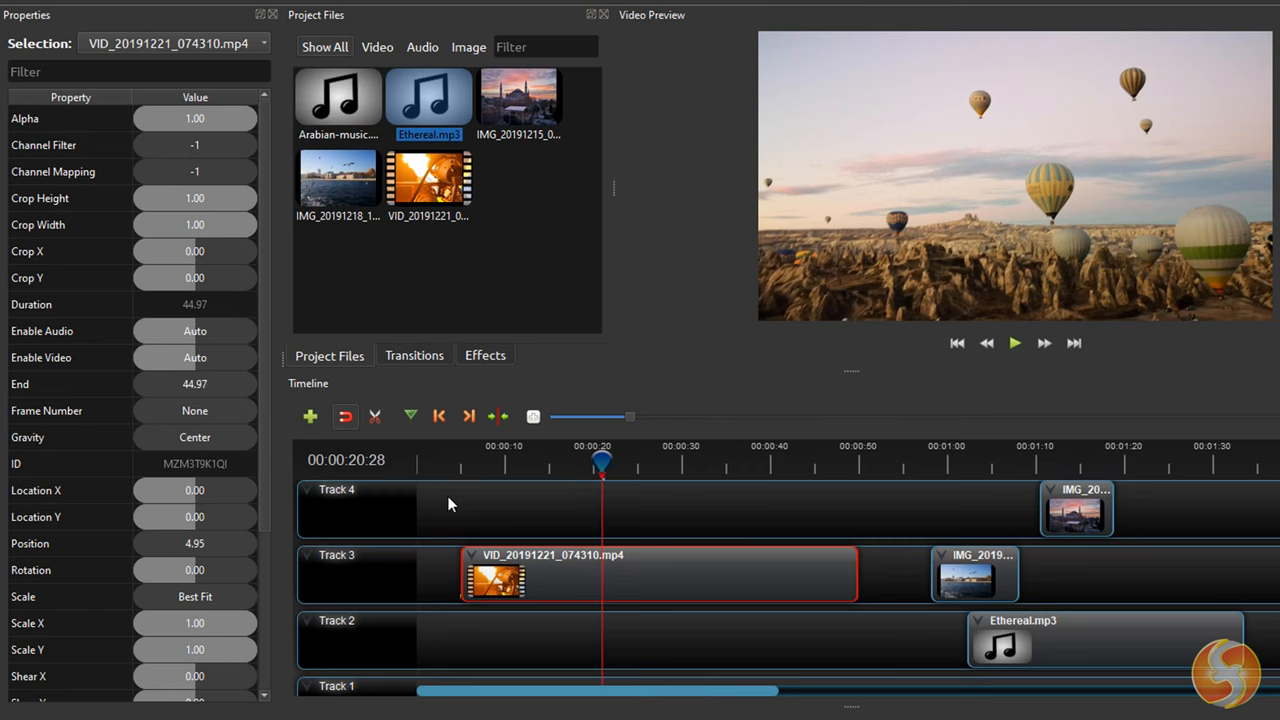
Try adjusting the video clip's Scale X and Location X values.
scroll(down, 3)
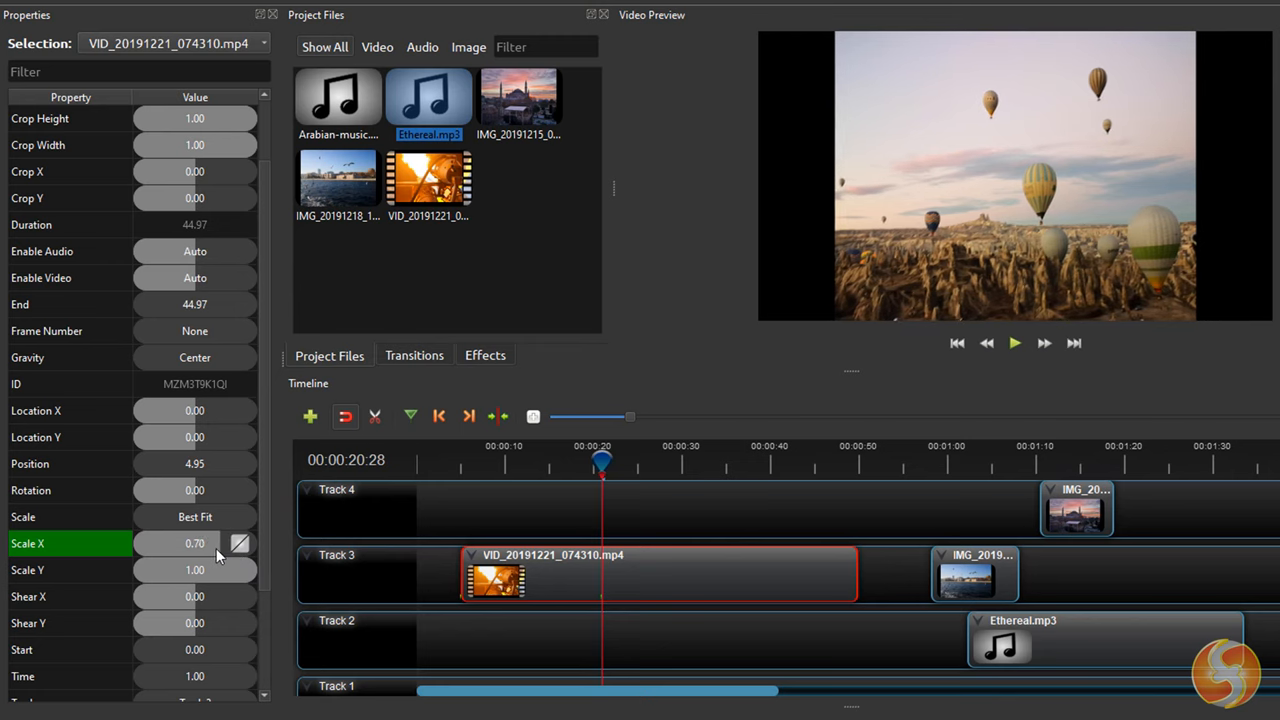
drag(220, 543, 137, 543)
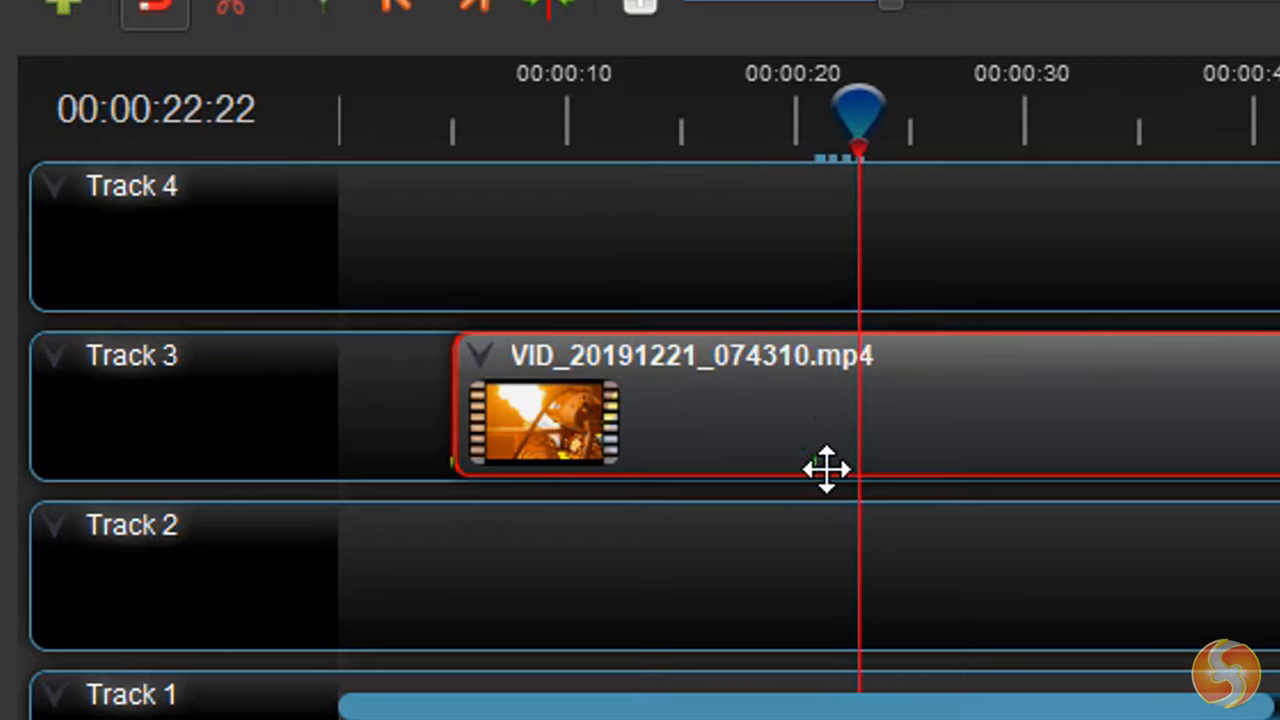
mouse_move(825, 500)
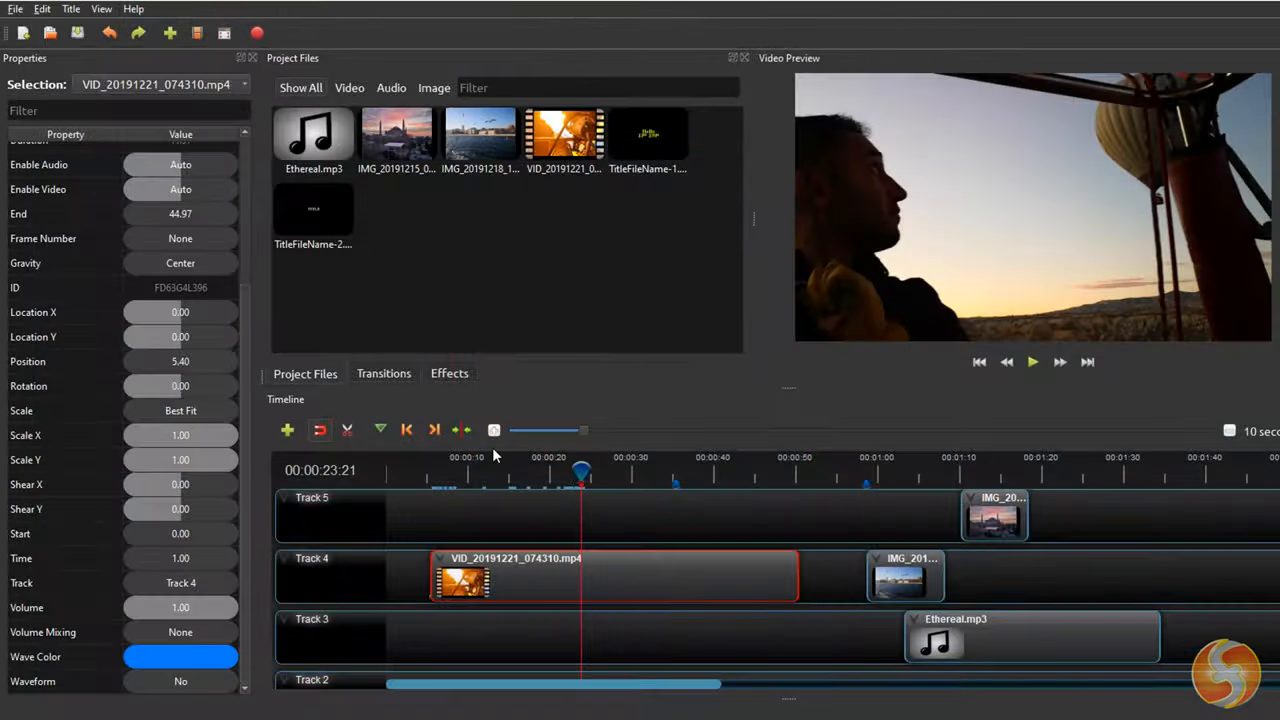
click(180, 312)
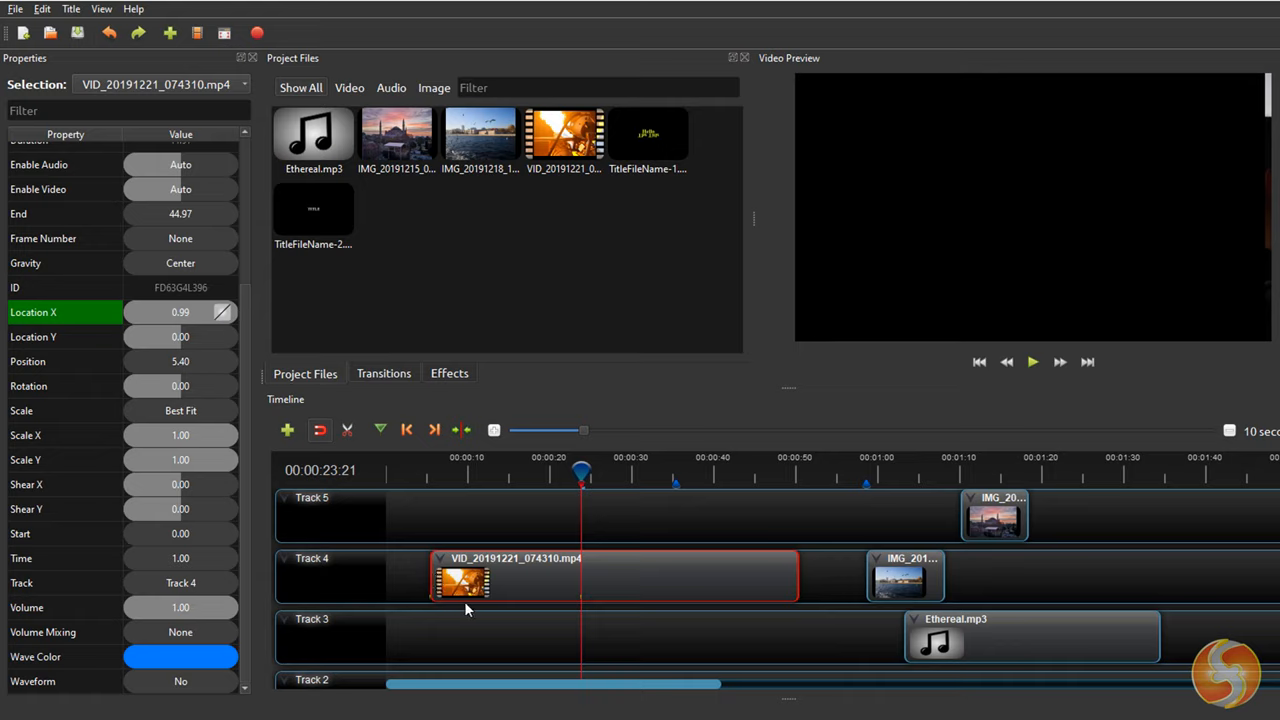
Keyframe Scale Y at 0.70 near 28 seconds and play the preview.
click(1033, 362)
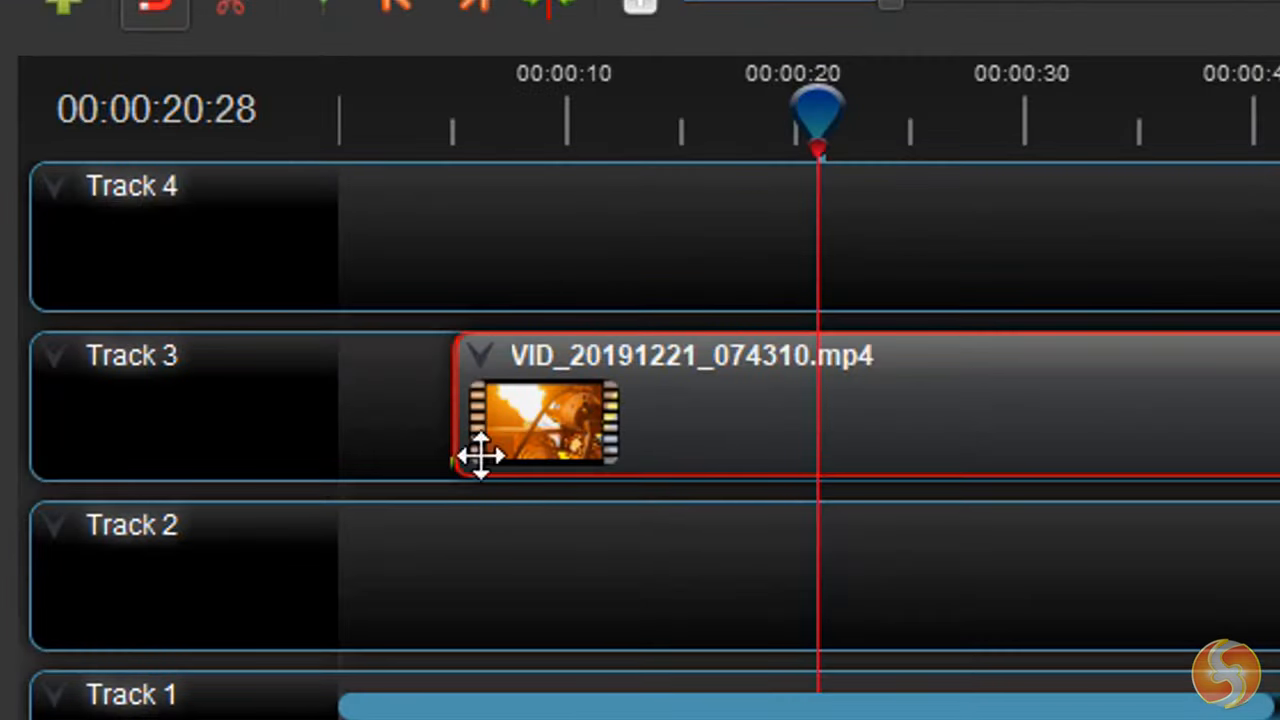
mouse_move(455, 500)
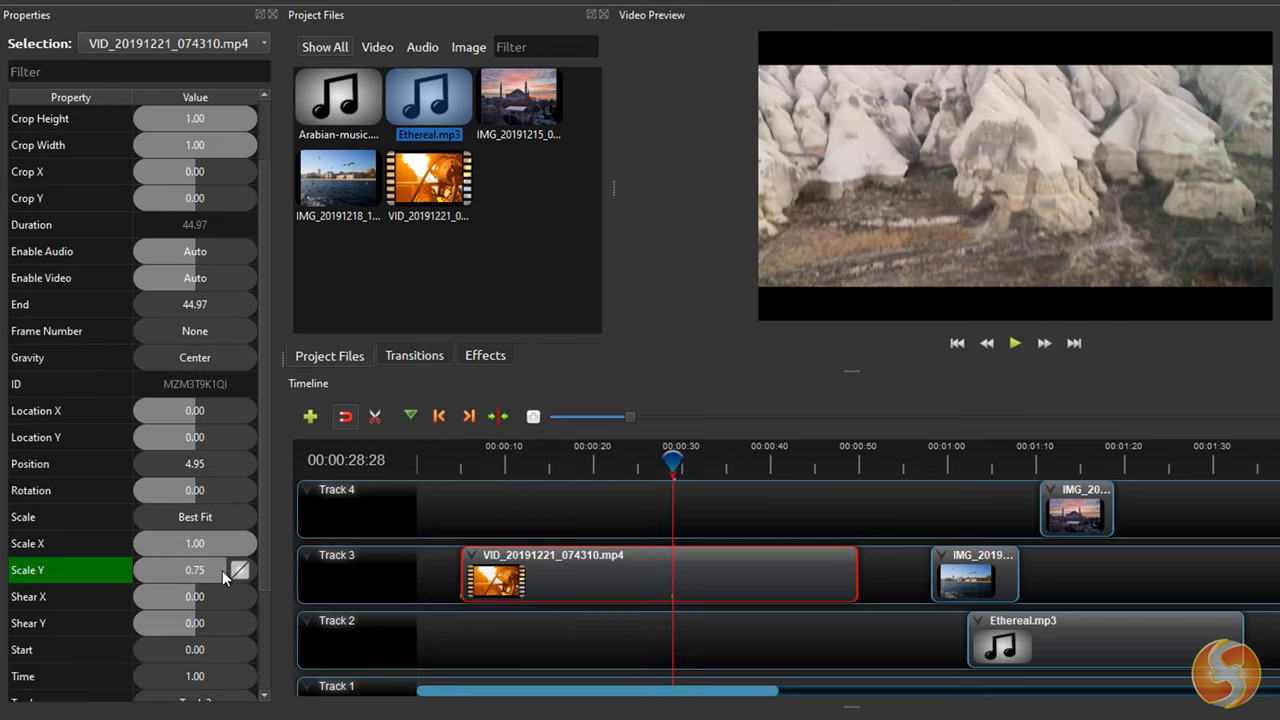
drag(230, 570, 225, 575)
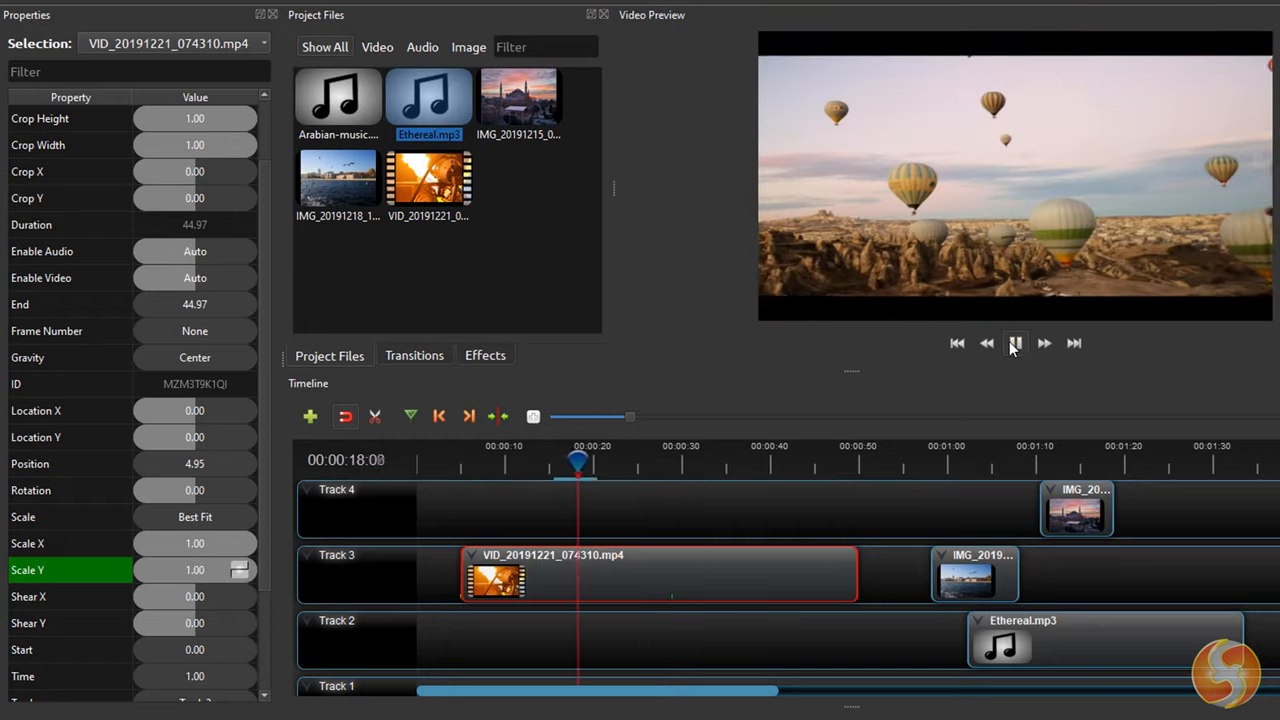
click(1015, 343)
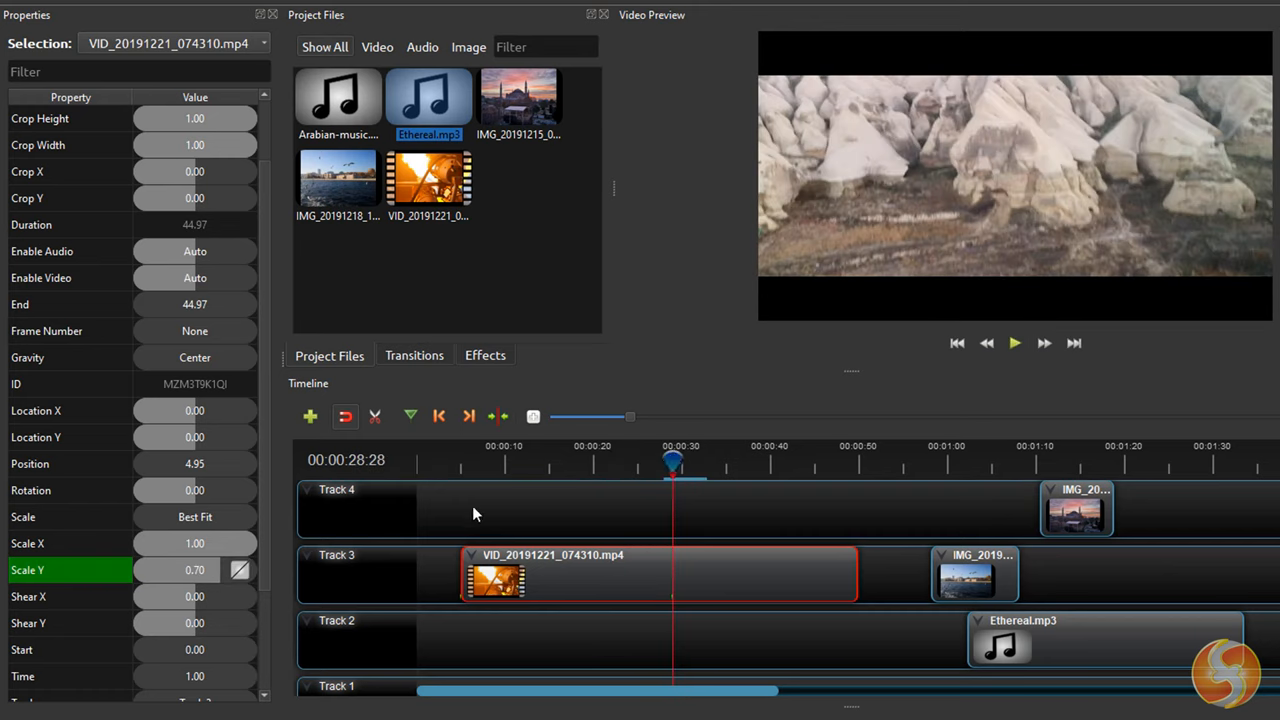
mouse_move(228, 575)
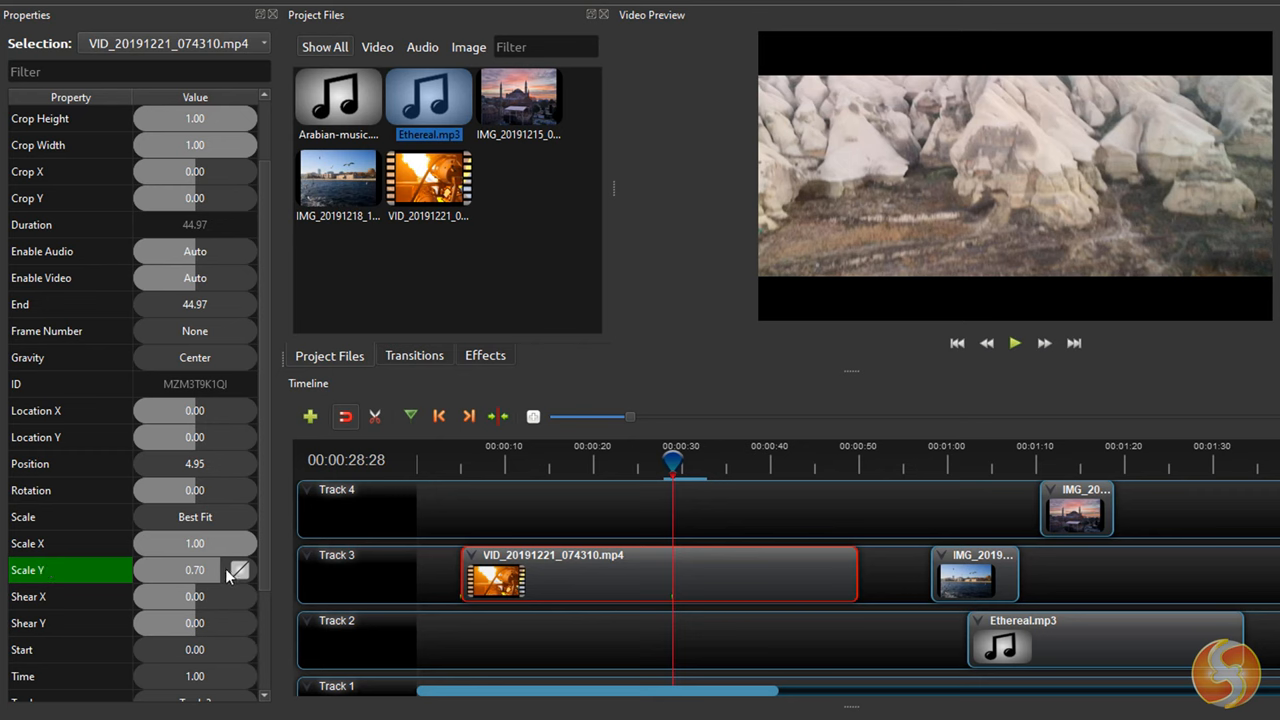
Delete the Scale Y keyframe with Remove Keyframe from its context menu.
right_click(238, 570)
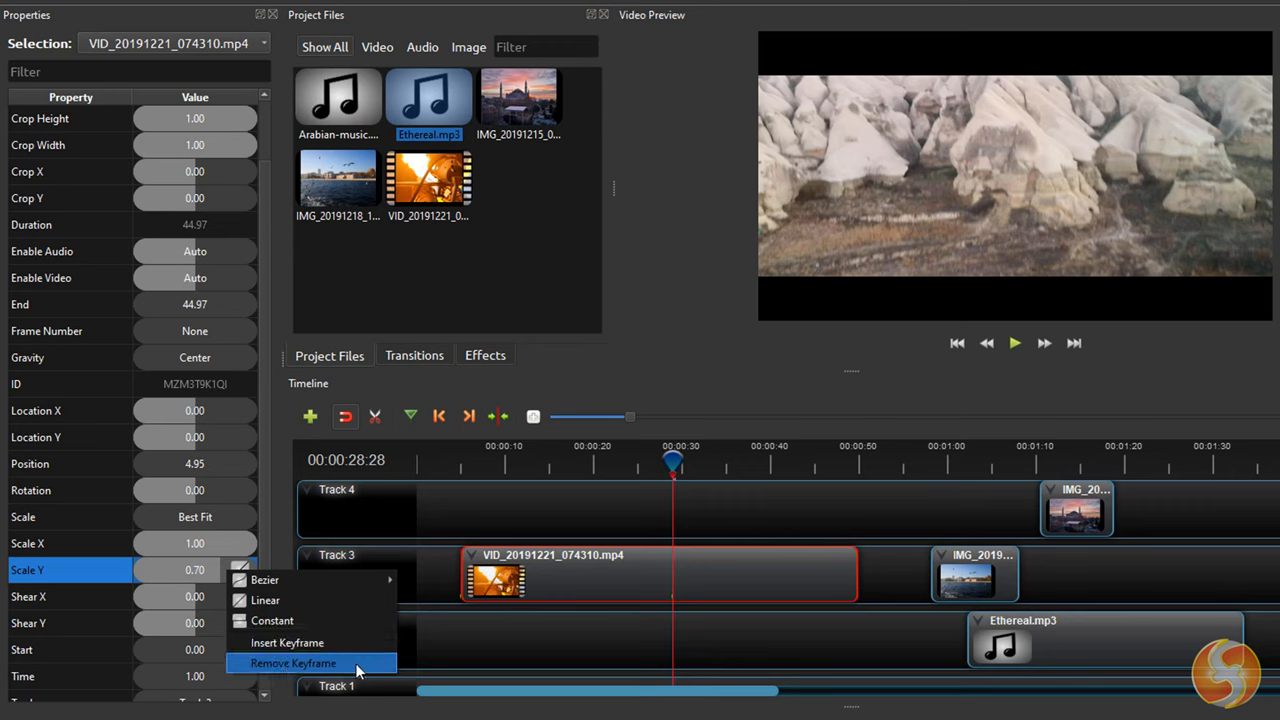
click(293, 663)
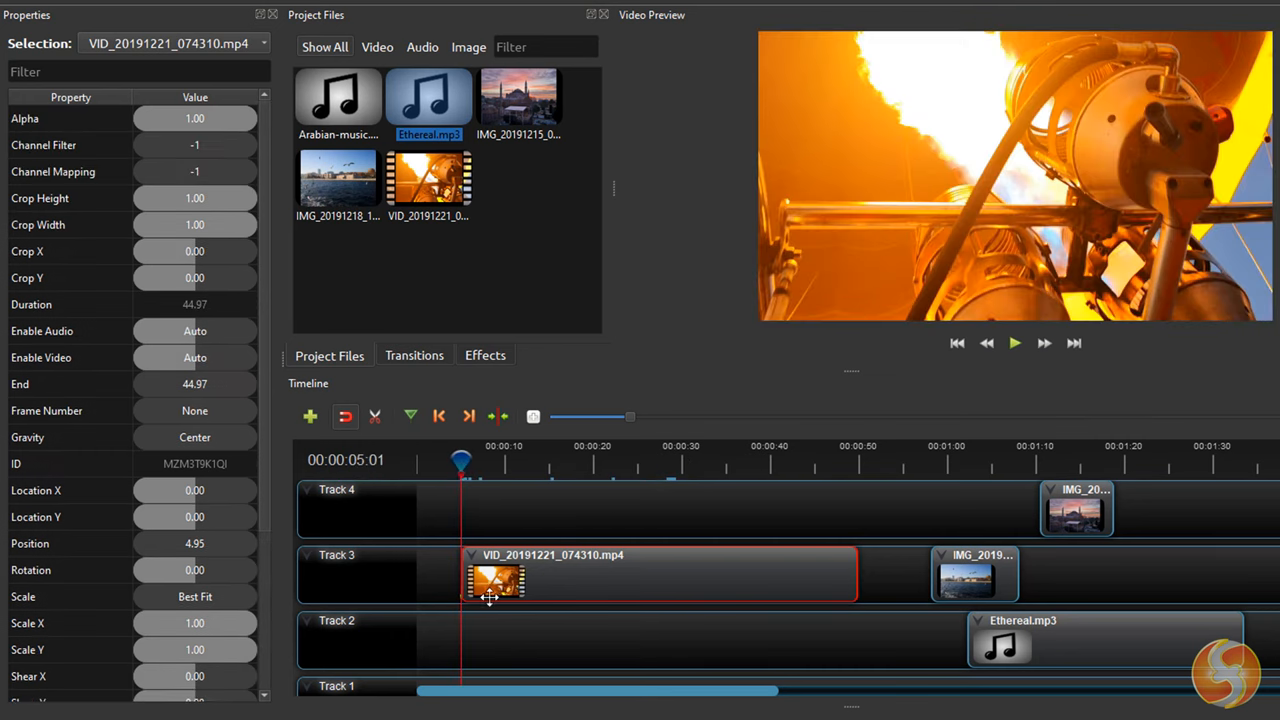
mouse_move(424, 532)
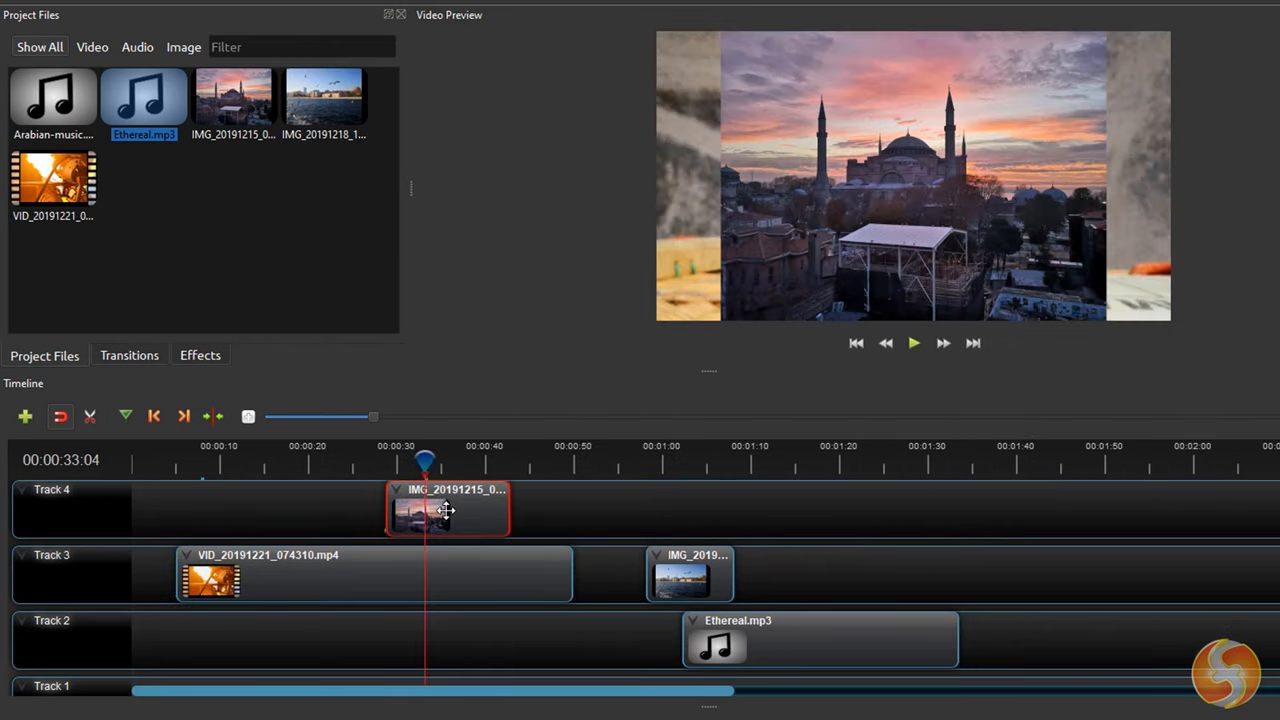
right_click(445, 510)
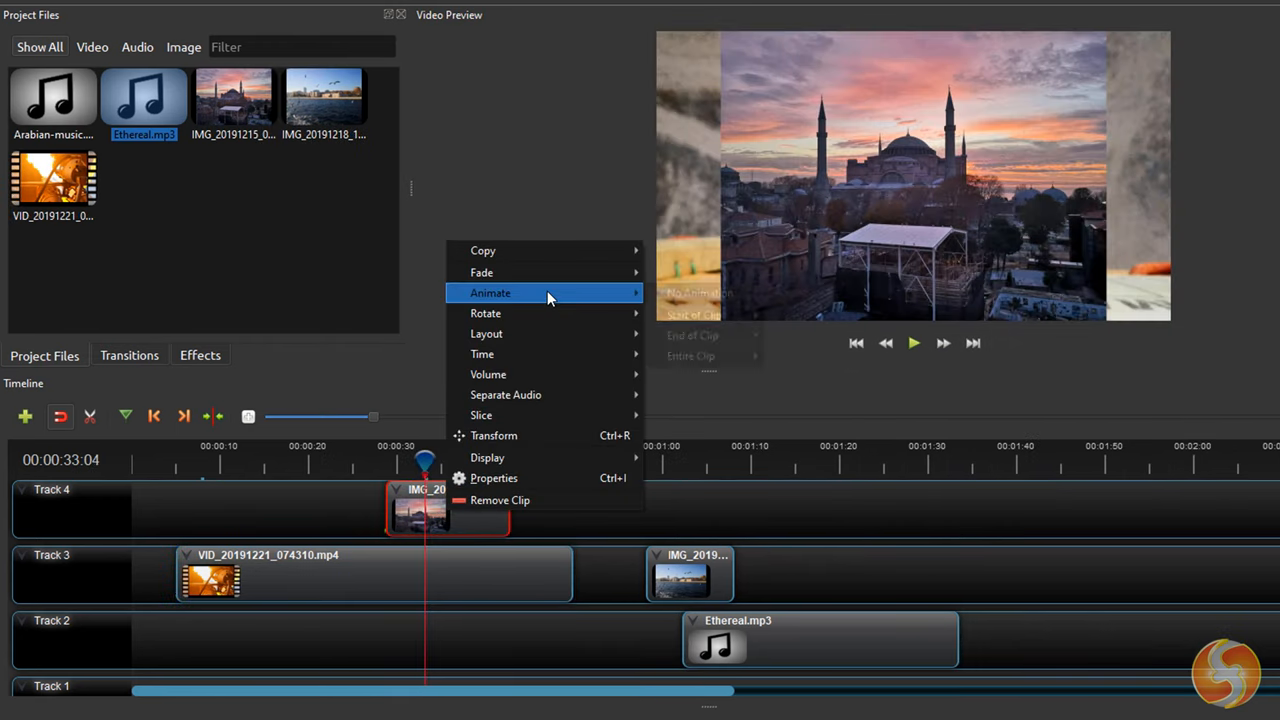
mouse_move(694, 315)
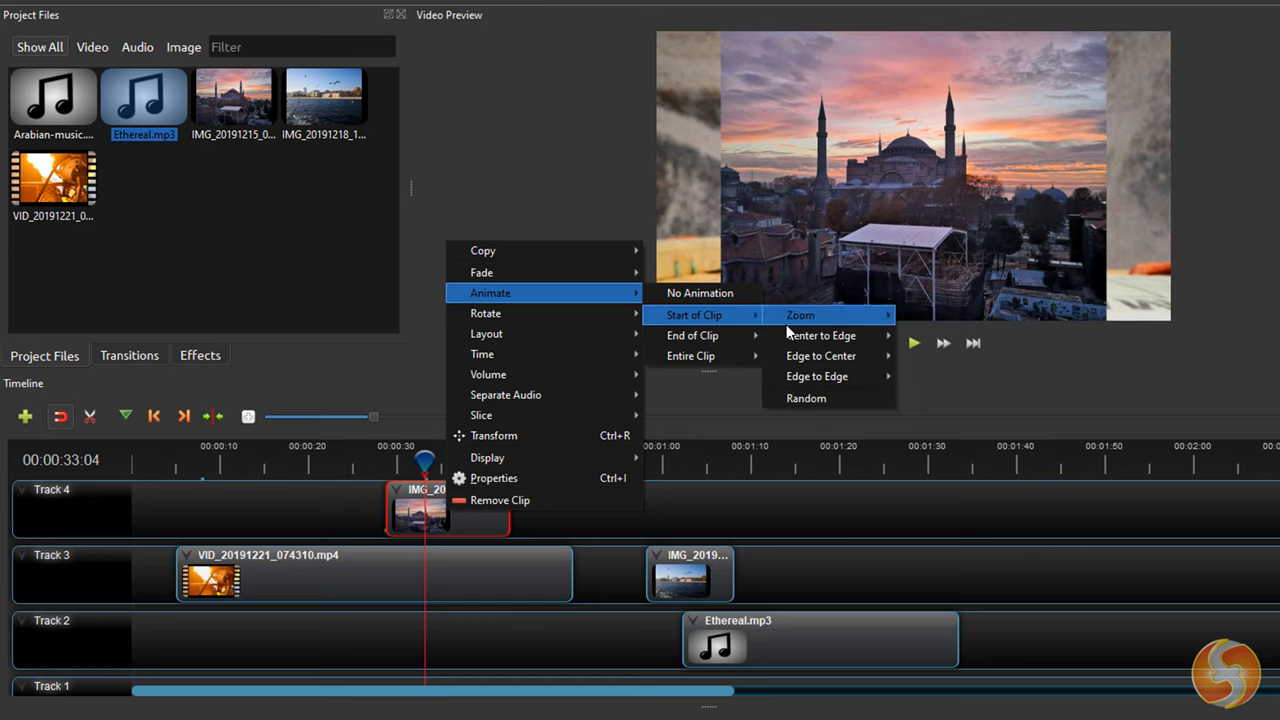
click(912, 343)
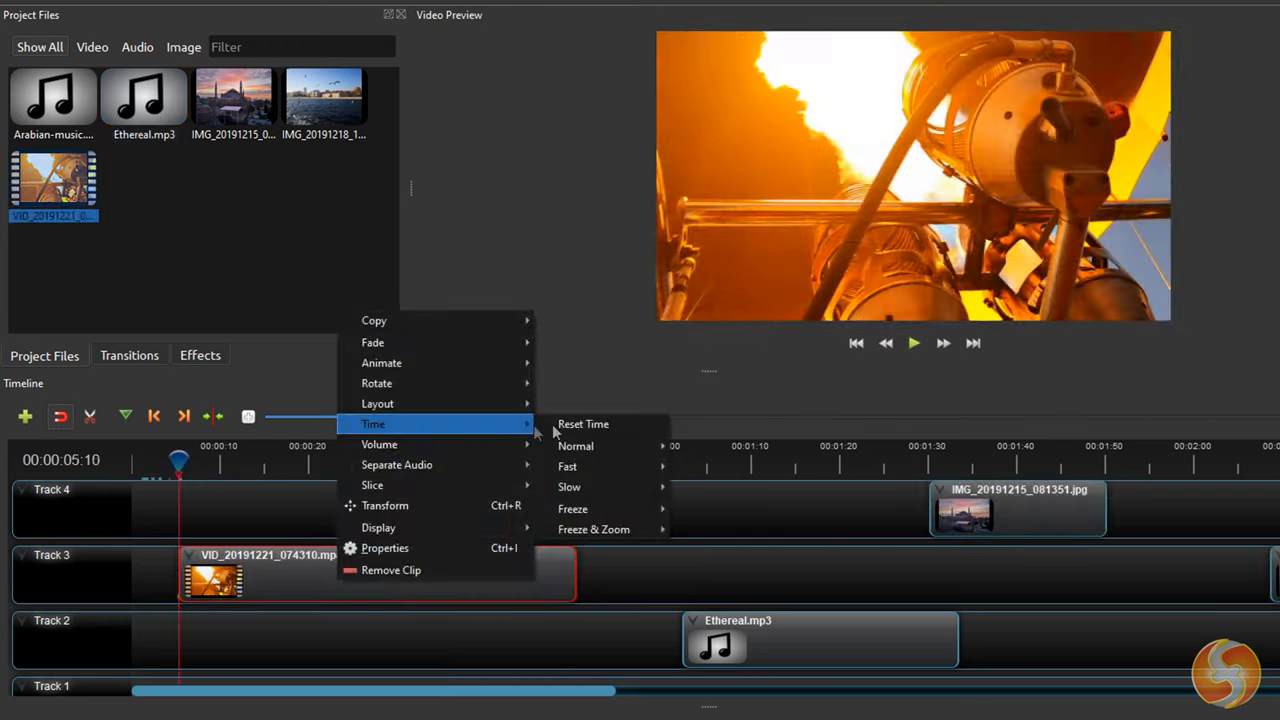
mouse_move(569, 487)
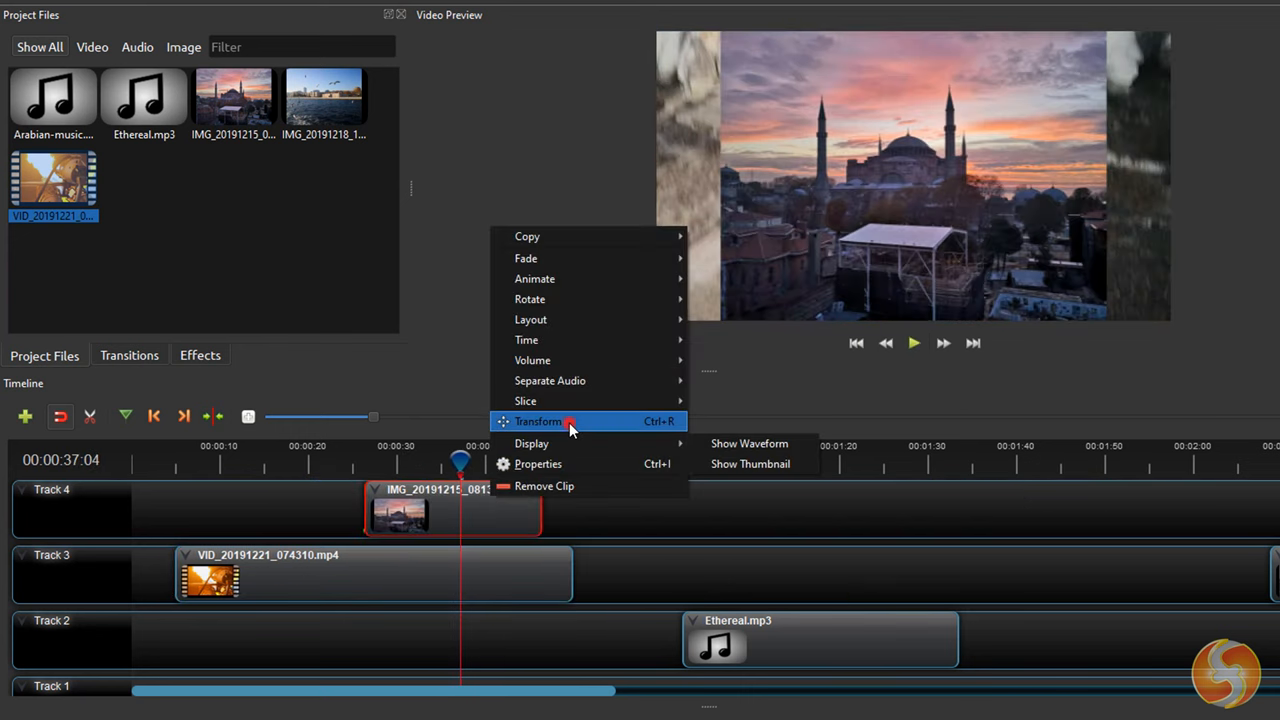
click(538, 420)
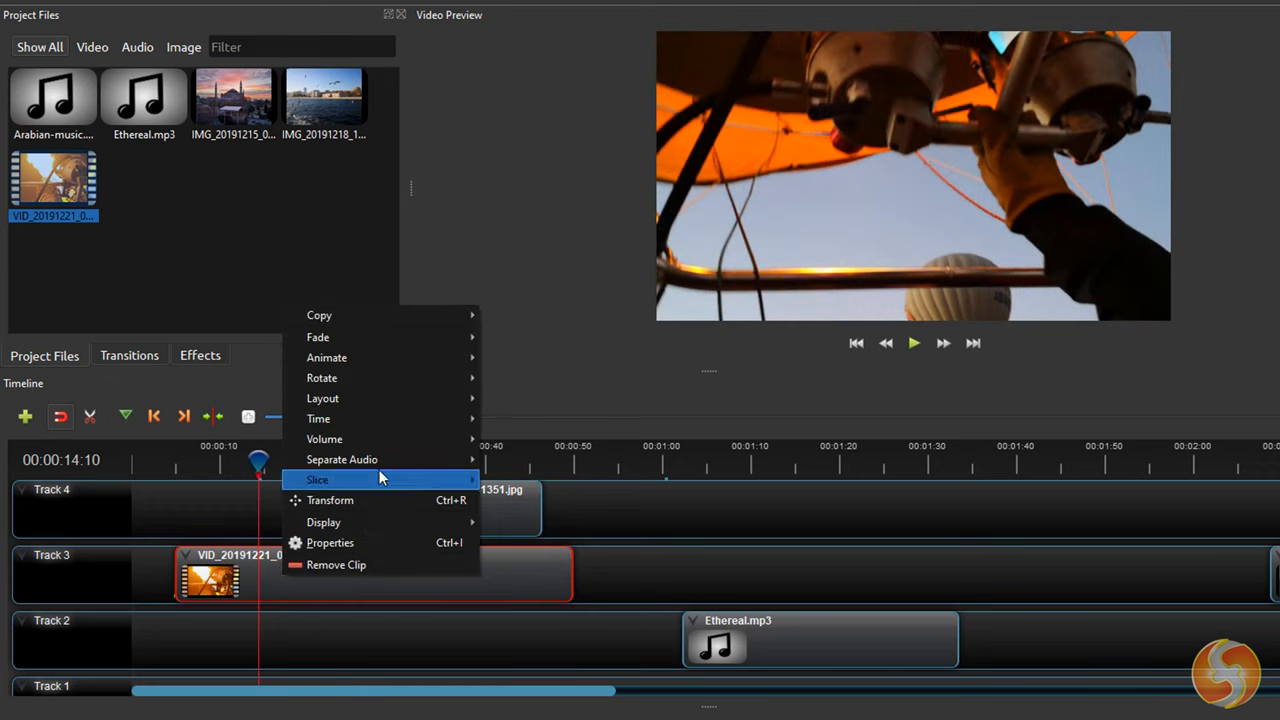
mouse_move(342, 459)
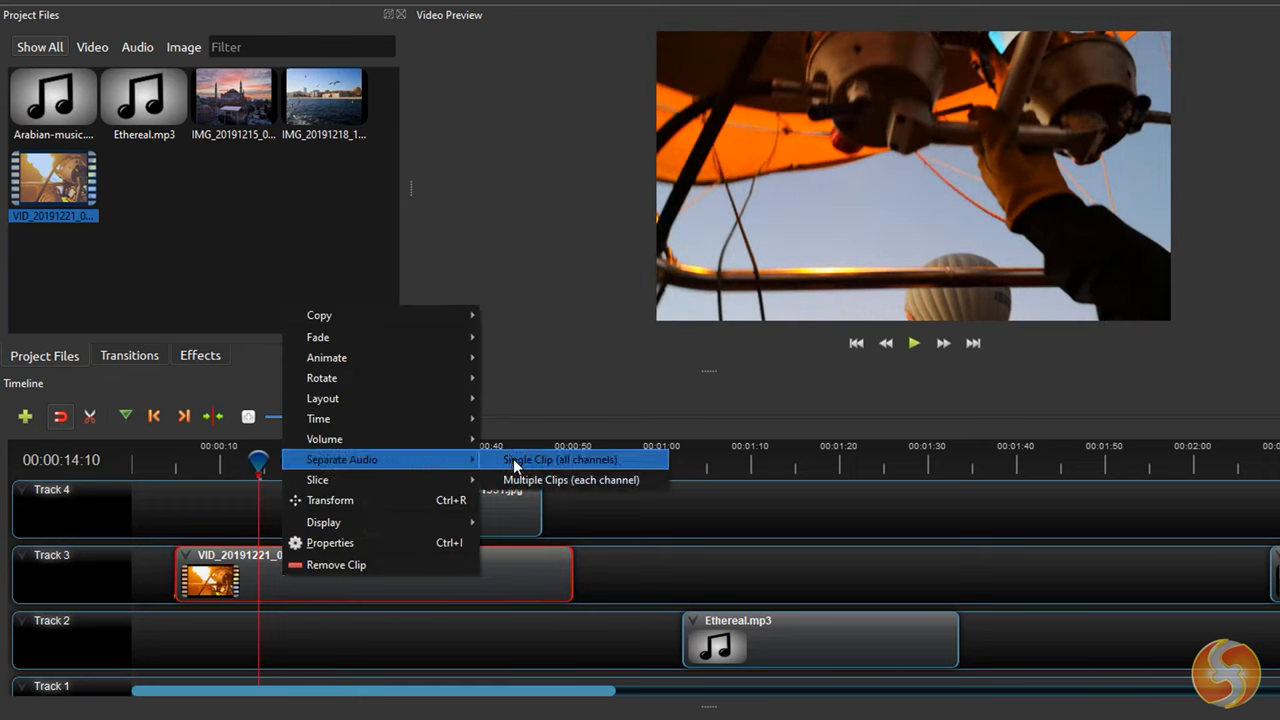
click(559, 459)
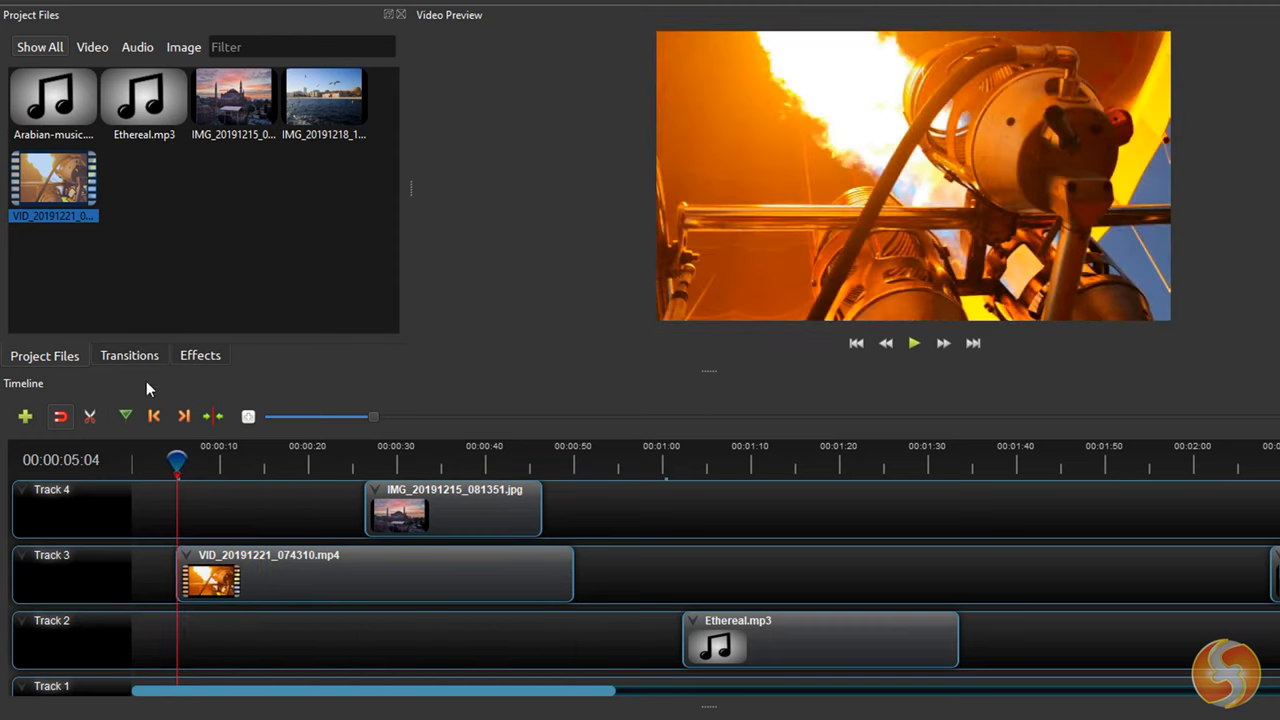
mouse_move(89, 416)
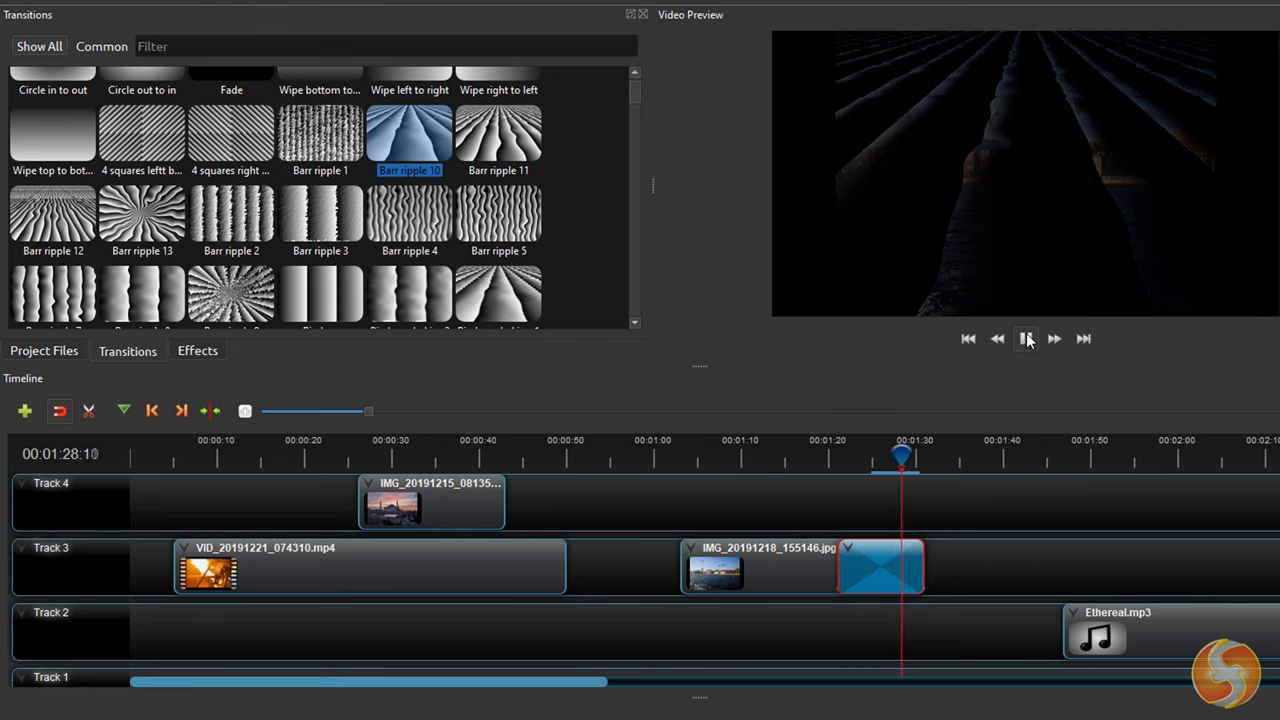
Replay and pause the project preview after checking the mosque image clip's menu.
click(1026, 338)
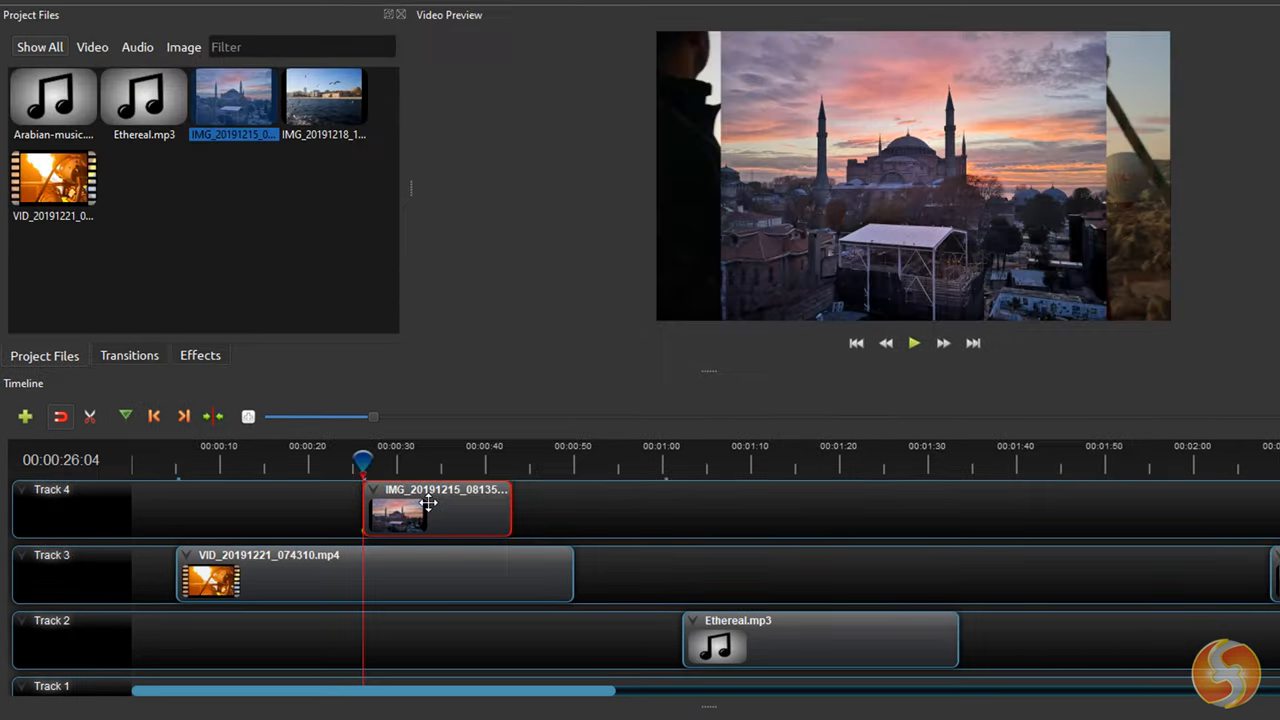
right_click(437, 510)
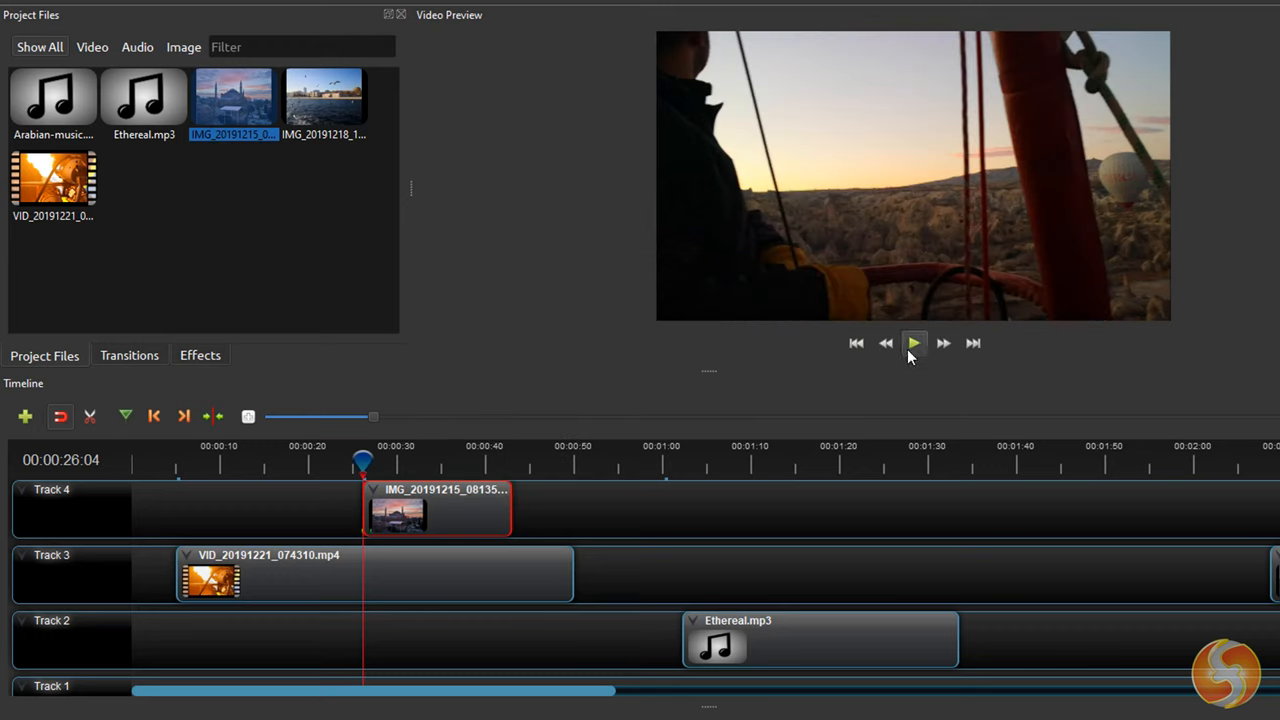
click(913, 343)
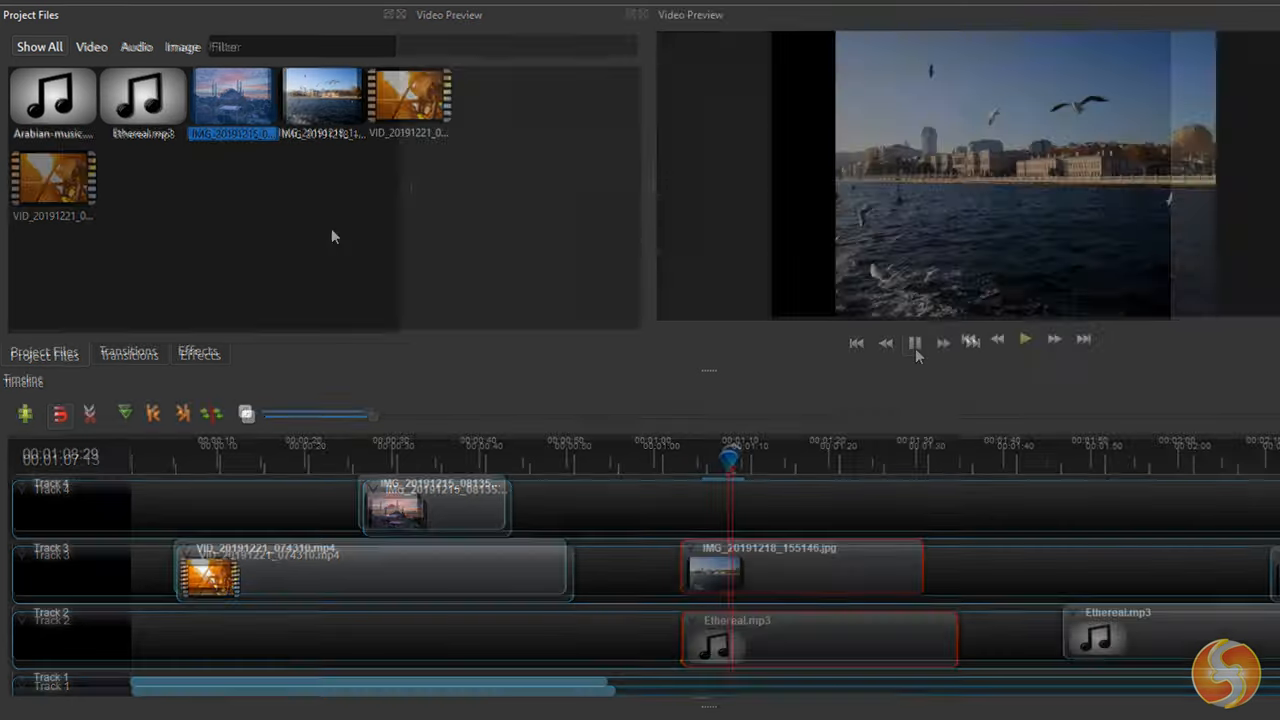
click(128, 350)
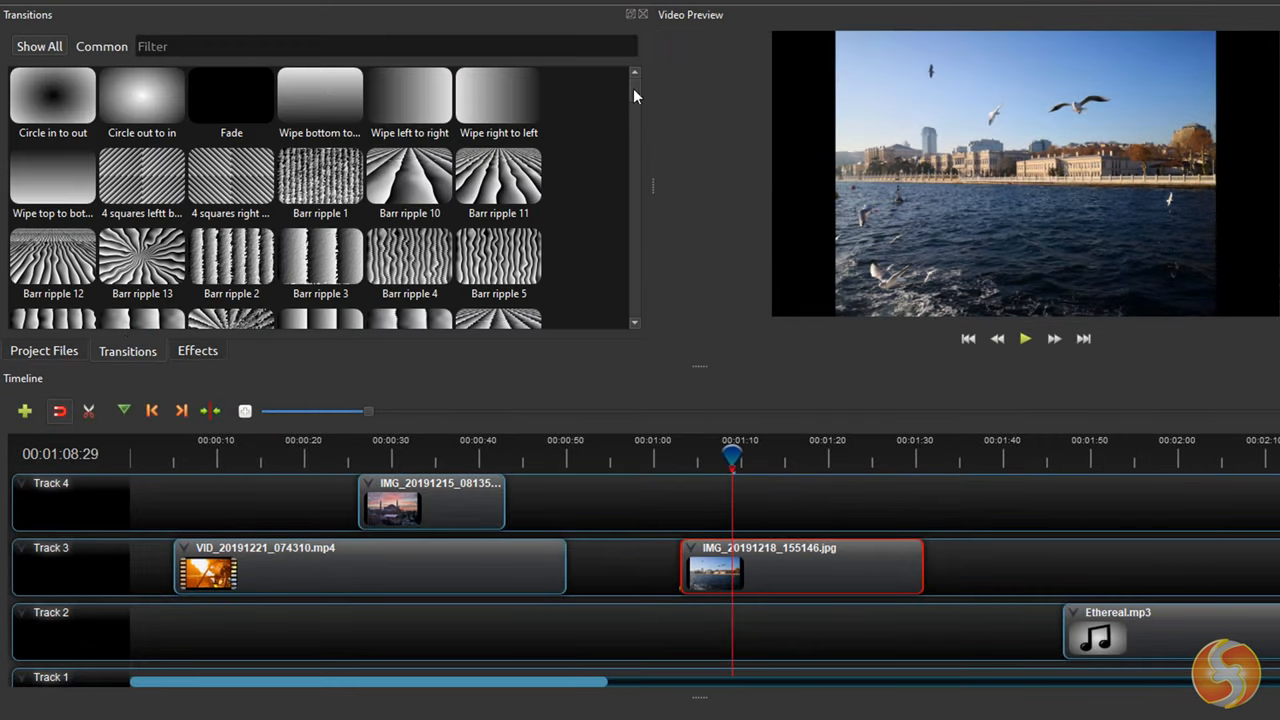
Preview the Barr ripple 10 transition at the seagull image's end and shorten it.
scroll(down, 3)
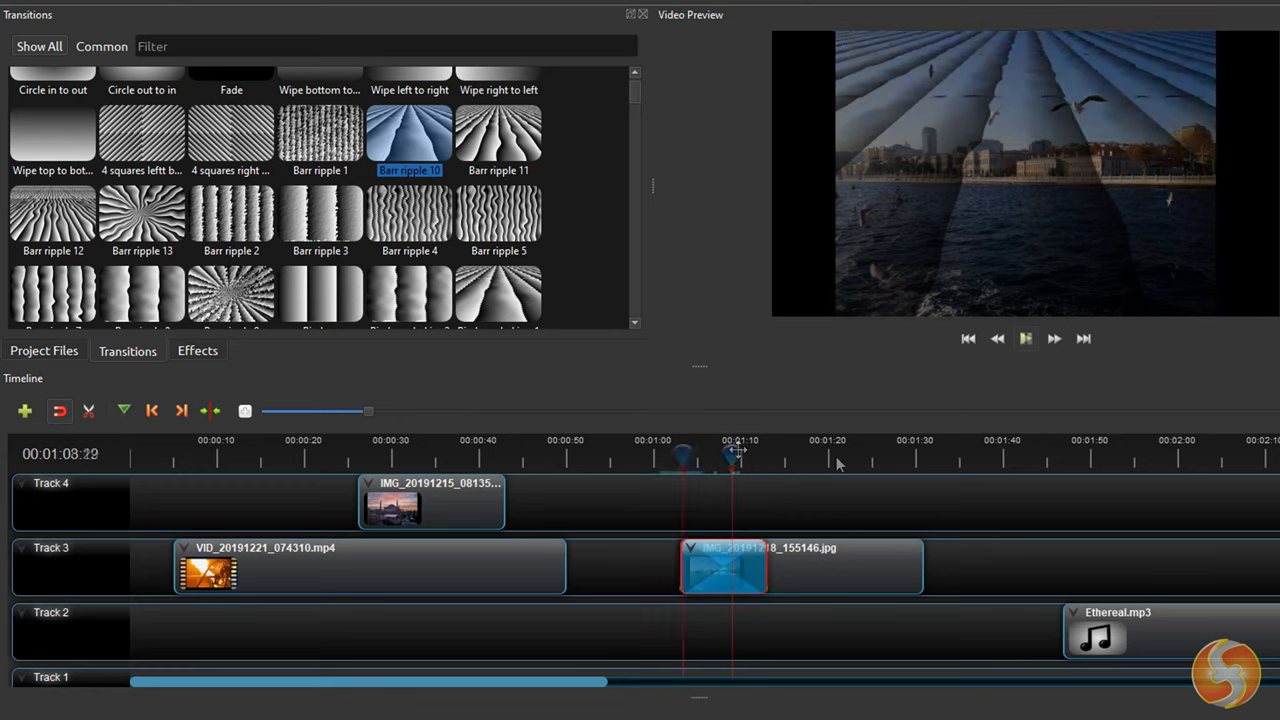
click(1025, 338)
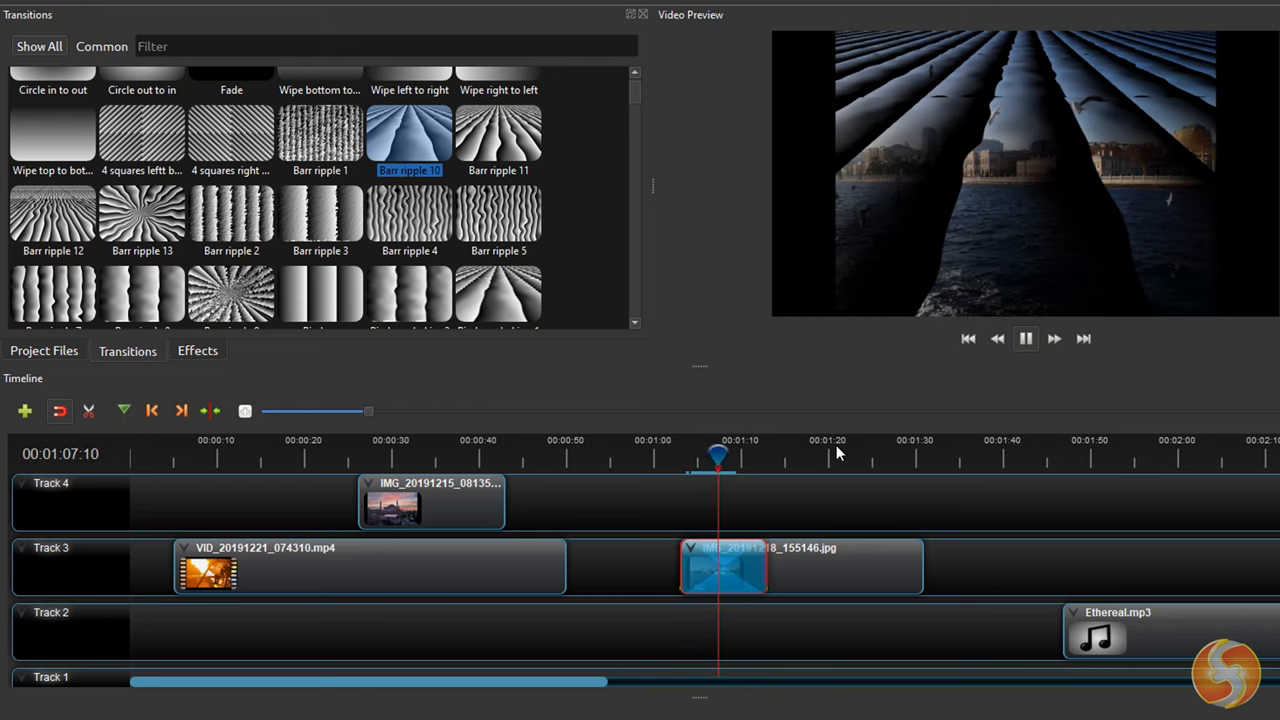
mouse_move(891, 407)
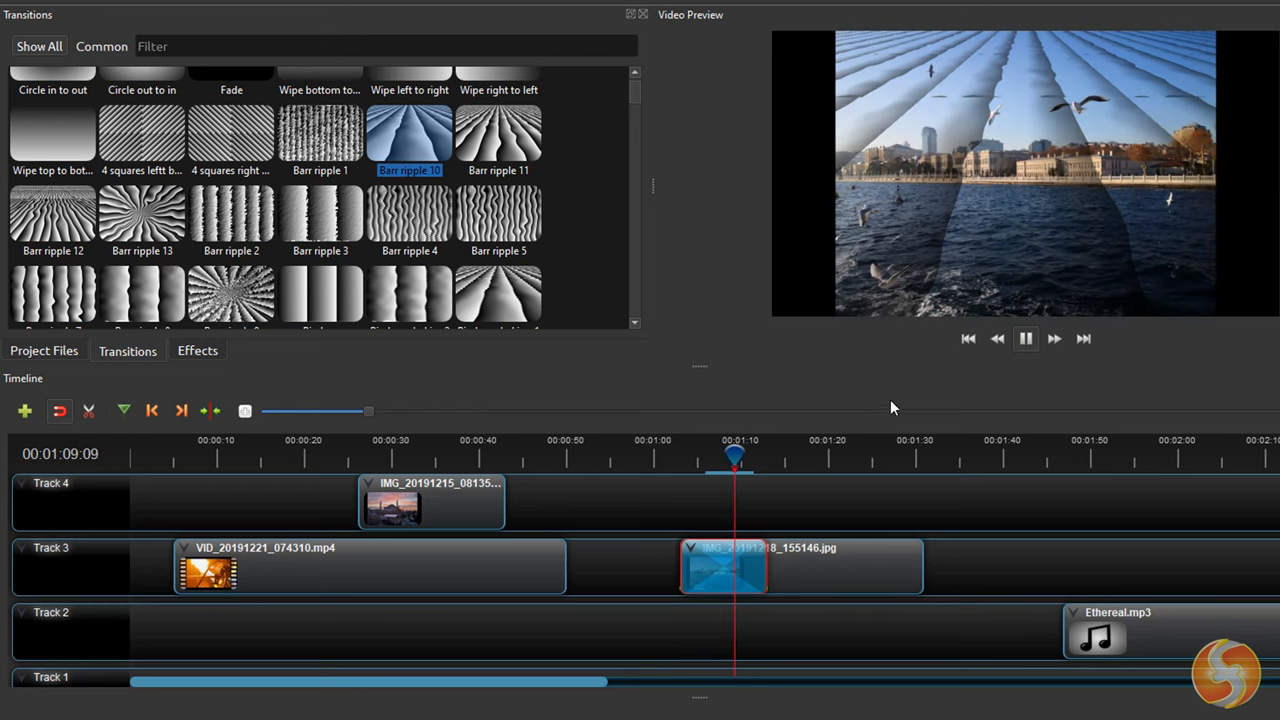
click(1025, 338)
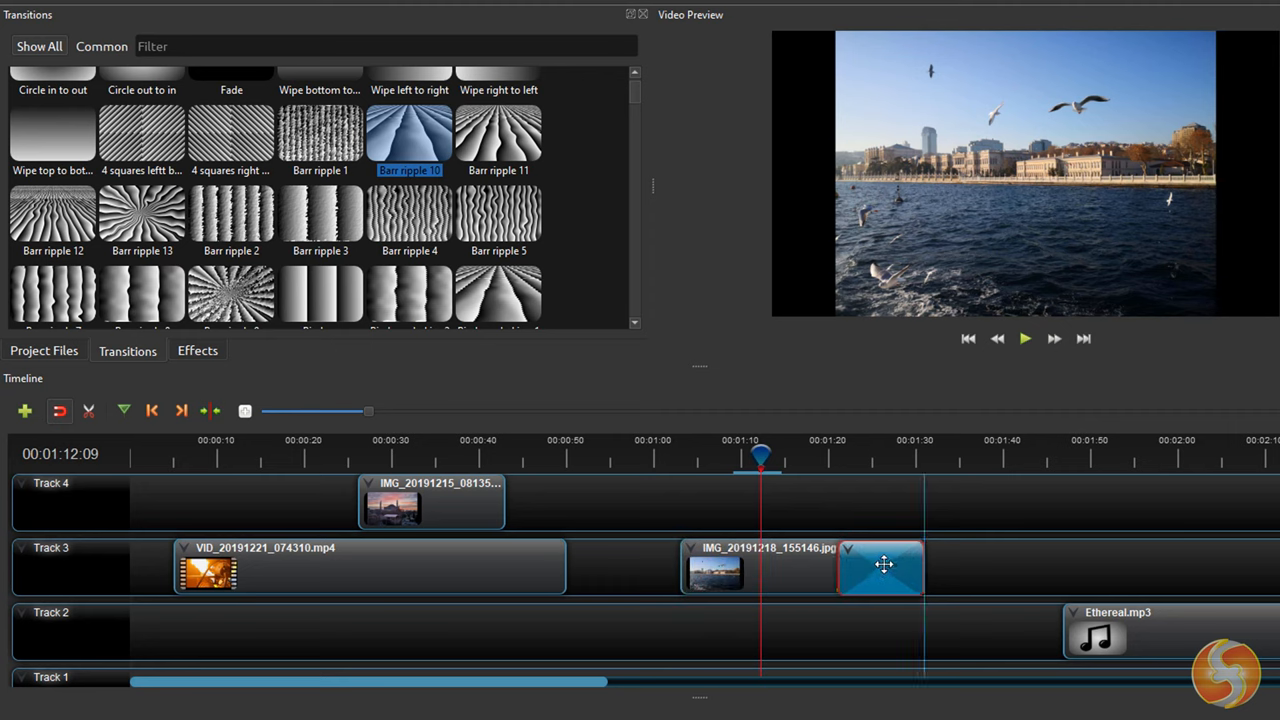
click(1025, 338)
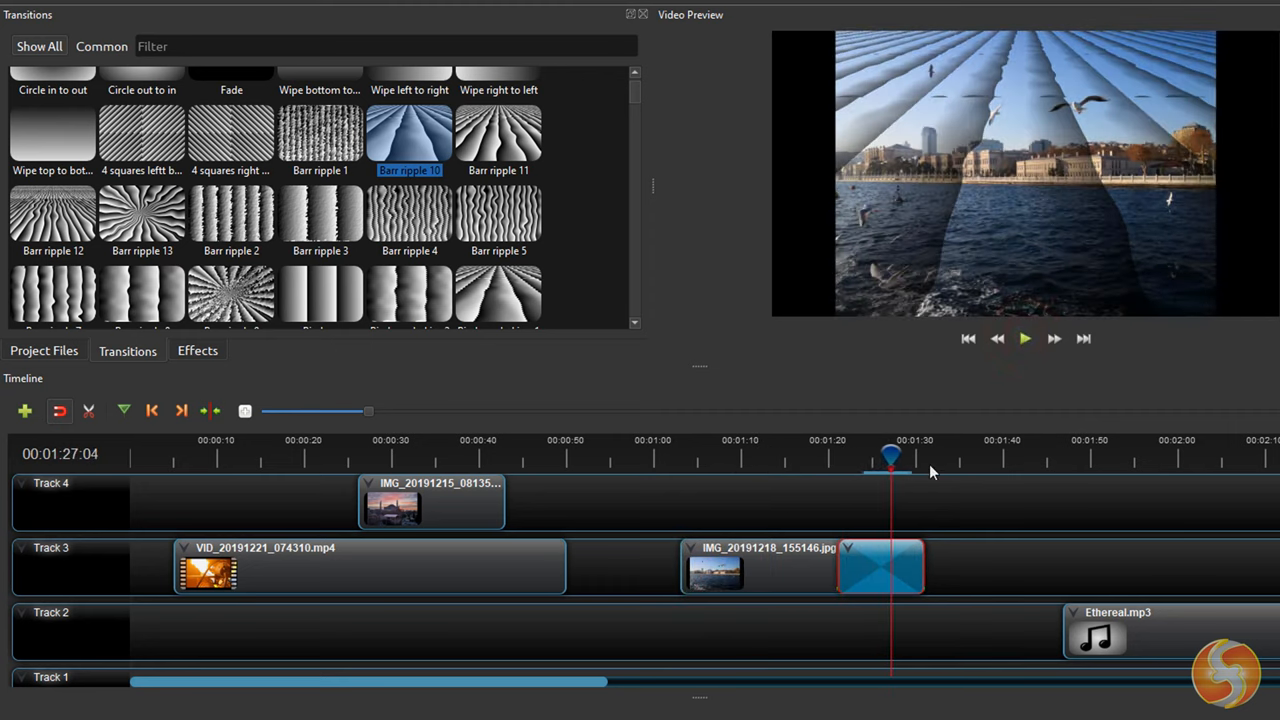
right_click(880, 565)
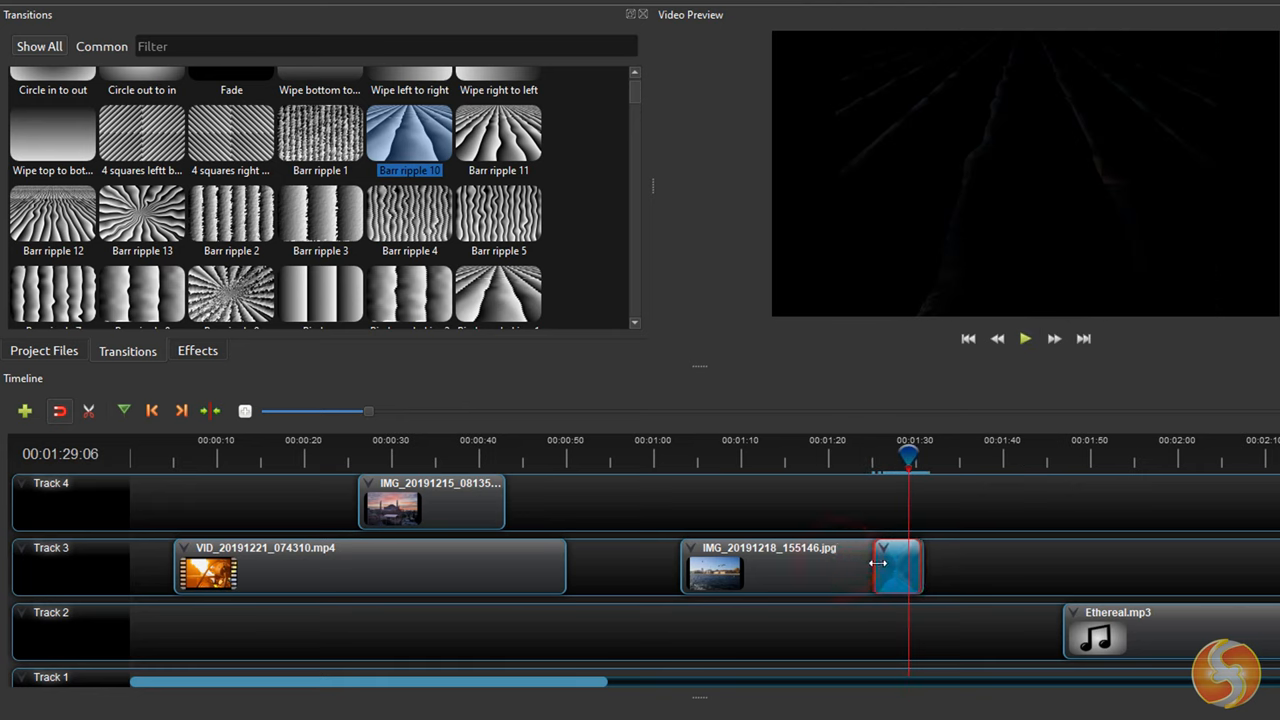
click(1024, 338)
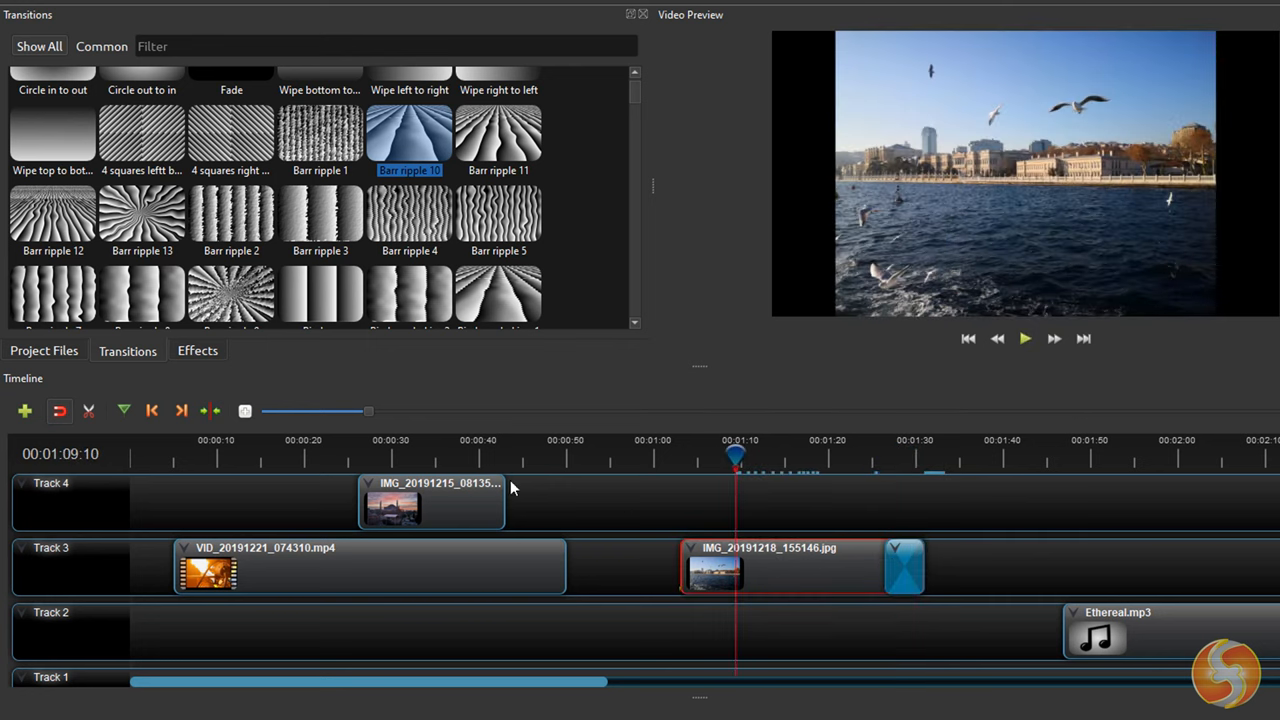
click(197, 350)
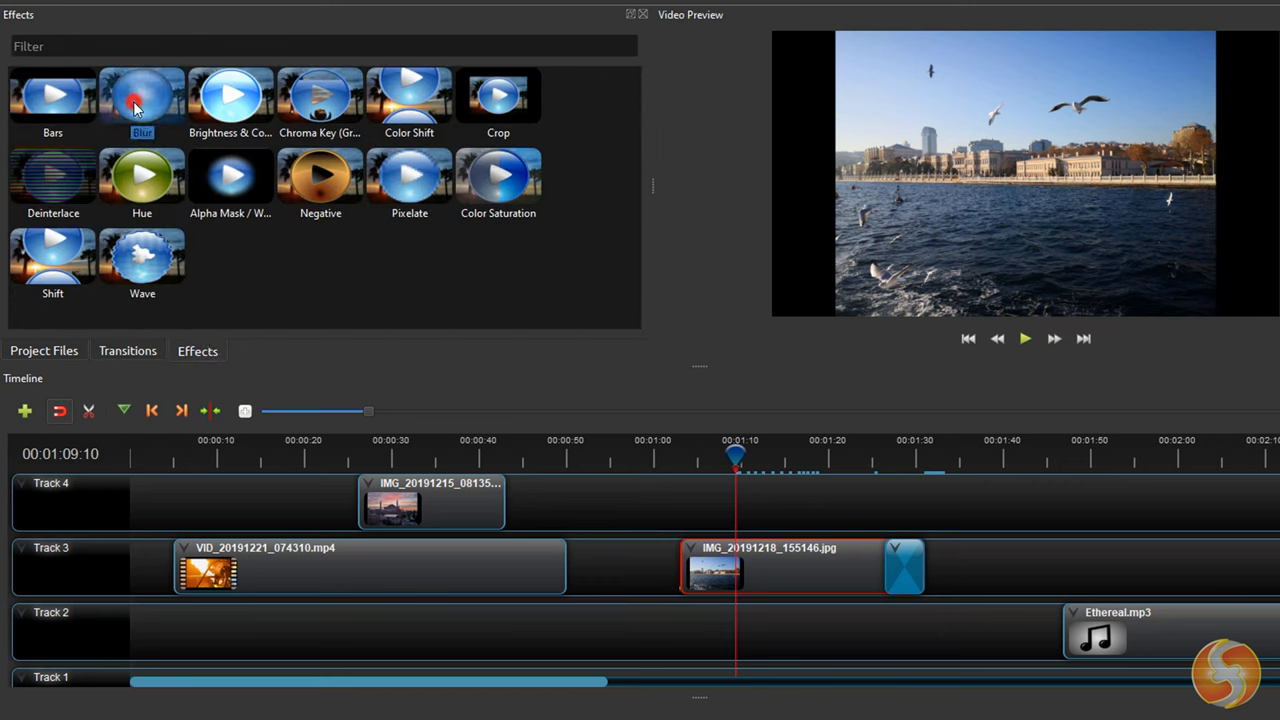
drag(142, 93, 780, 570)
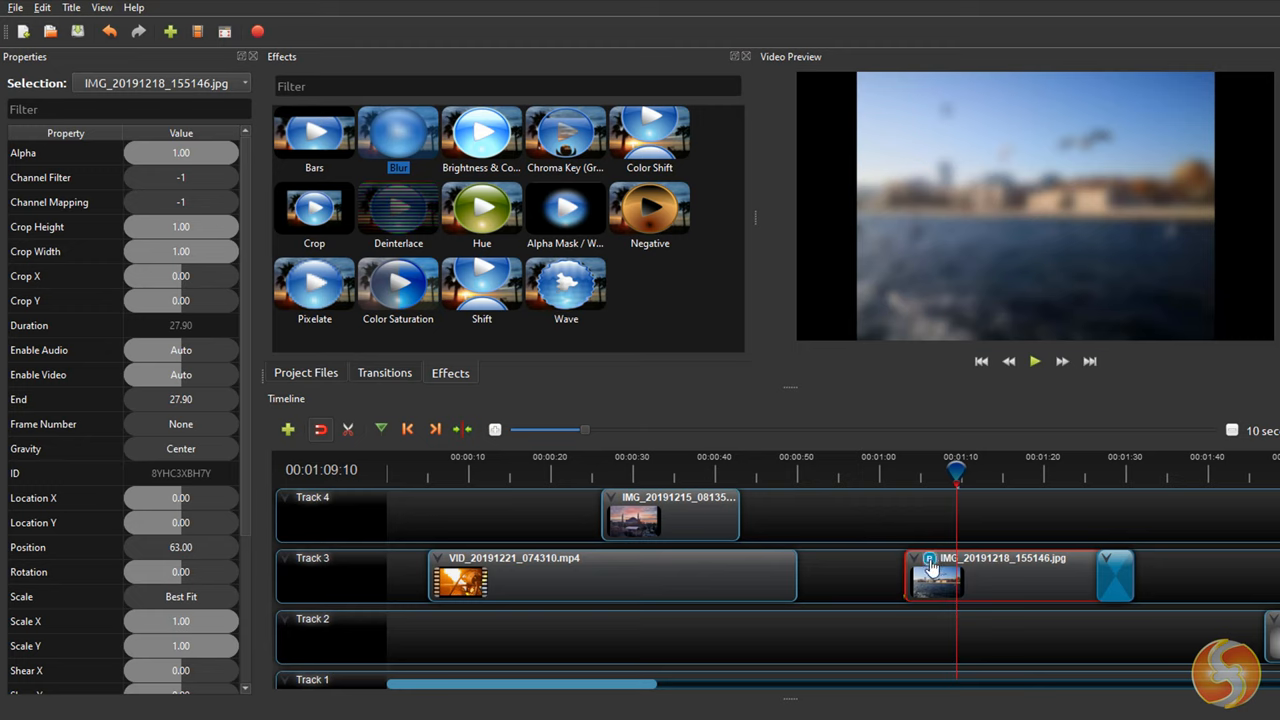
click(928, 558)
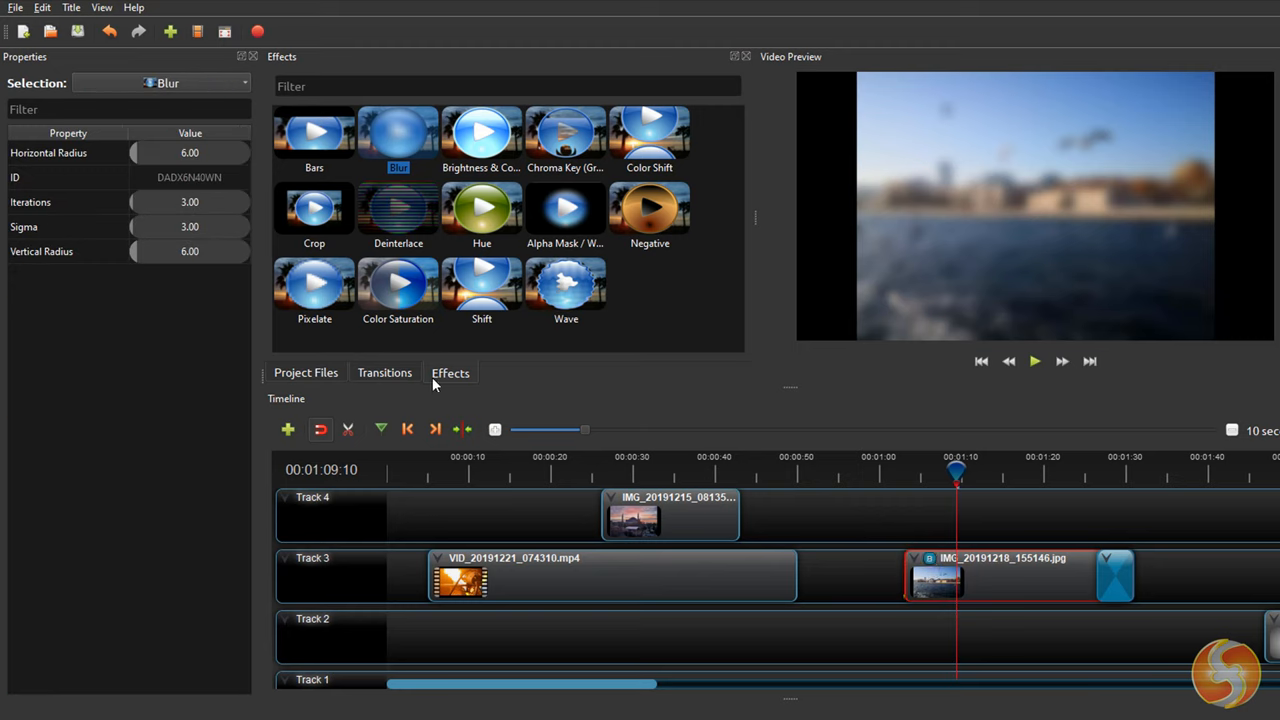
drag(133, 152, 148, 152)
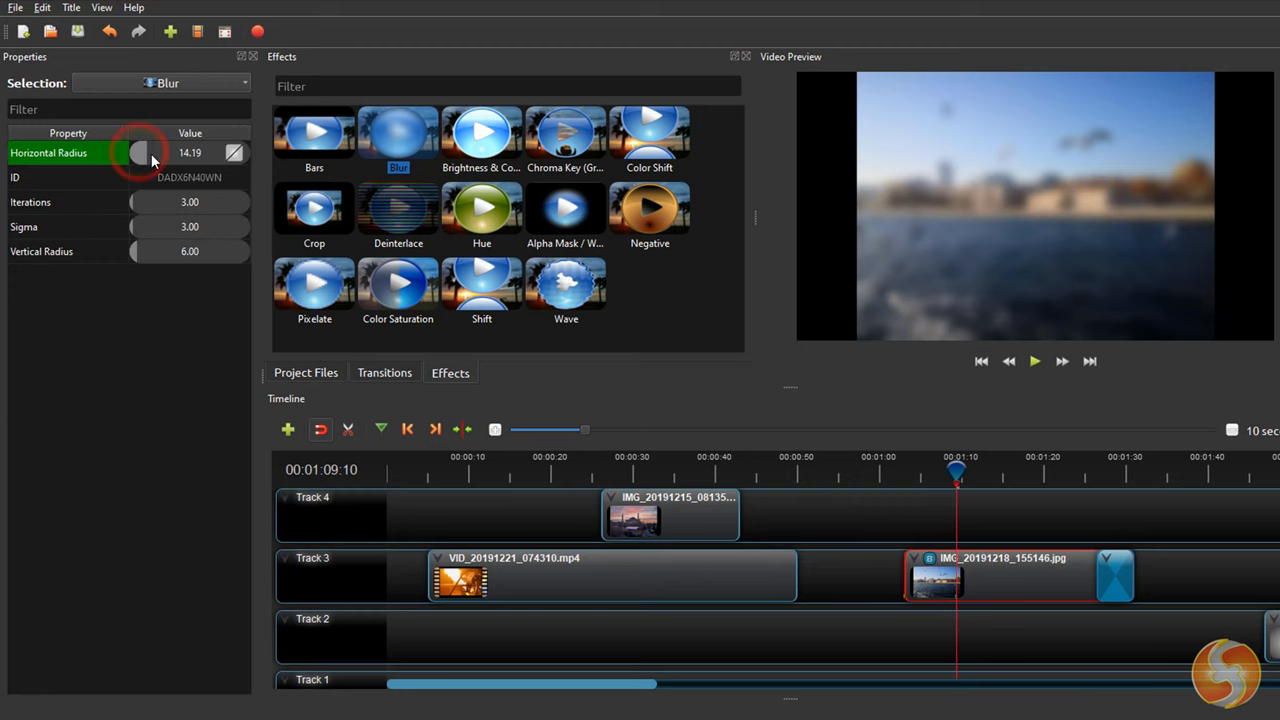
drag(140, 152, 140, 152)
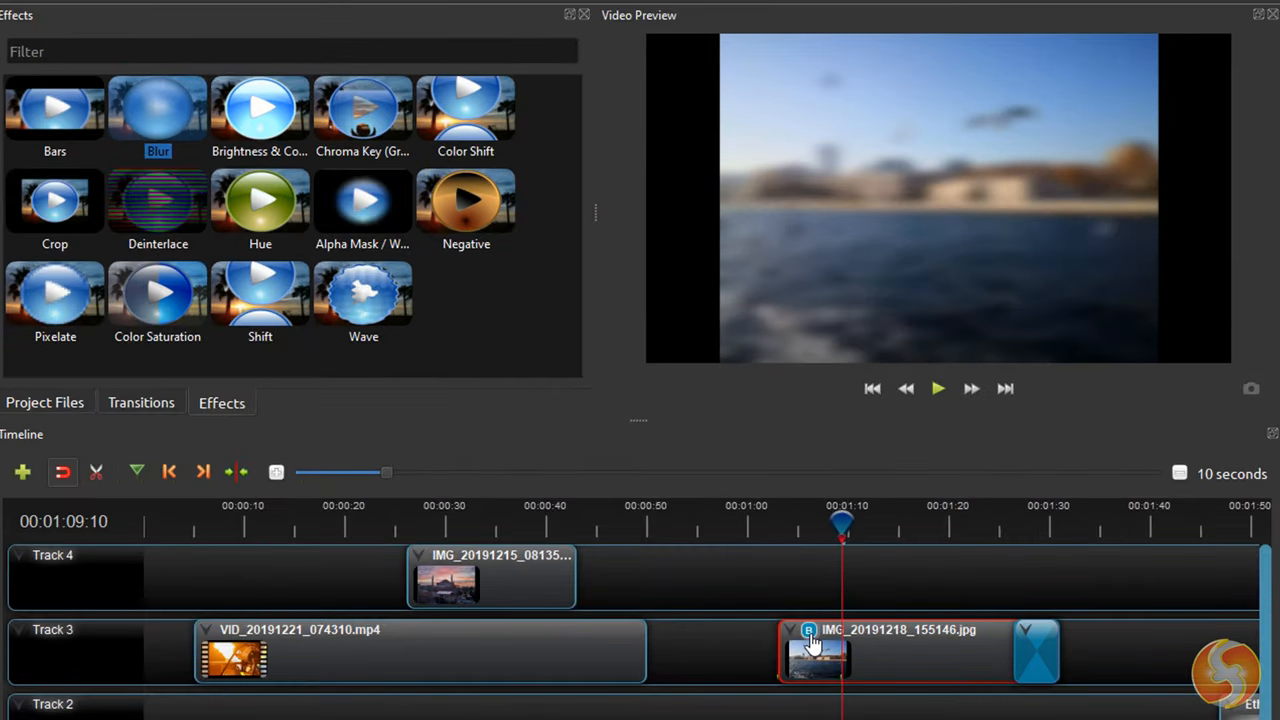
right_click(815, 650)
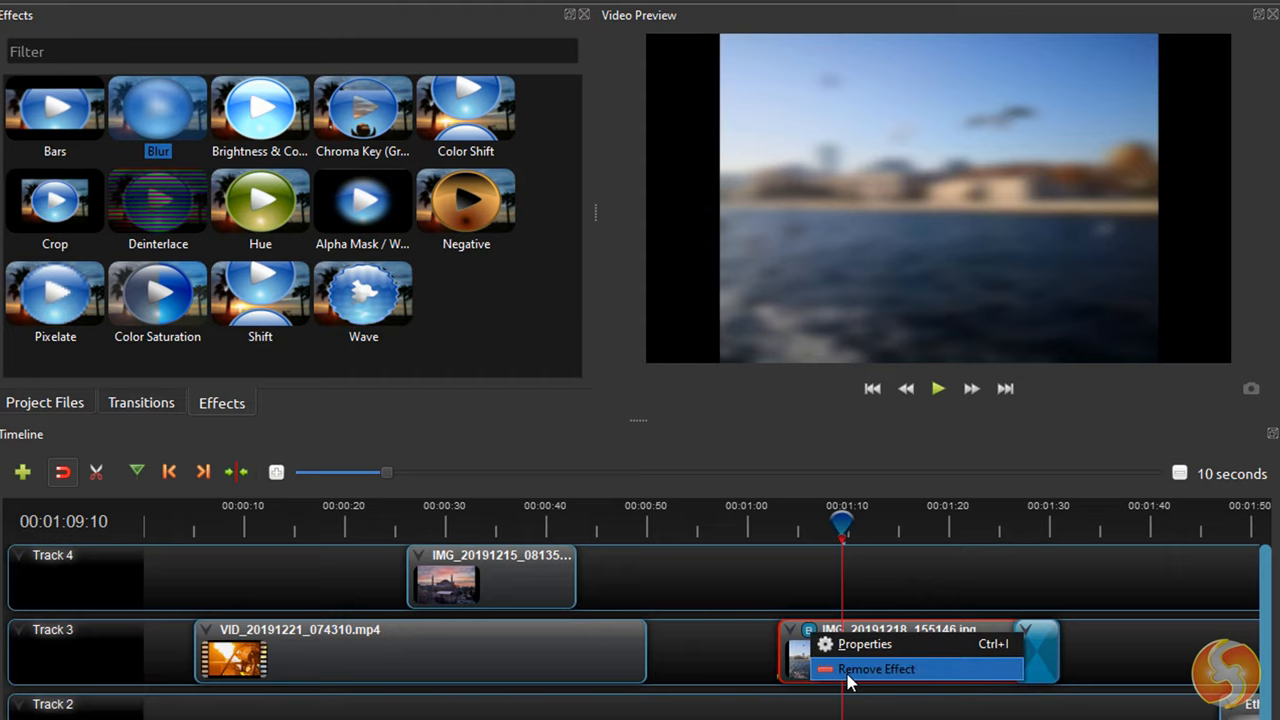
click(875, 668)
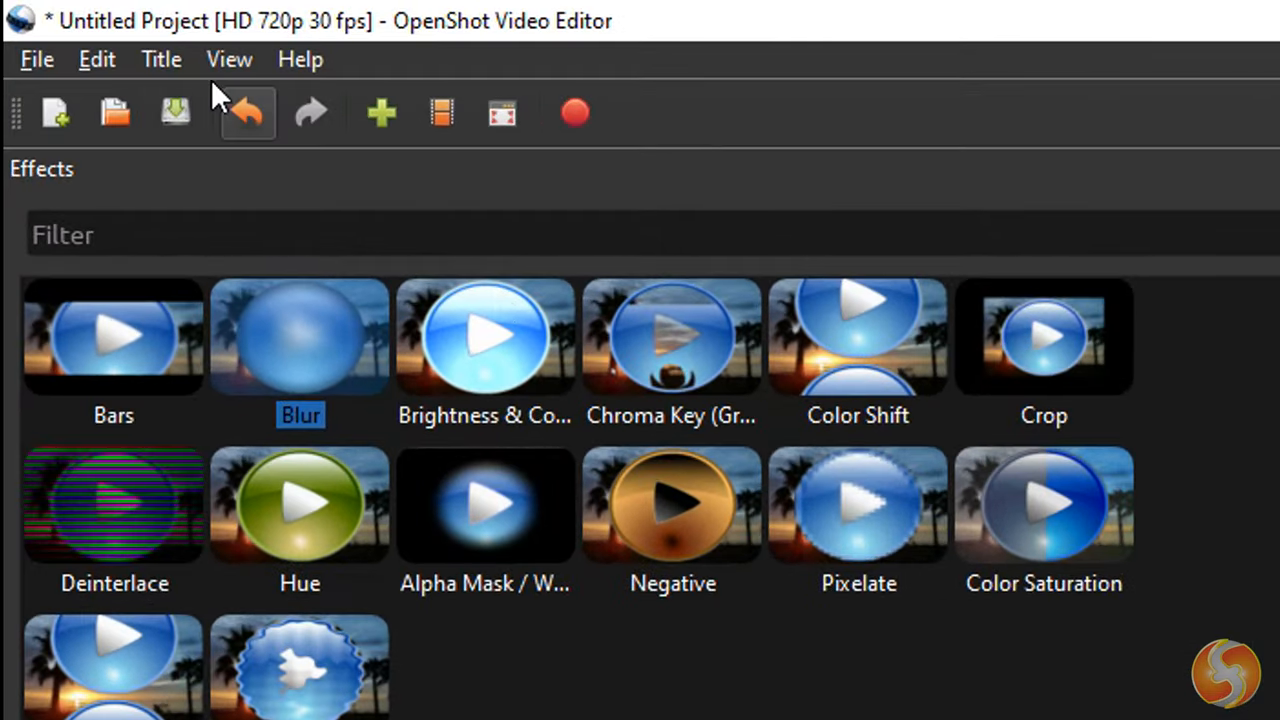
Create a Camera border title in Tw Cen MT Condensed Extra Bold and save it as MyTitle.
click(161, 59)
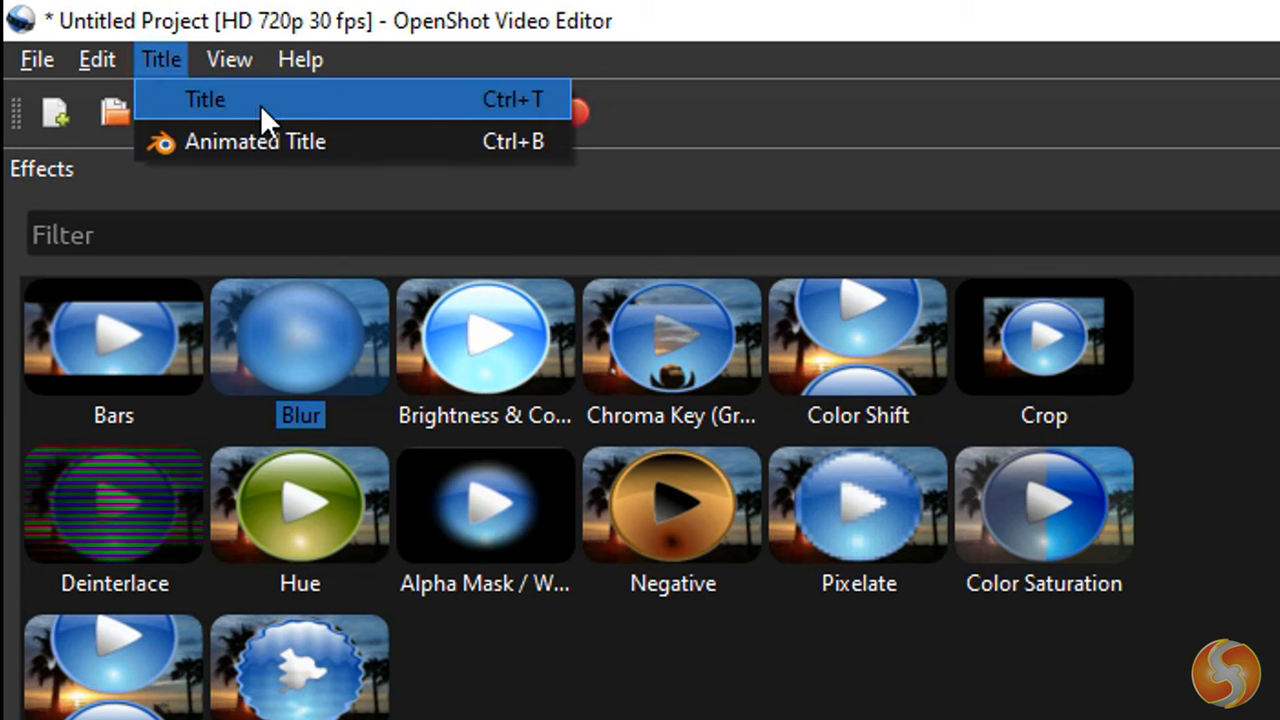
click(205, 99)
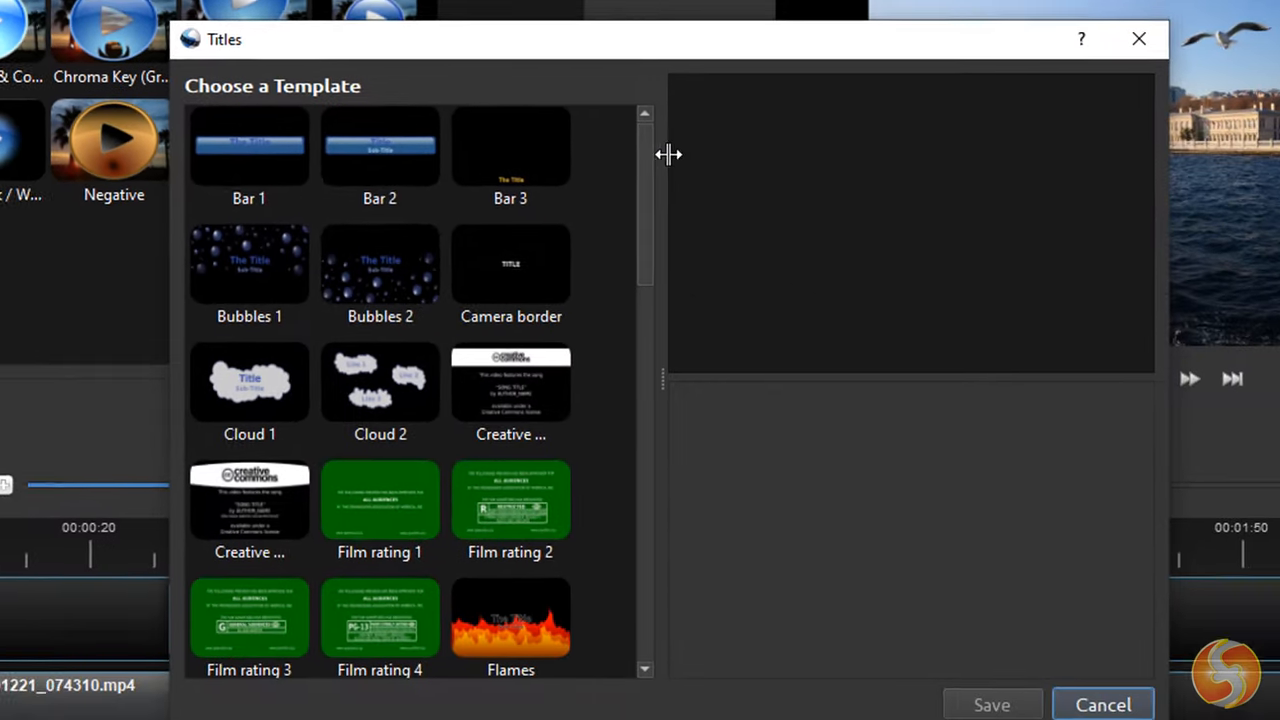
click(510, 263)
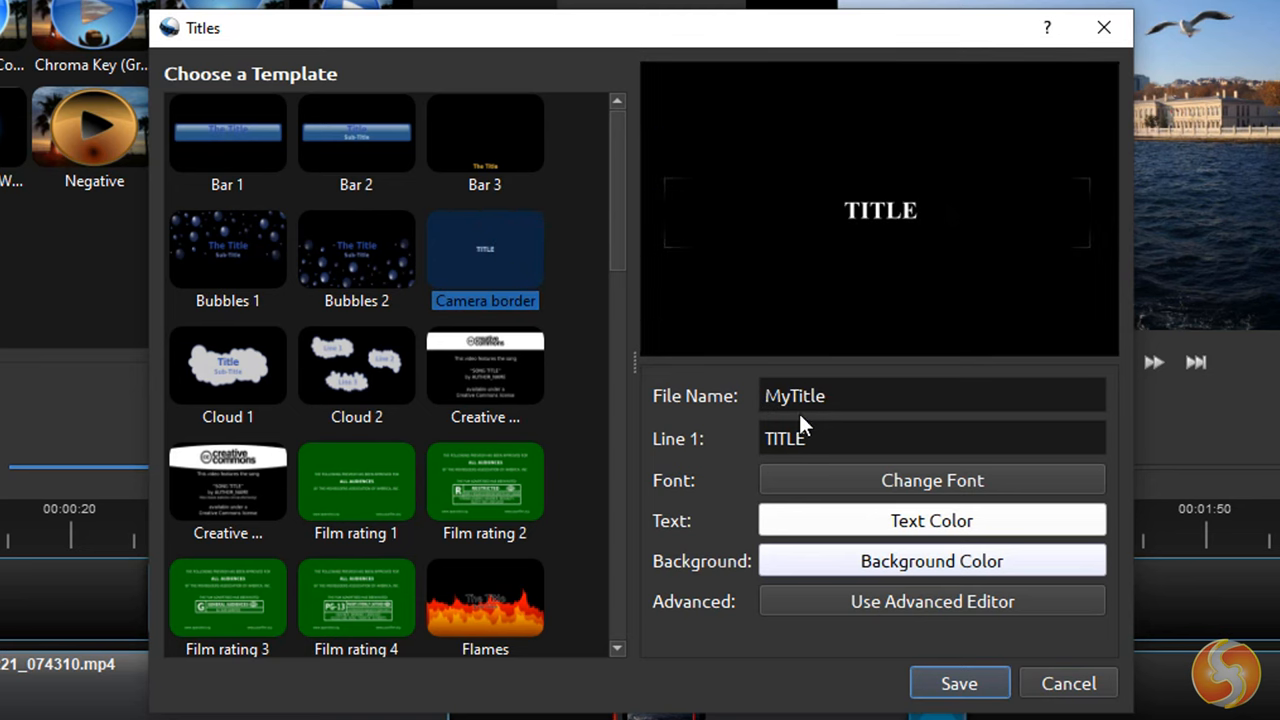
click(931, 480)
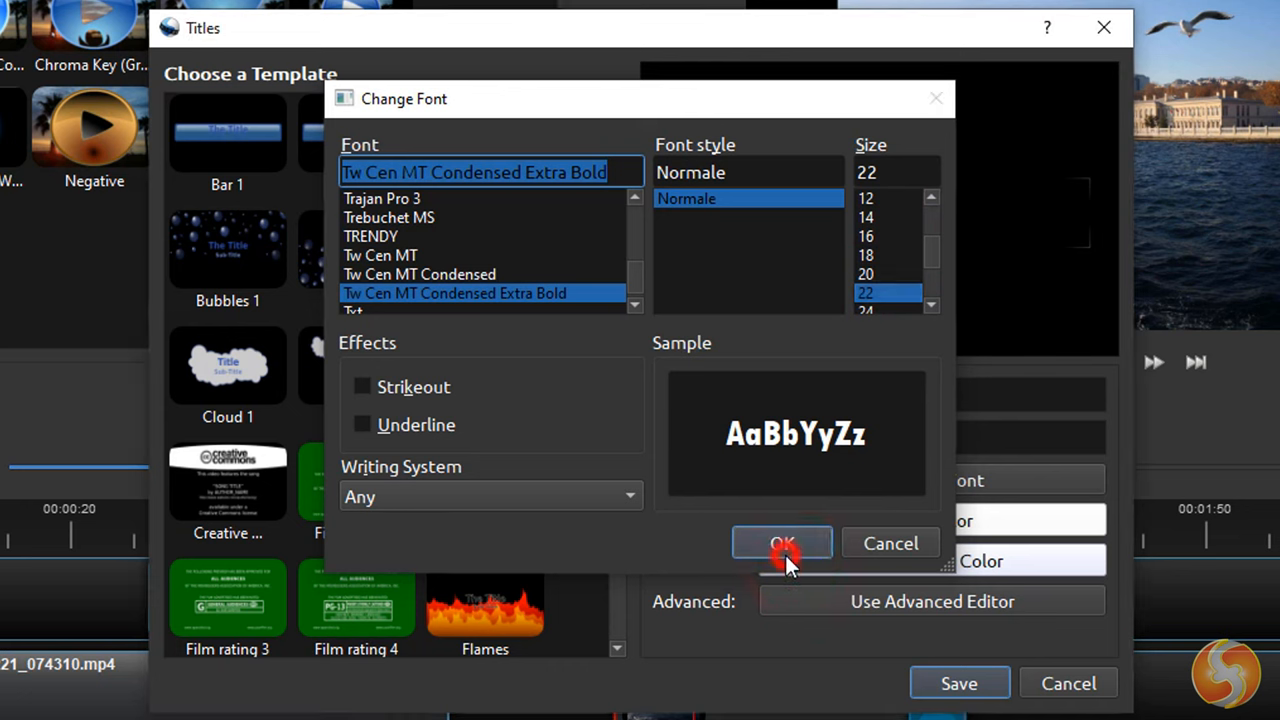
click(782, 543)
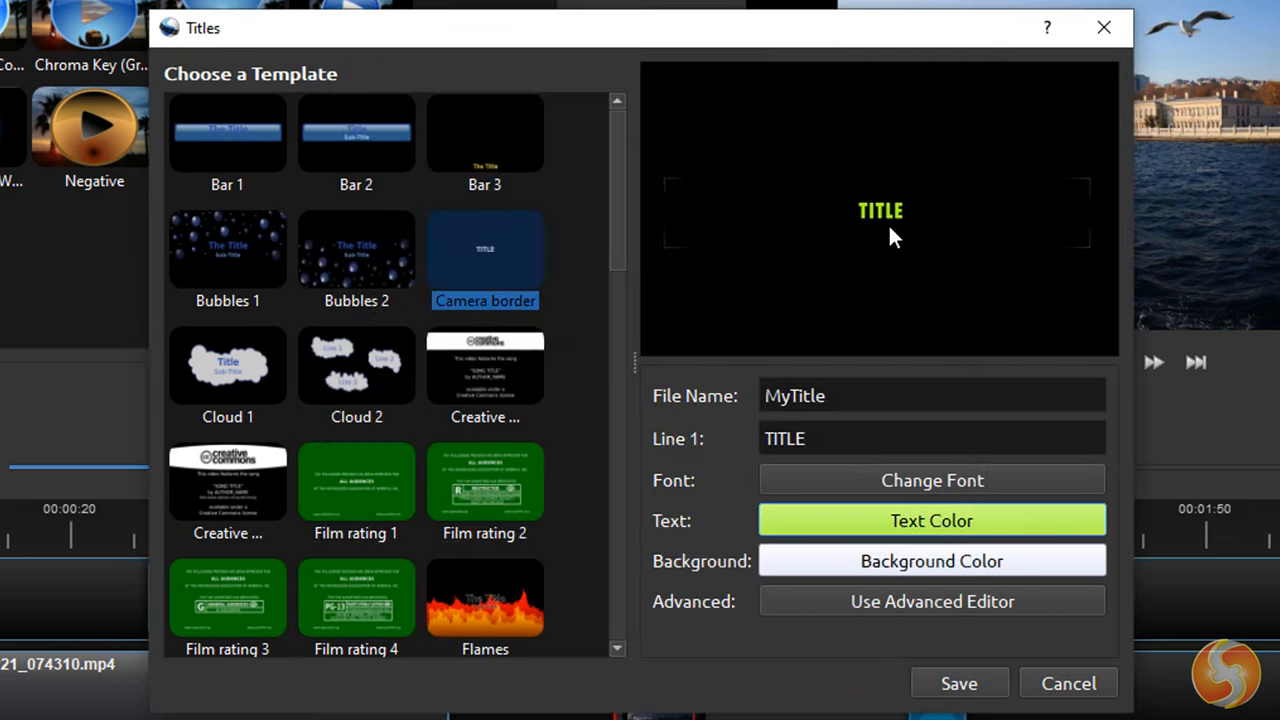
mouse_move(958, 683)
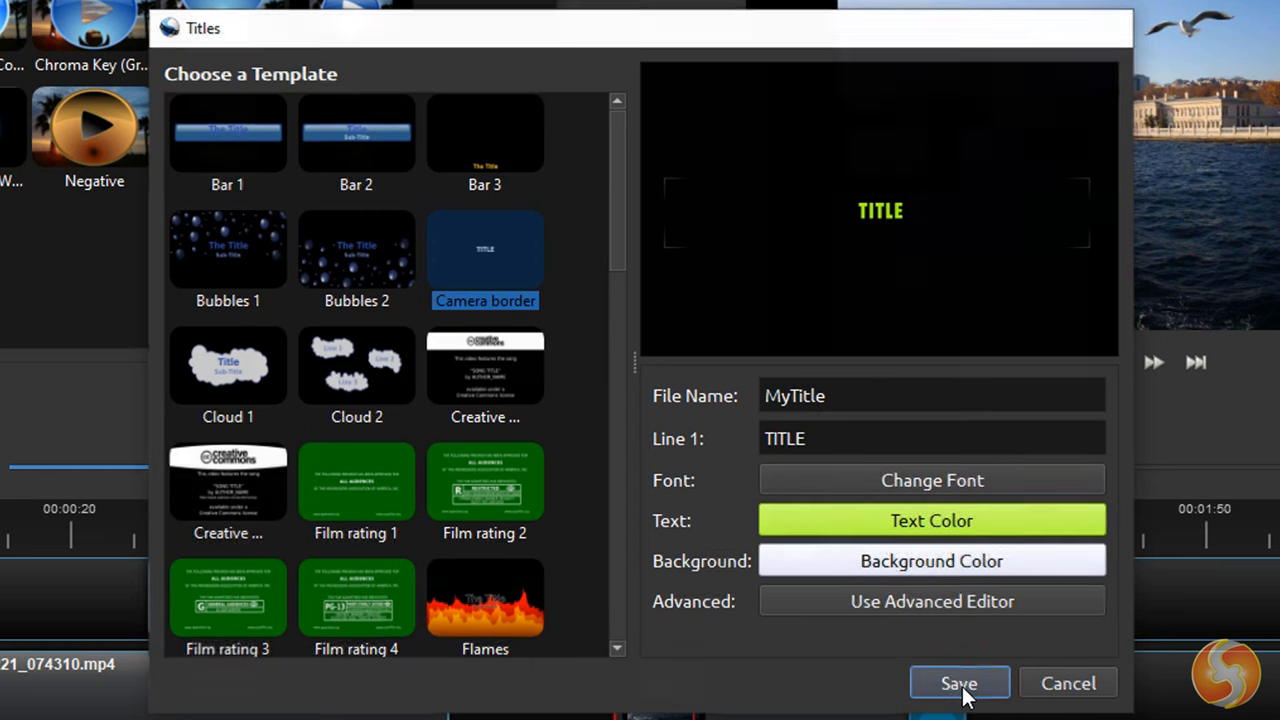
click(958, 683)
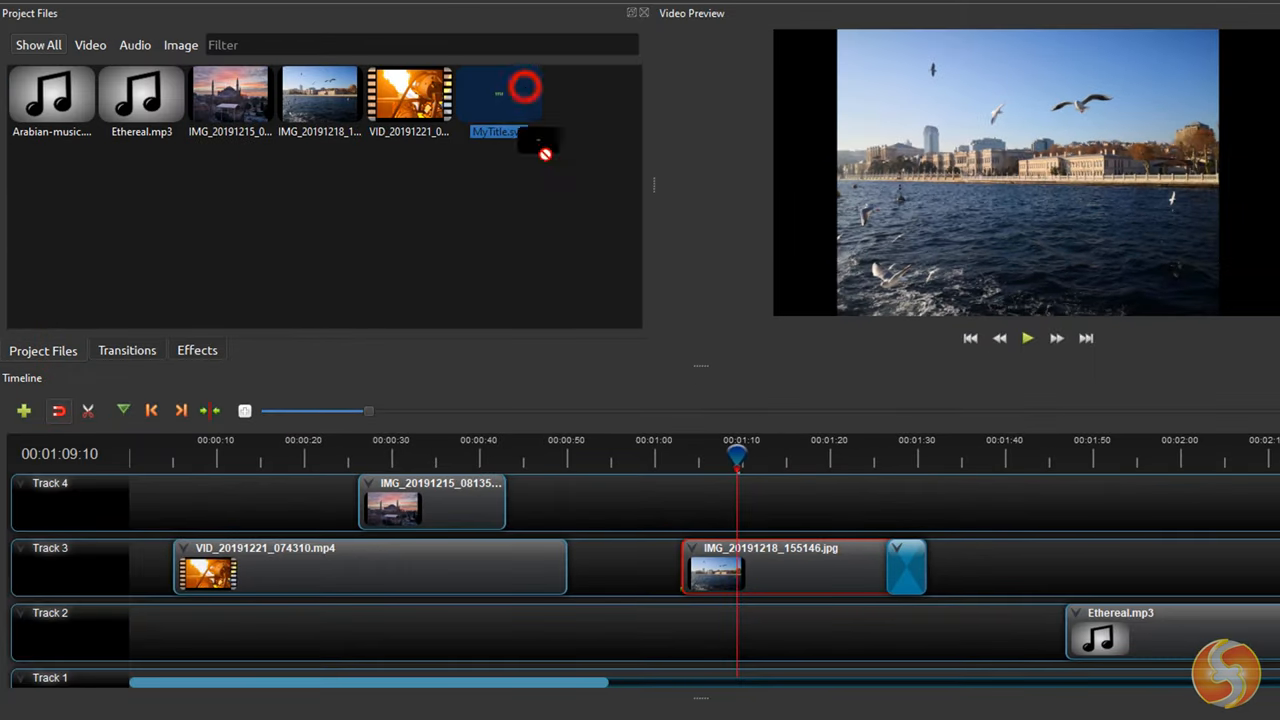
Place MyTitle.svg on Track 4 near 1:10 and scrub the playhead through it.
drag(525, 90, 805, 500)
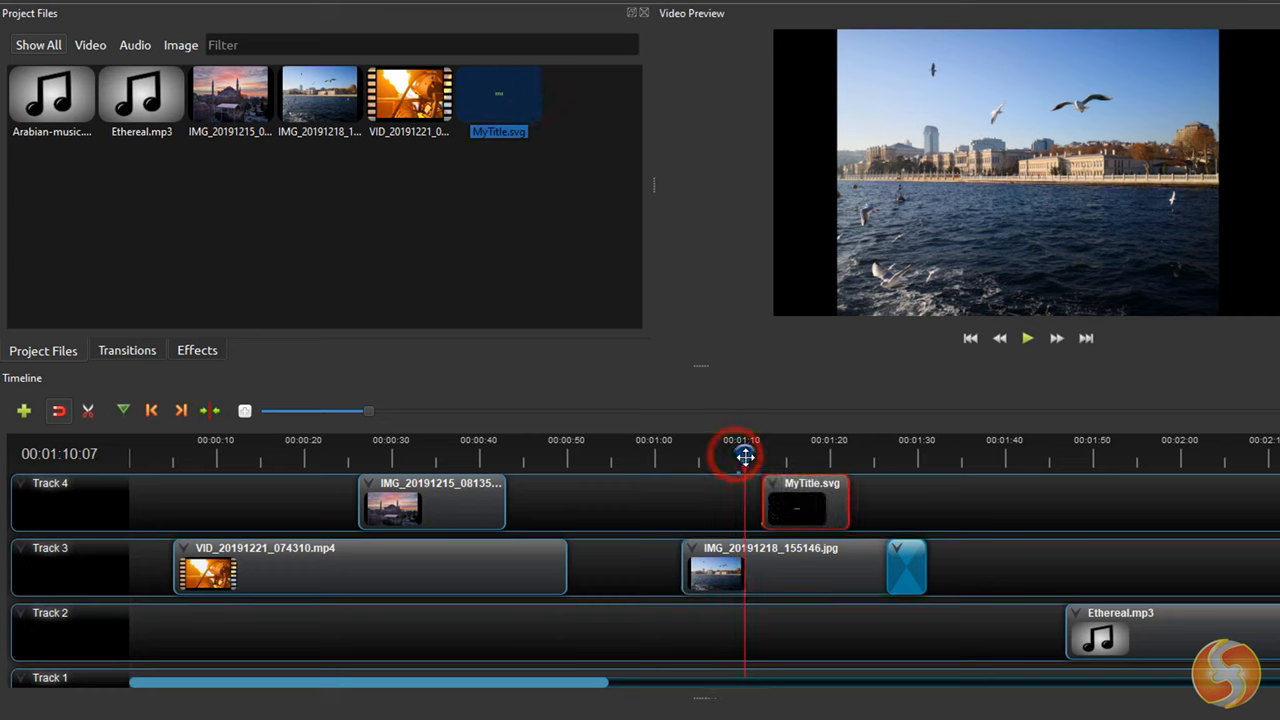
drag(742, 453, 838, 453)
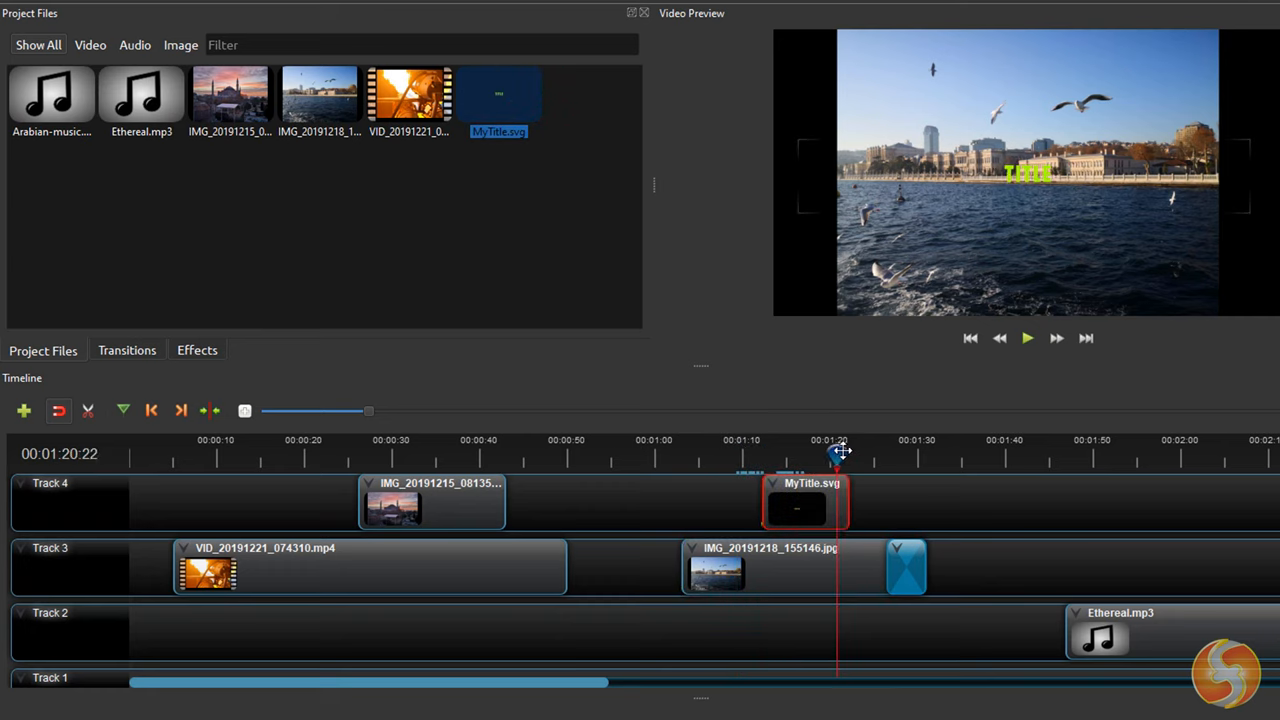
drag(840, 452, 808, 452)
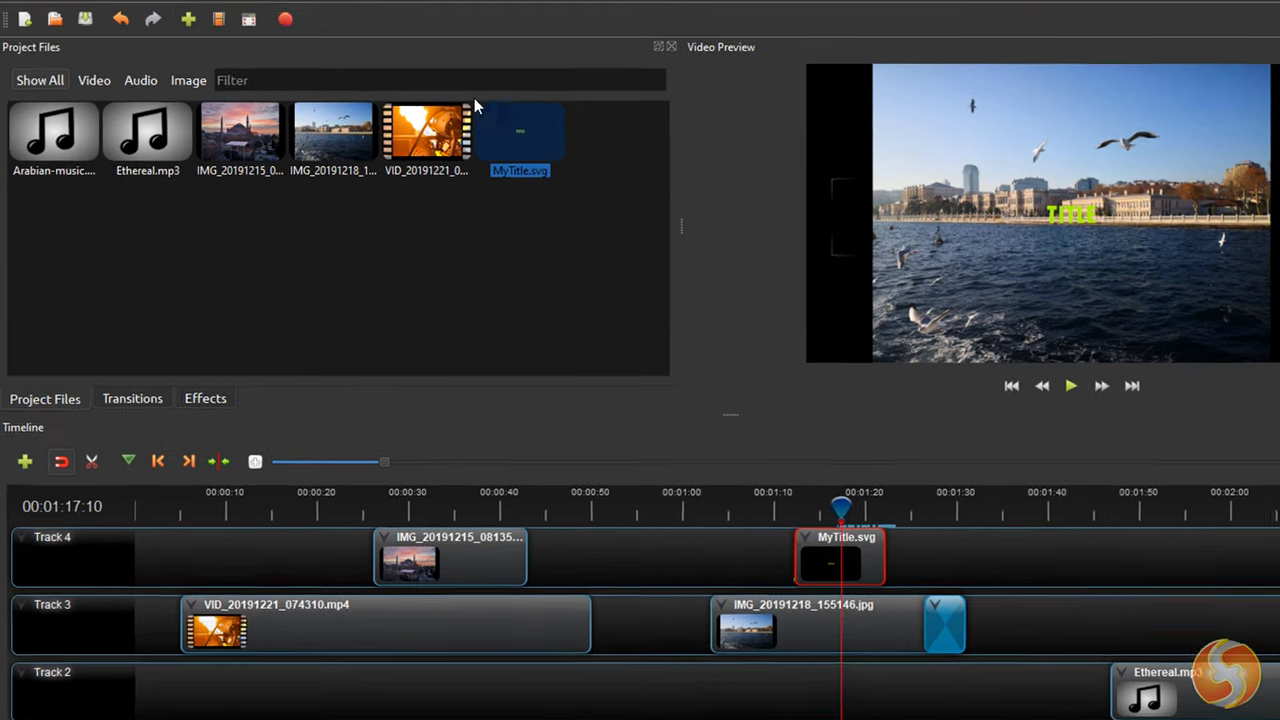
click(82, 31)
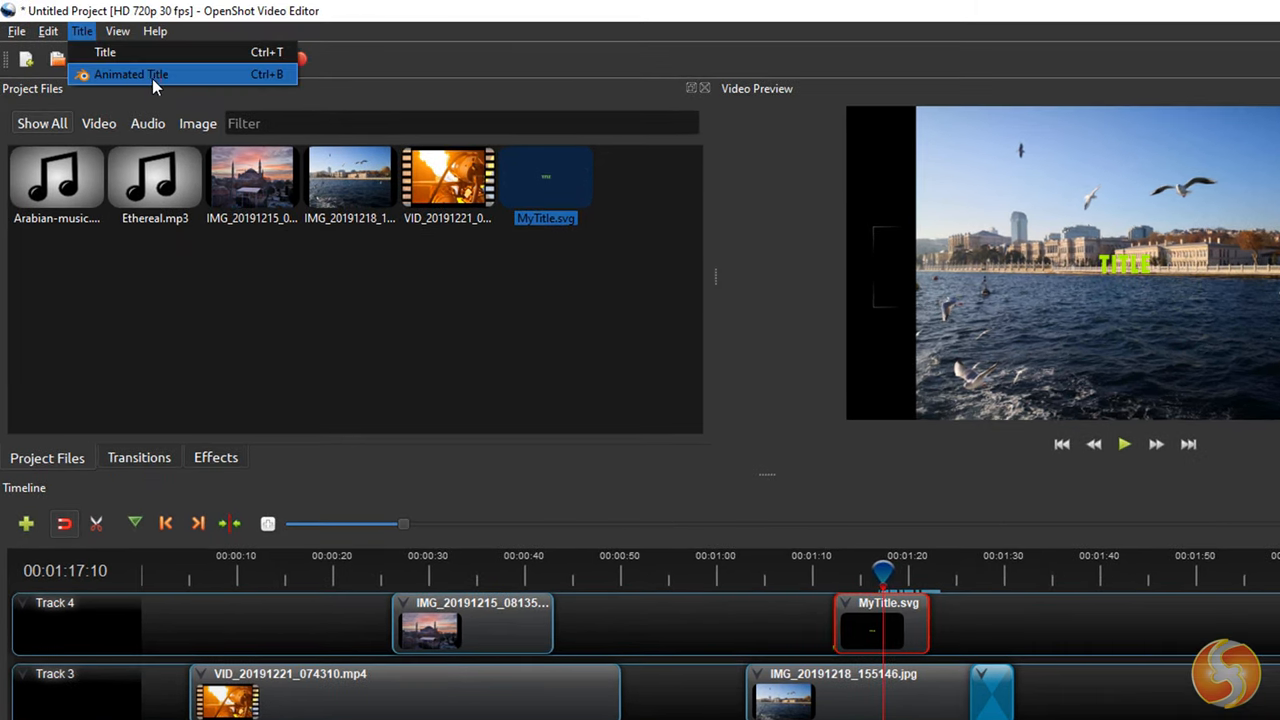
click(131, 74)
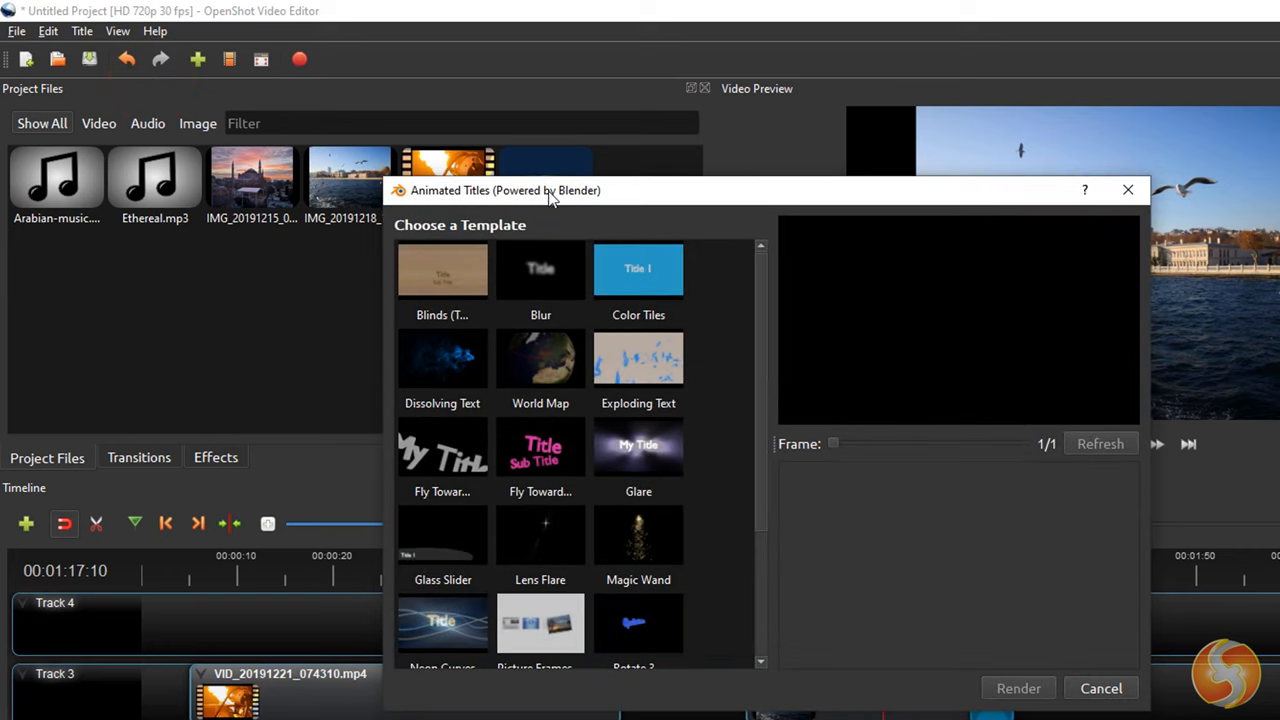
click(638, 268)
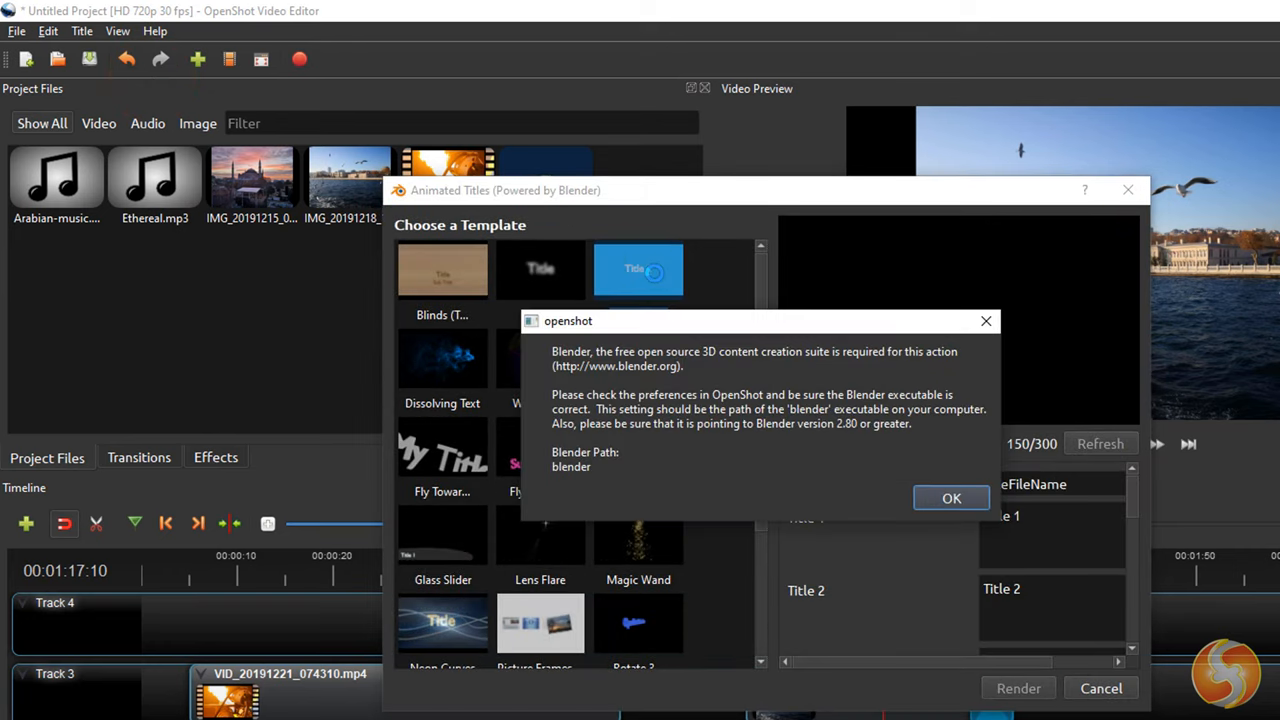
click(951, 498)
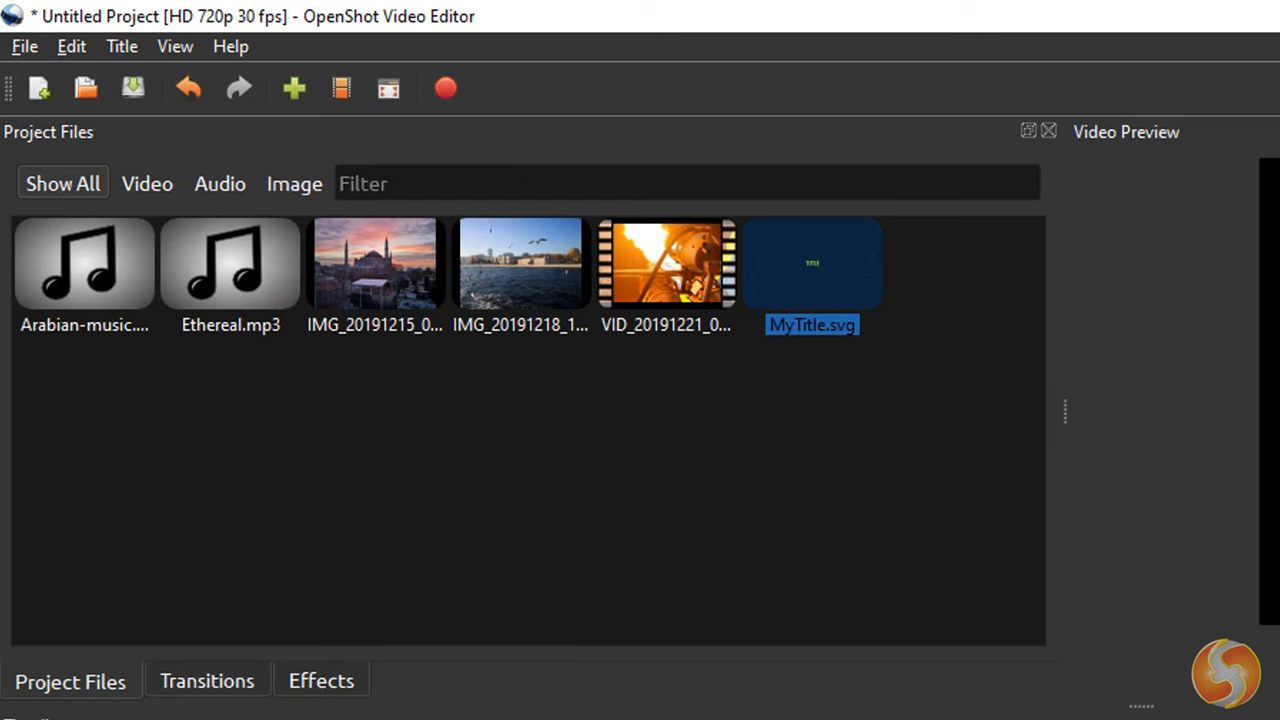
Save the project as Untitled Project.osp with the OpenShot Project (*.osp) file type.
click(132, 88)
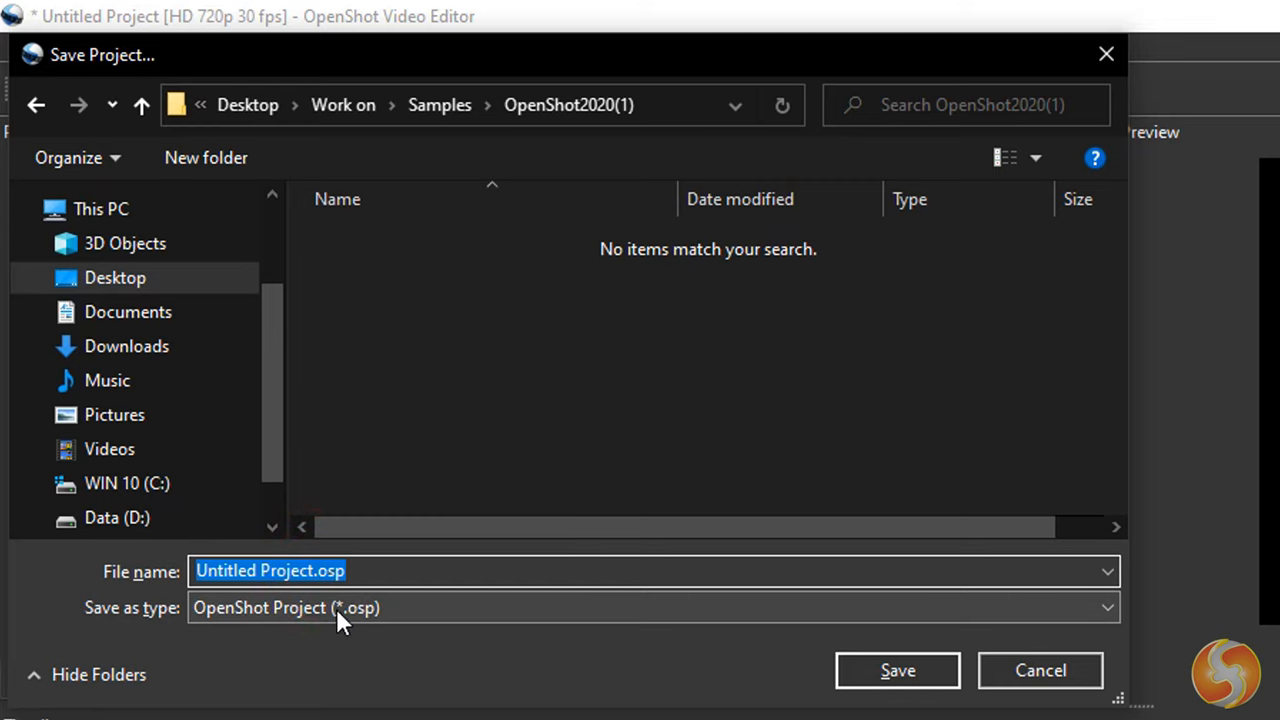
click(388, 607)
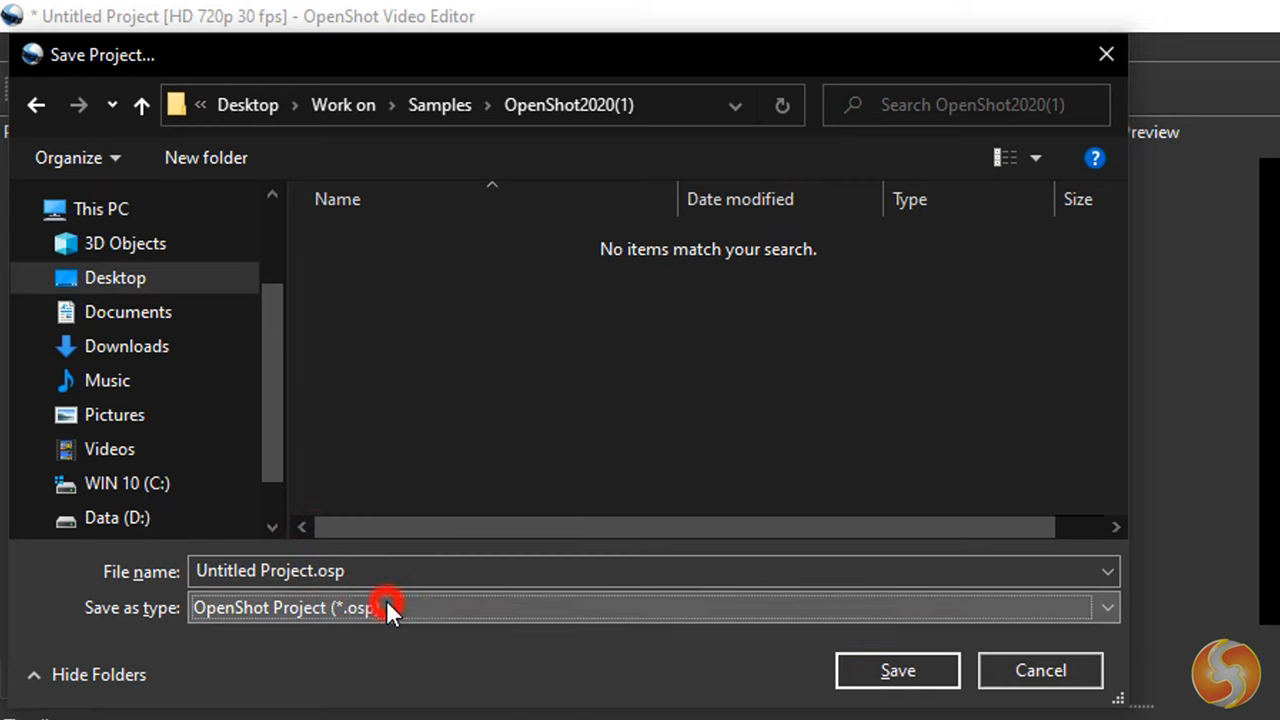
click(390, 607)
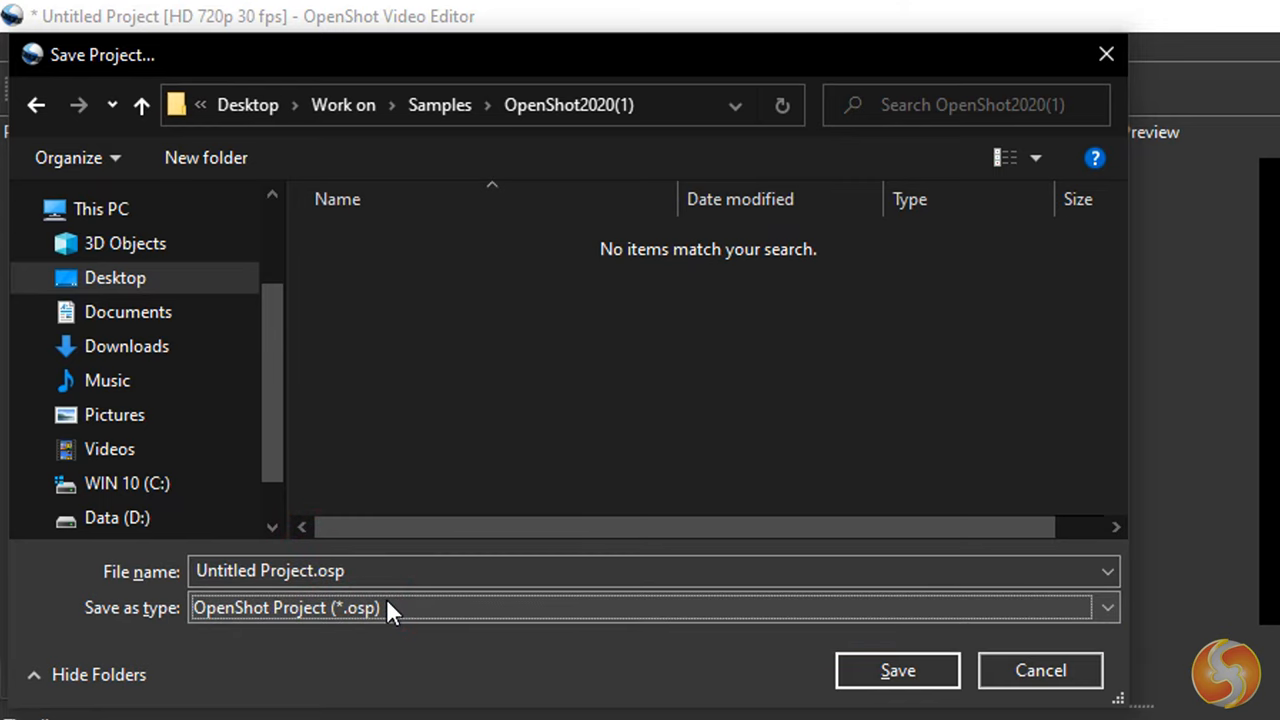
click(1039, 670)
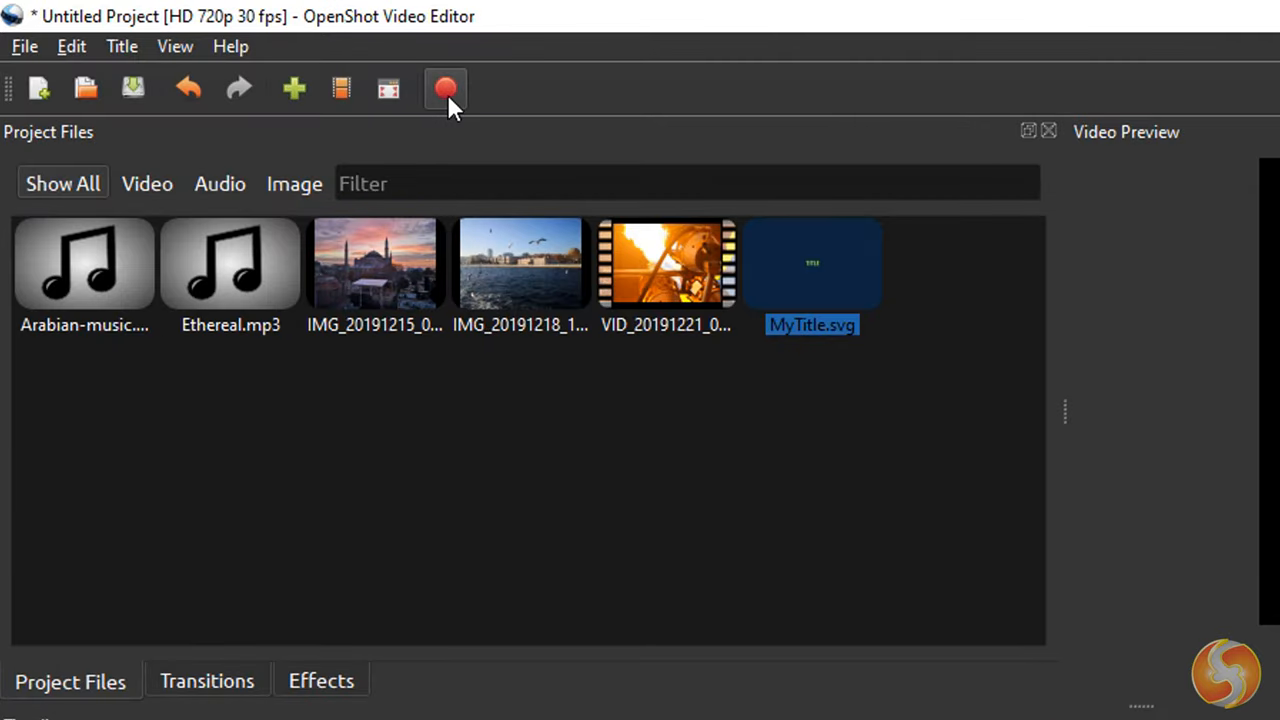
Name the export MyProject with the Web profile and YouTube-HD target.
click(446, 89)
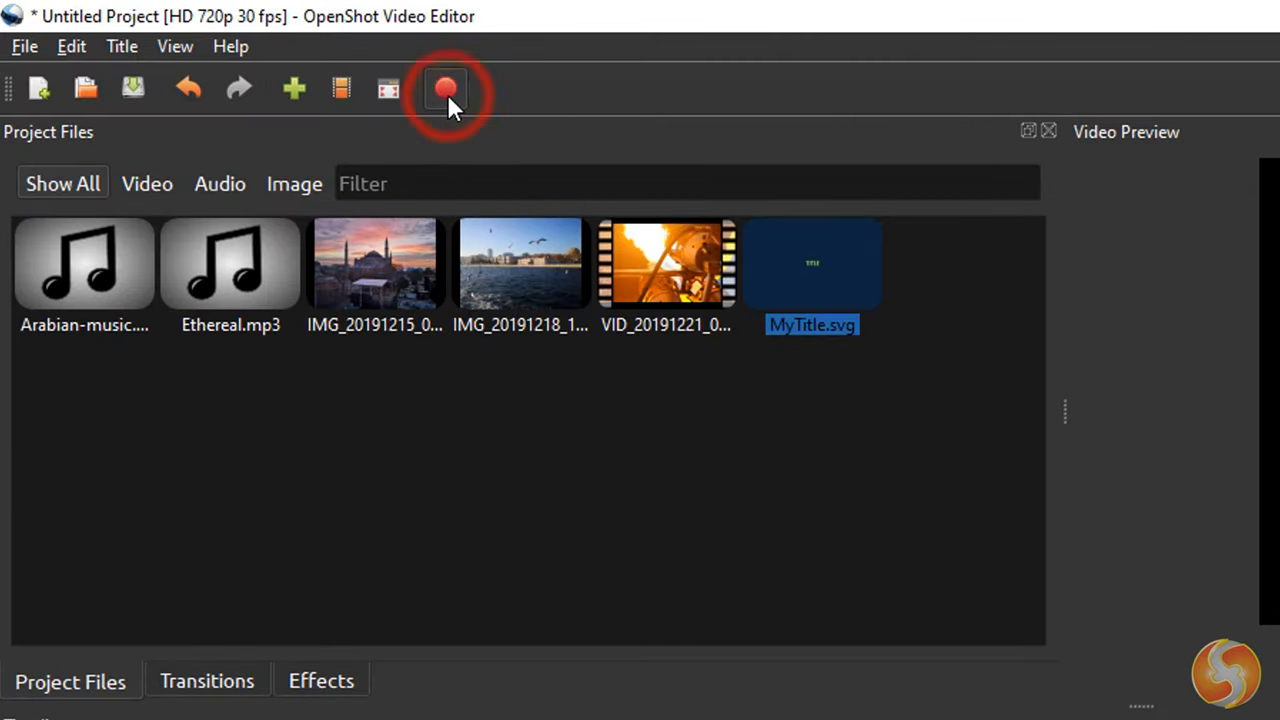
click(446, 89)
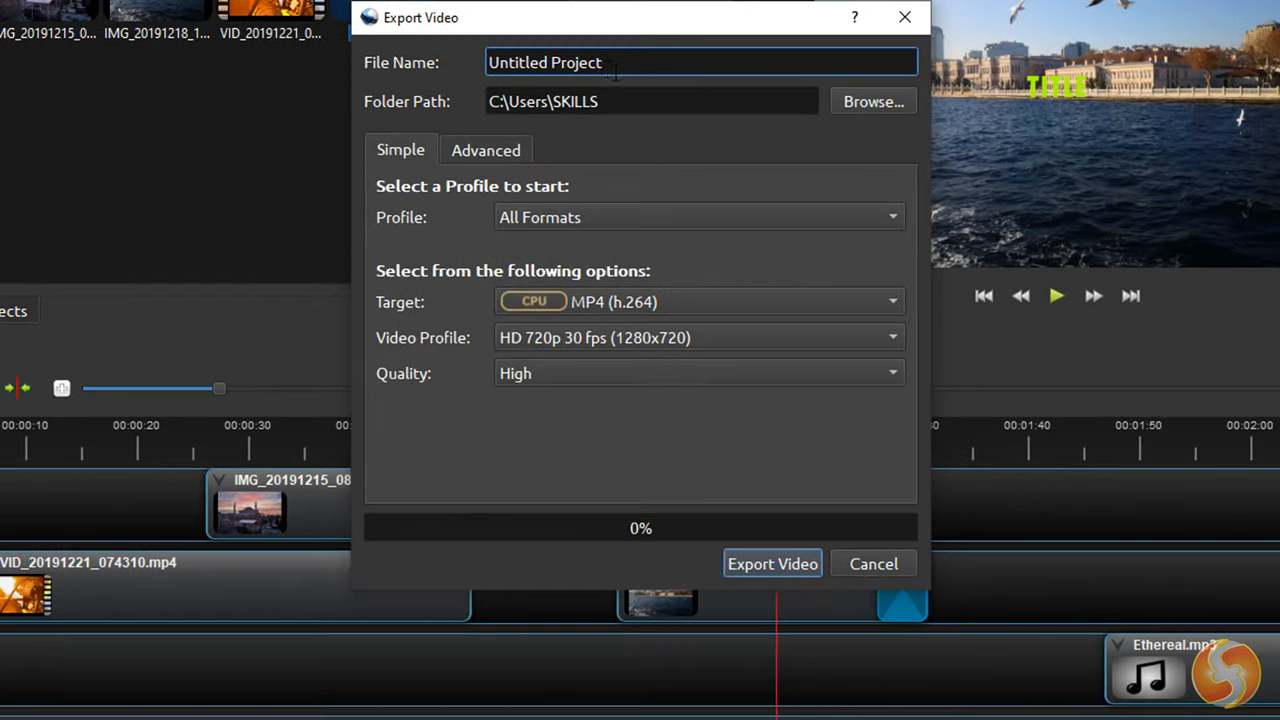
text(MyP)
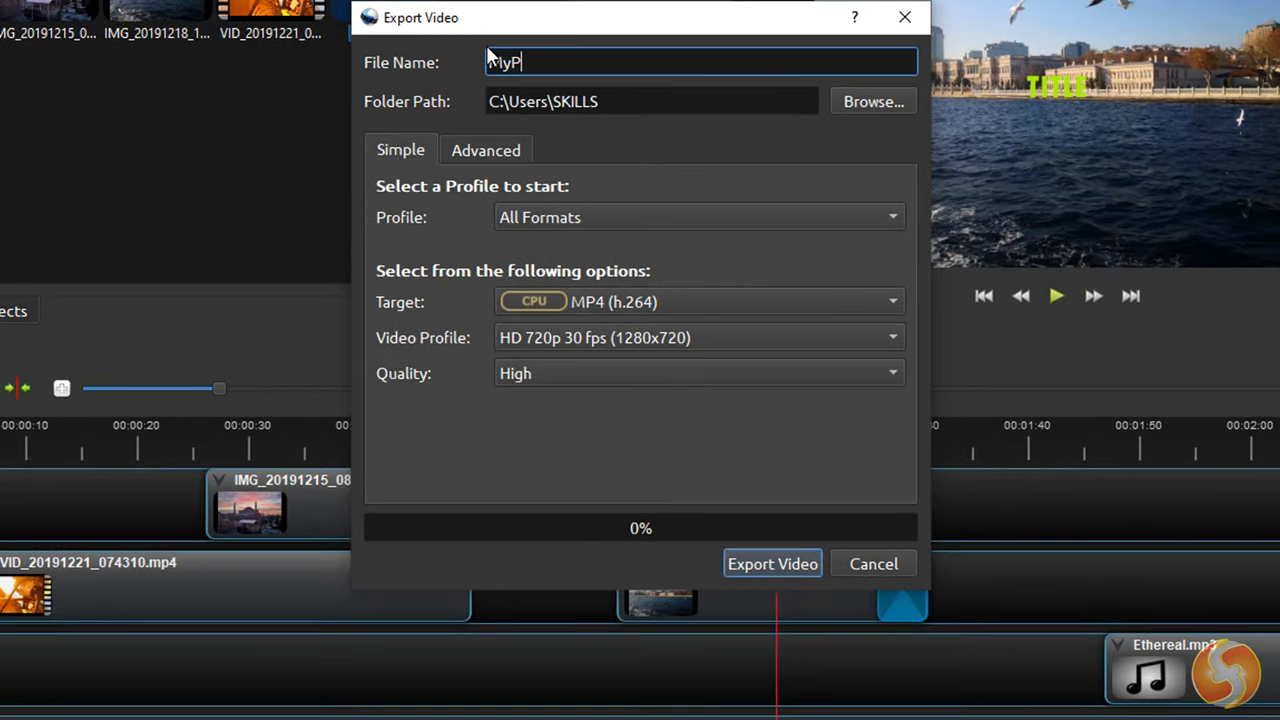
click(698, 217)
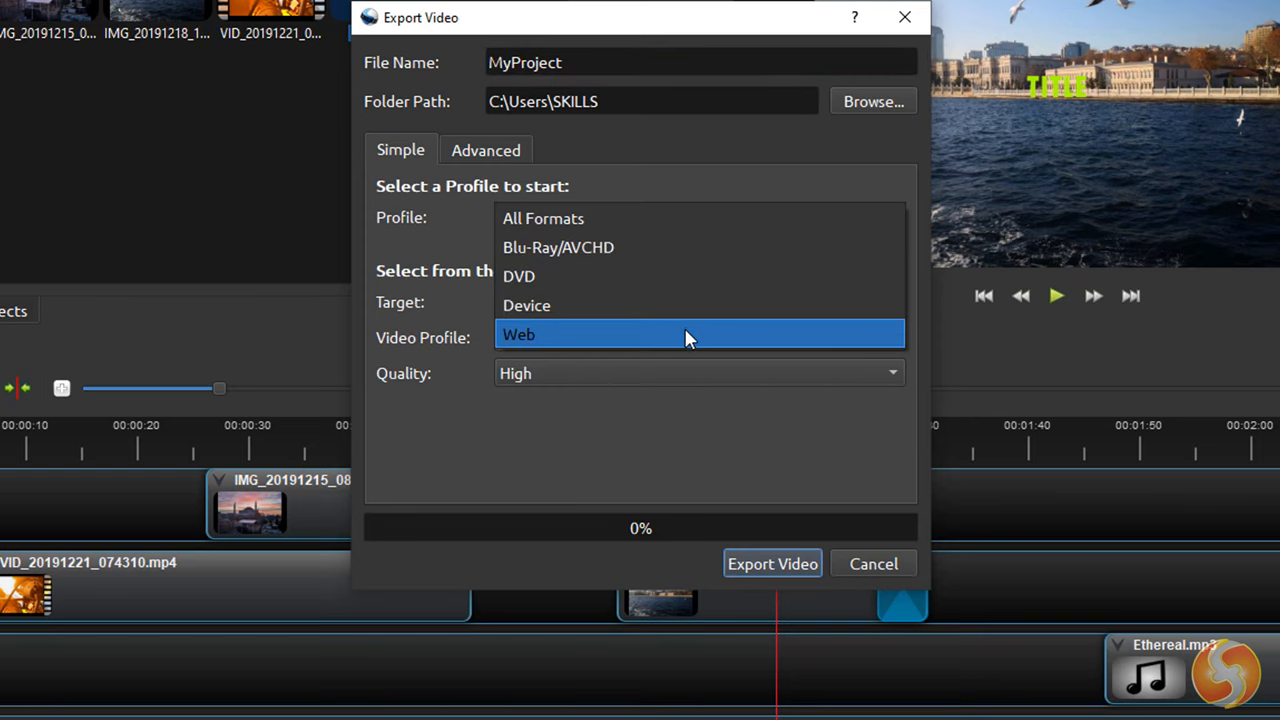
click(519, 334)
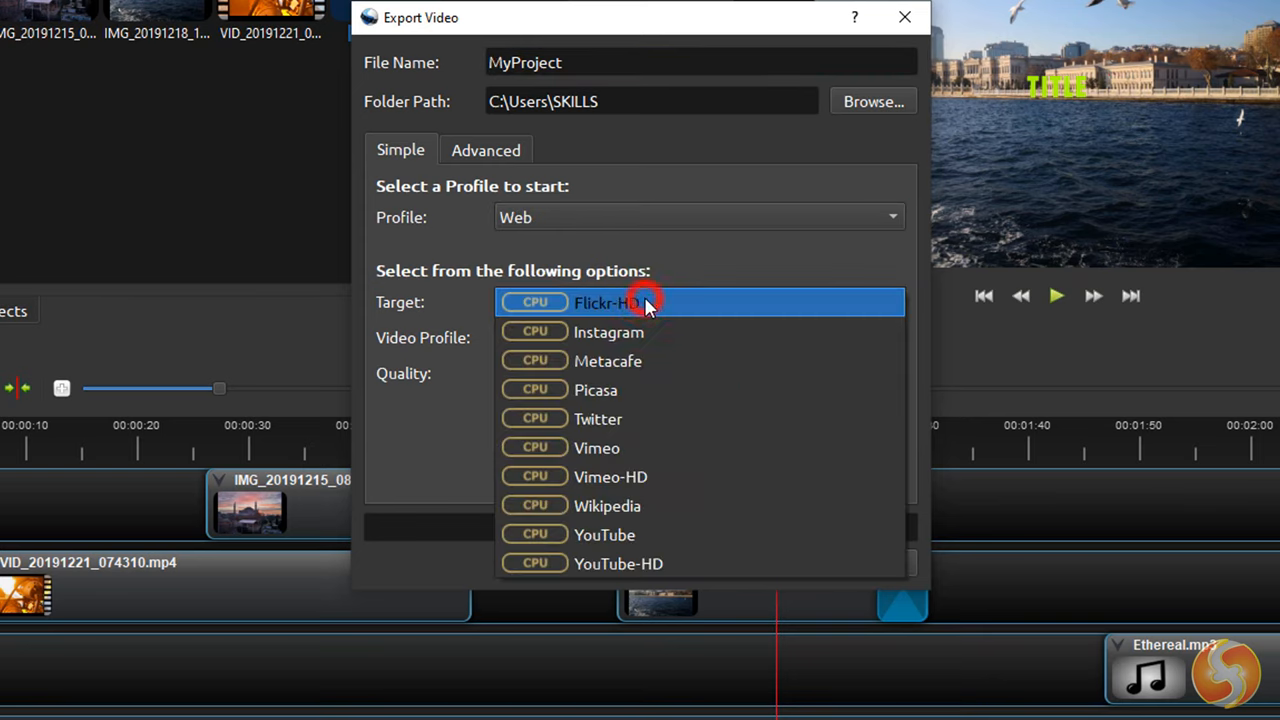
click(618, 563)
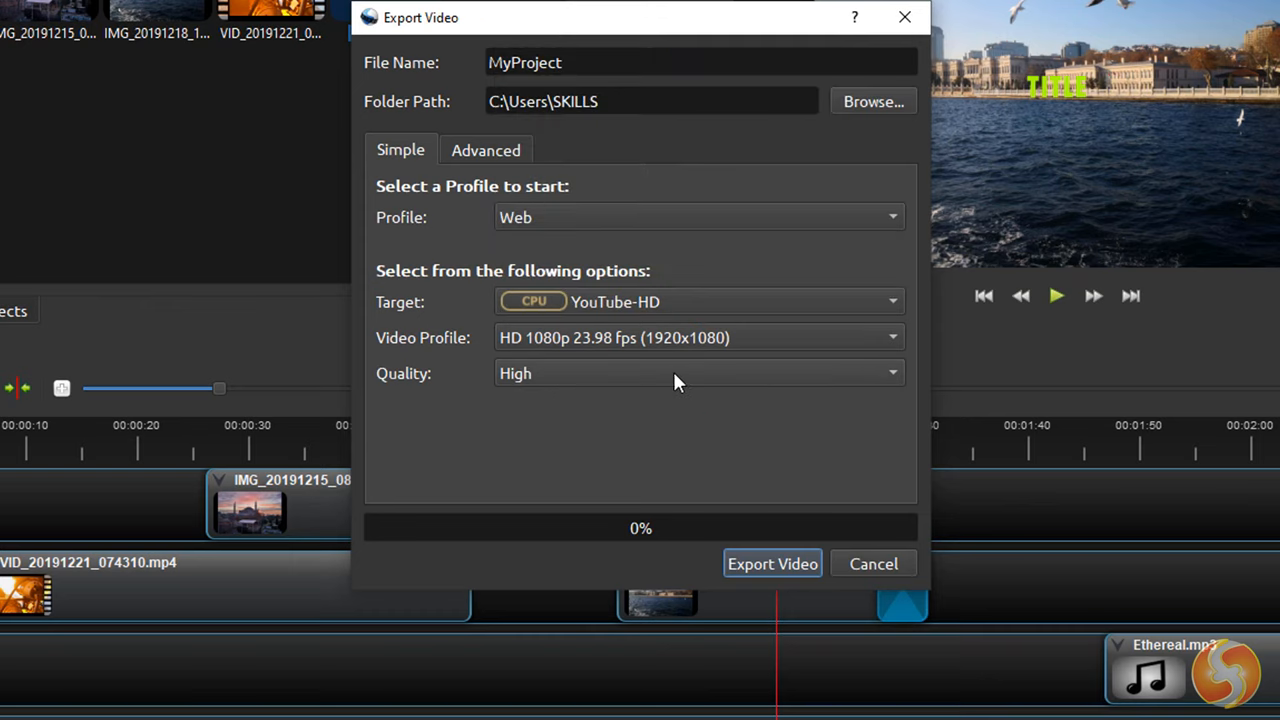
click(486, 150)
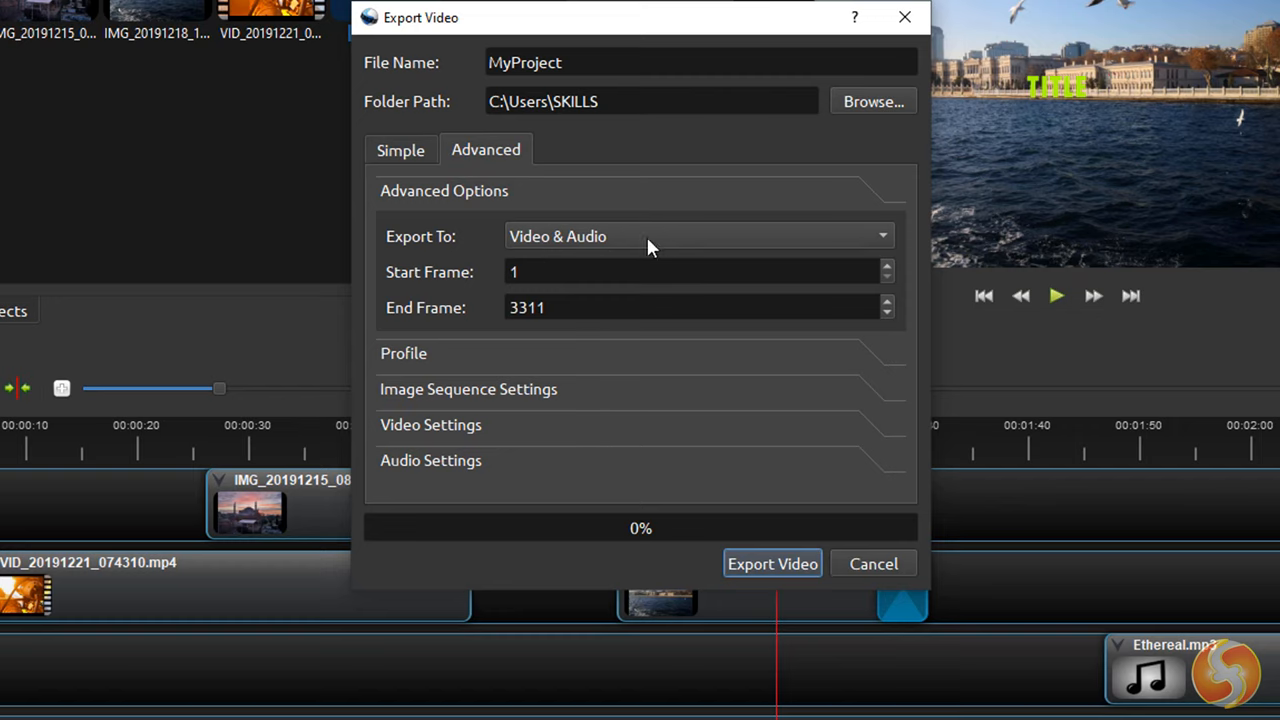
Check the export's frames 1–3311 and its 1920×1080, 23.98 fps profile details.
click(697, 236)
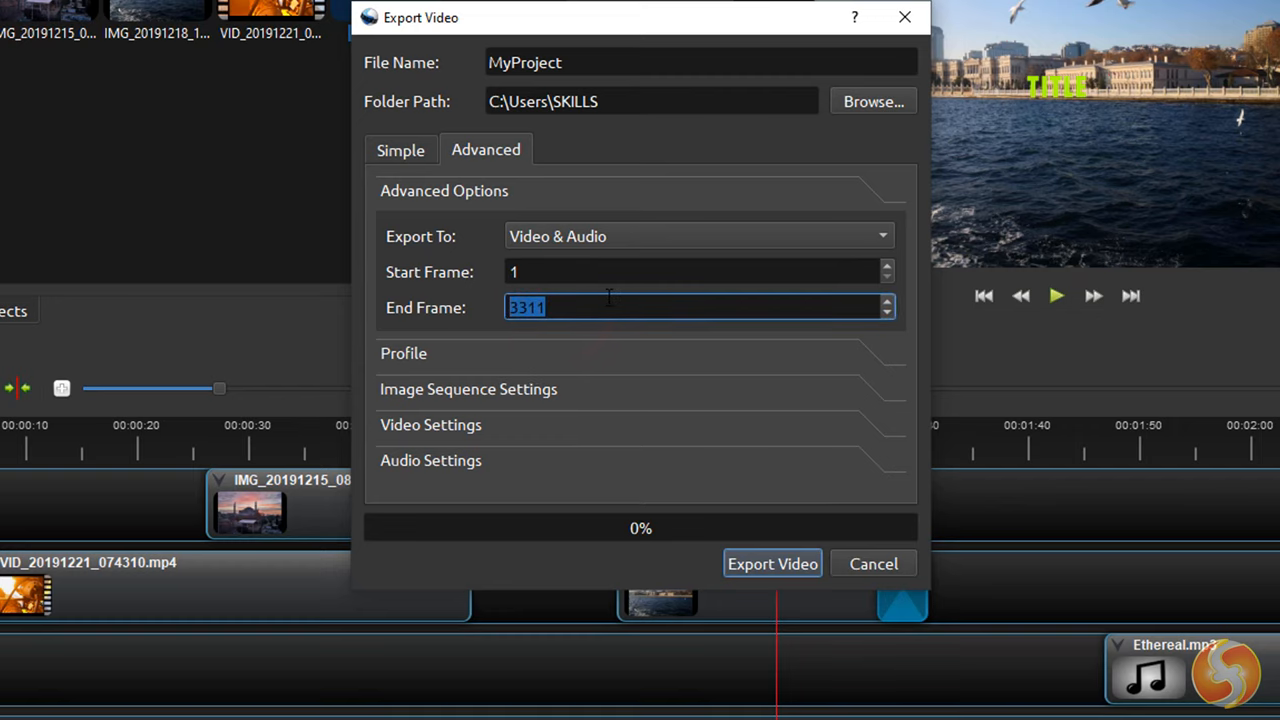
mouse_move(570, 361)
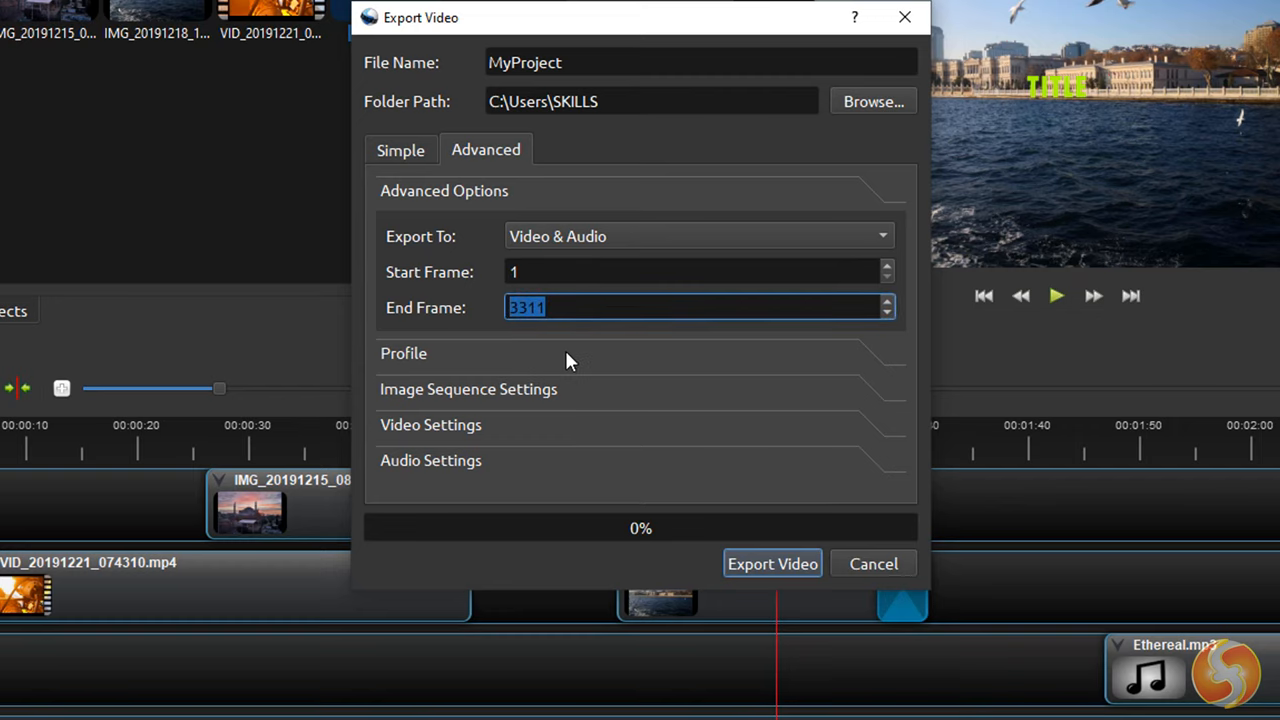
click(403, 353)
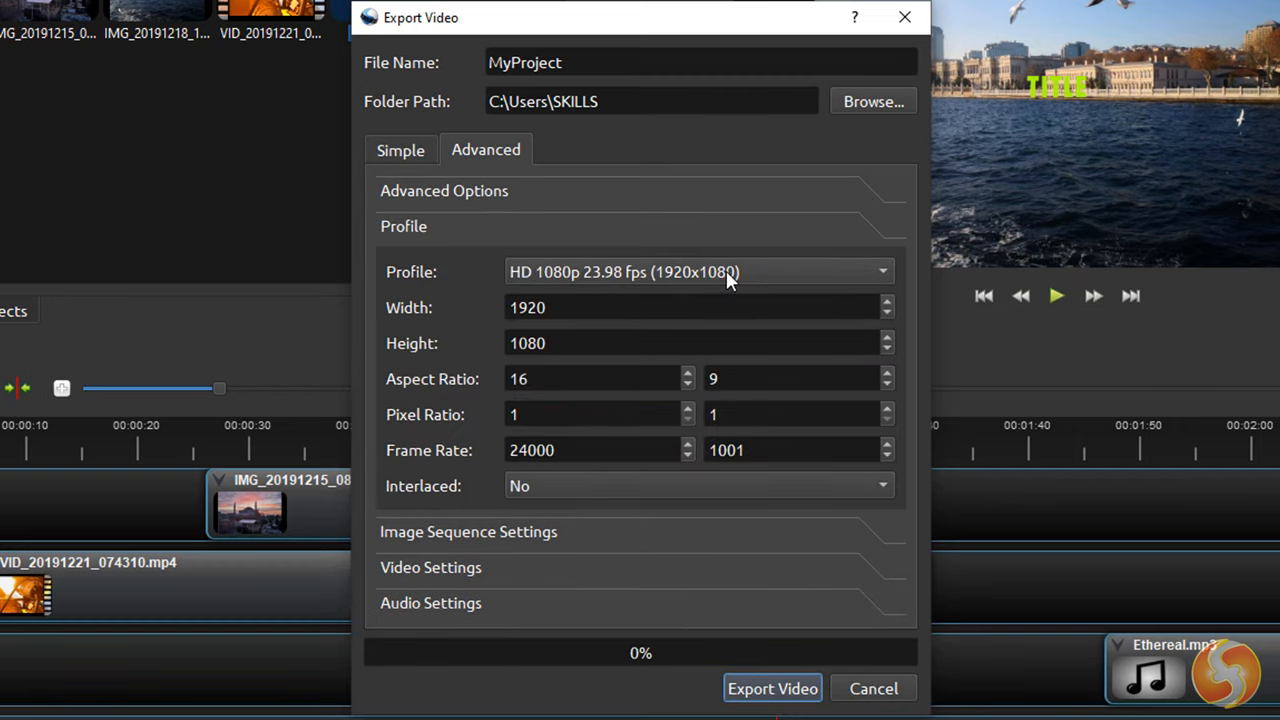